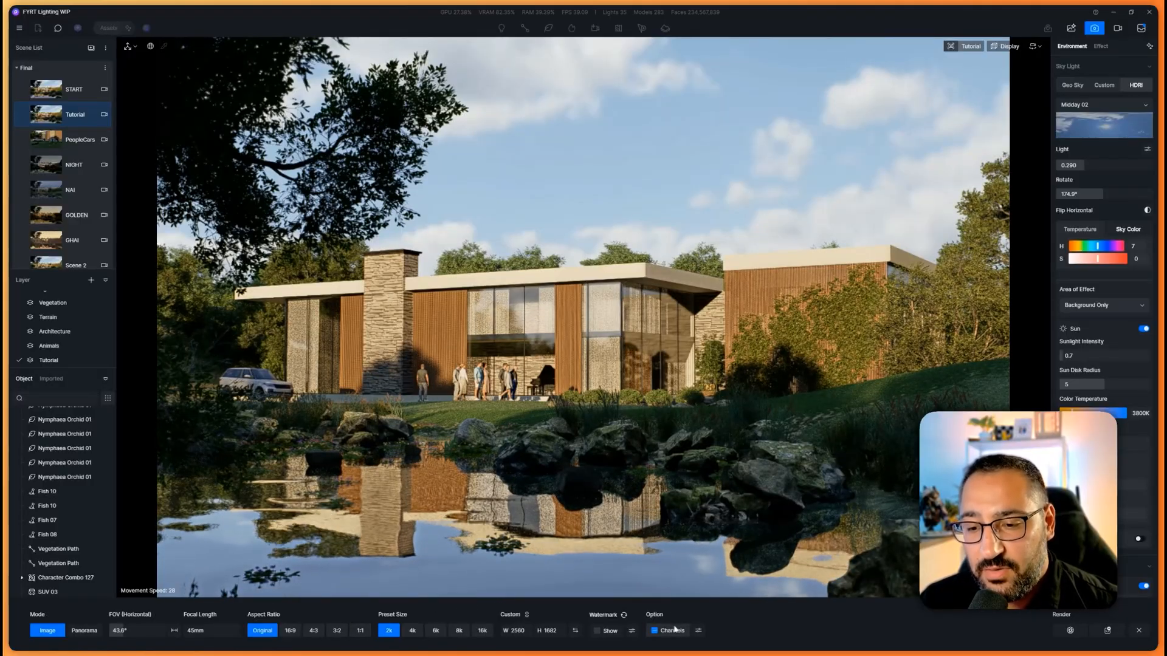
Open the AI Post-Processing window for the lakeside house render
click(673, 631)
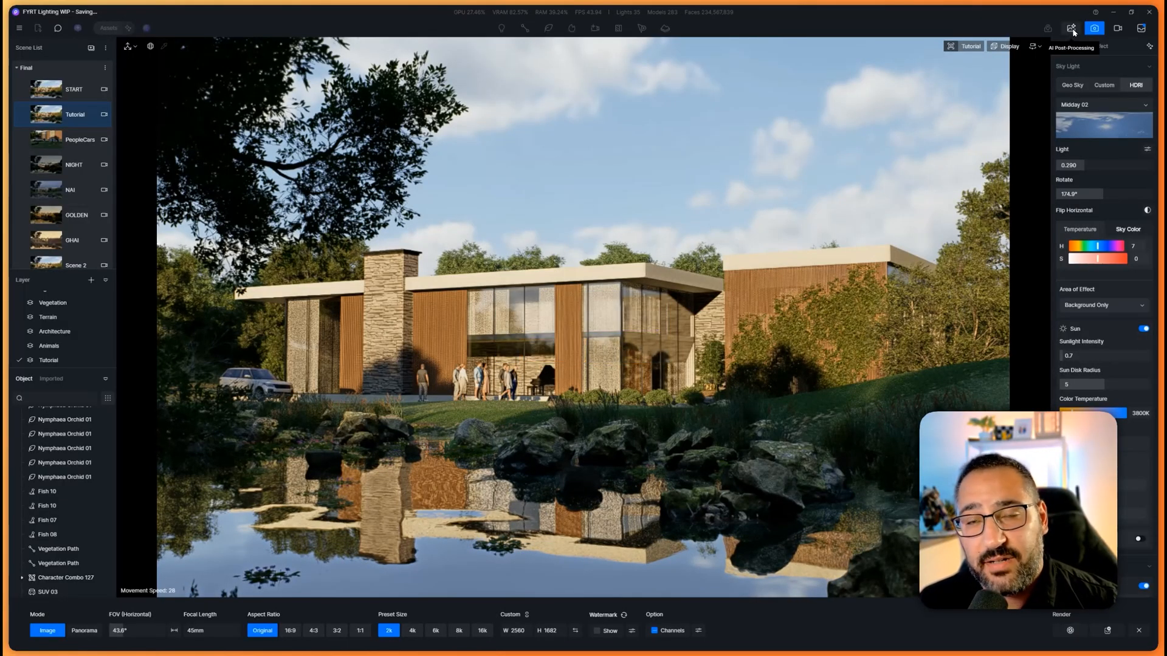
click(1072, 29)
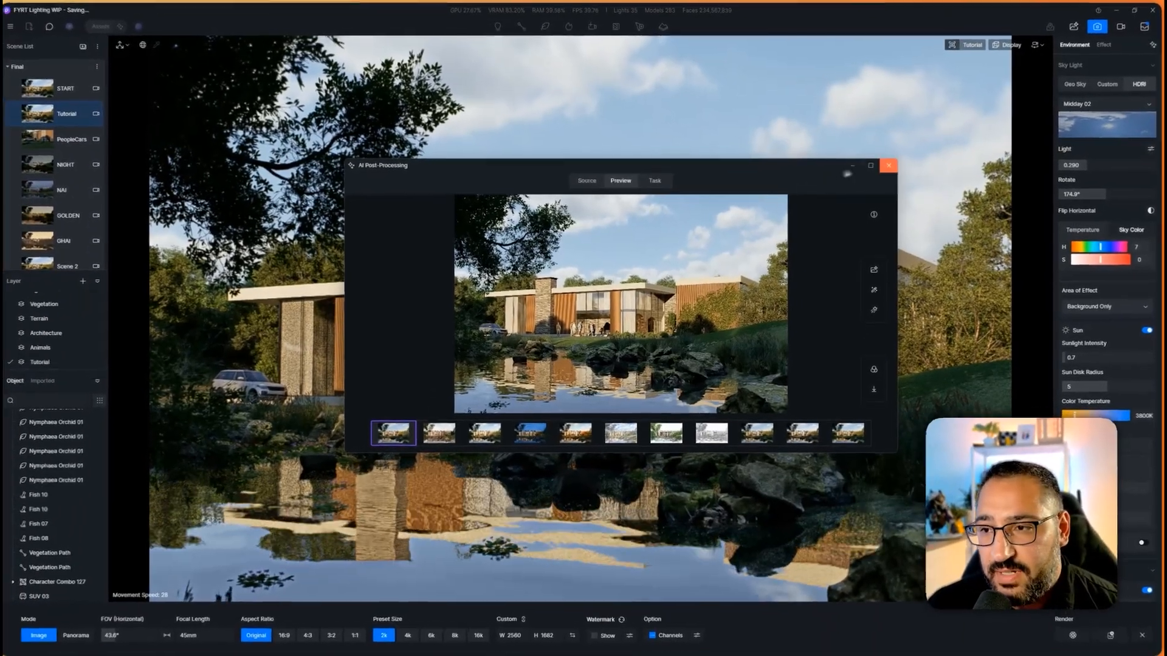
Maximize the preview, check the 2560 × 1682 image details, and compare the latest variant
click(869, 166)
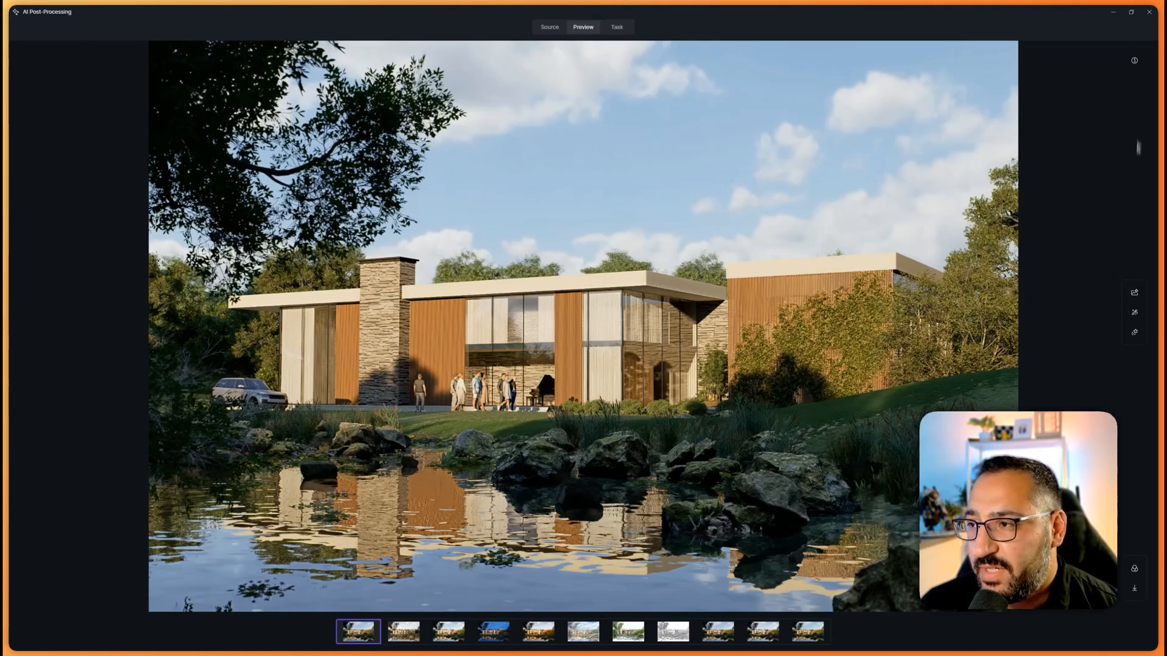
click(1134, 60)
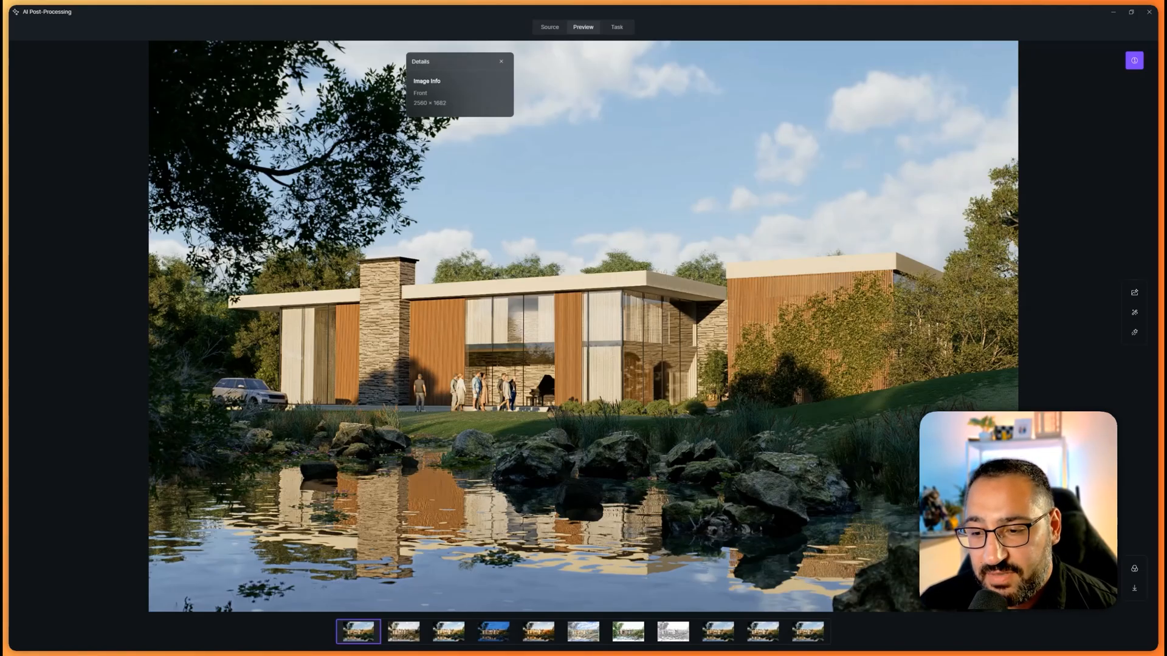
click(806, 630)
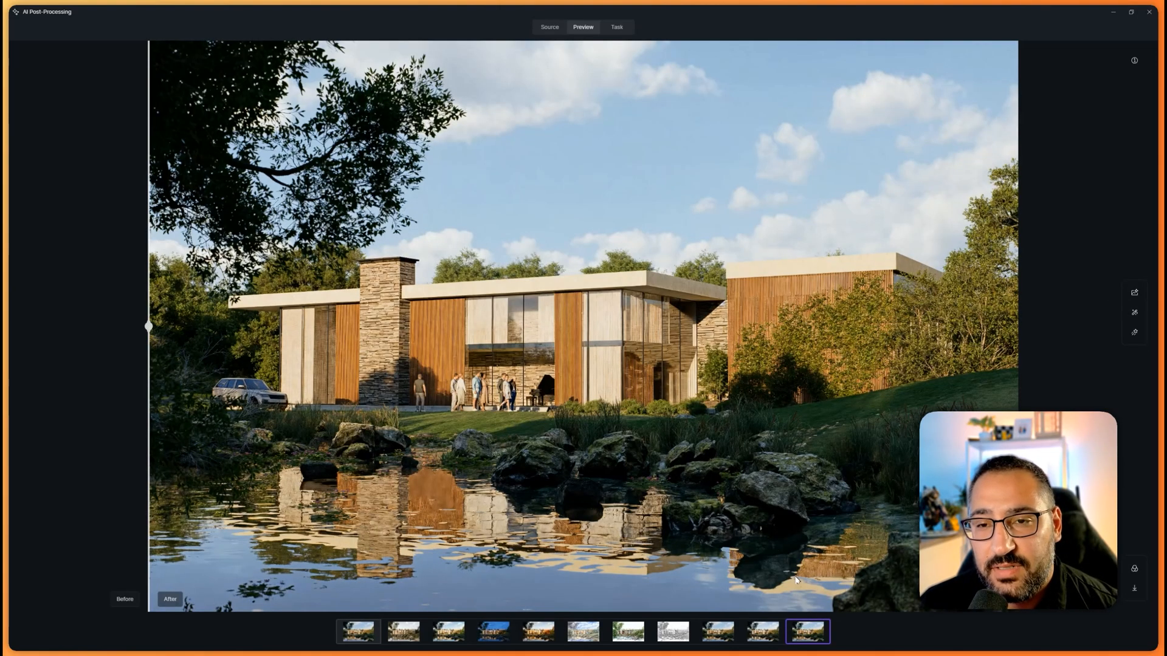
click(1134, 60)
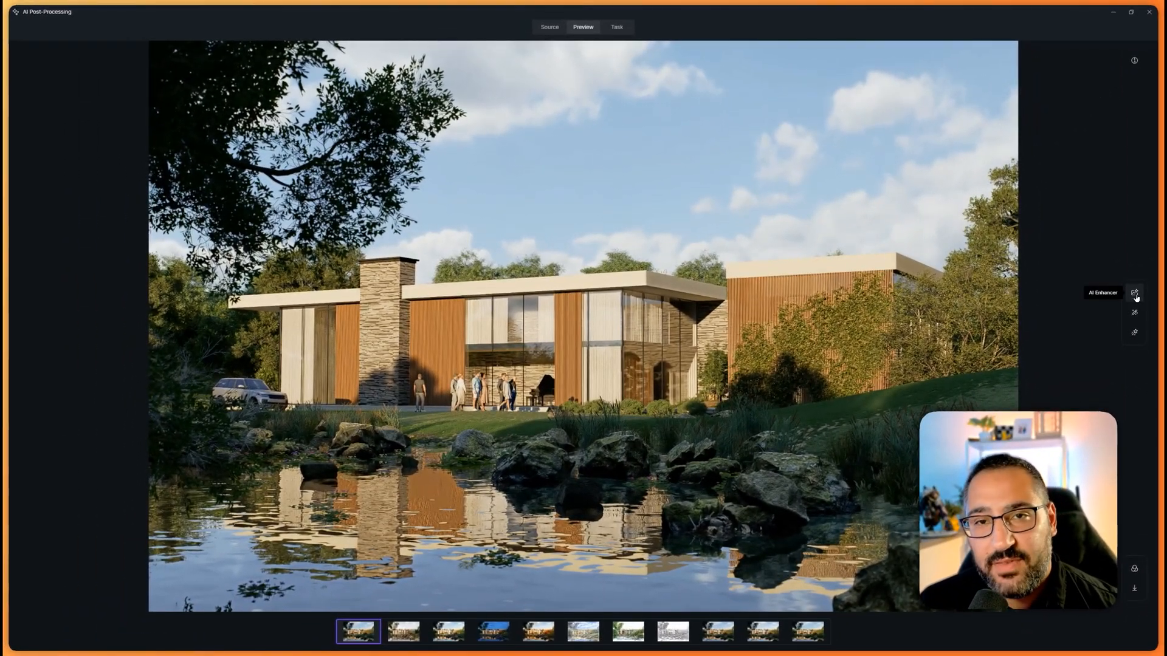
AI-enhance everything except the house's wood and stone walls at weight 0.7, texture 0.4
click(1135, 292)
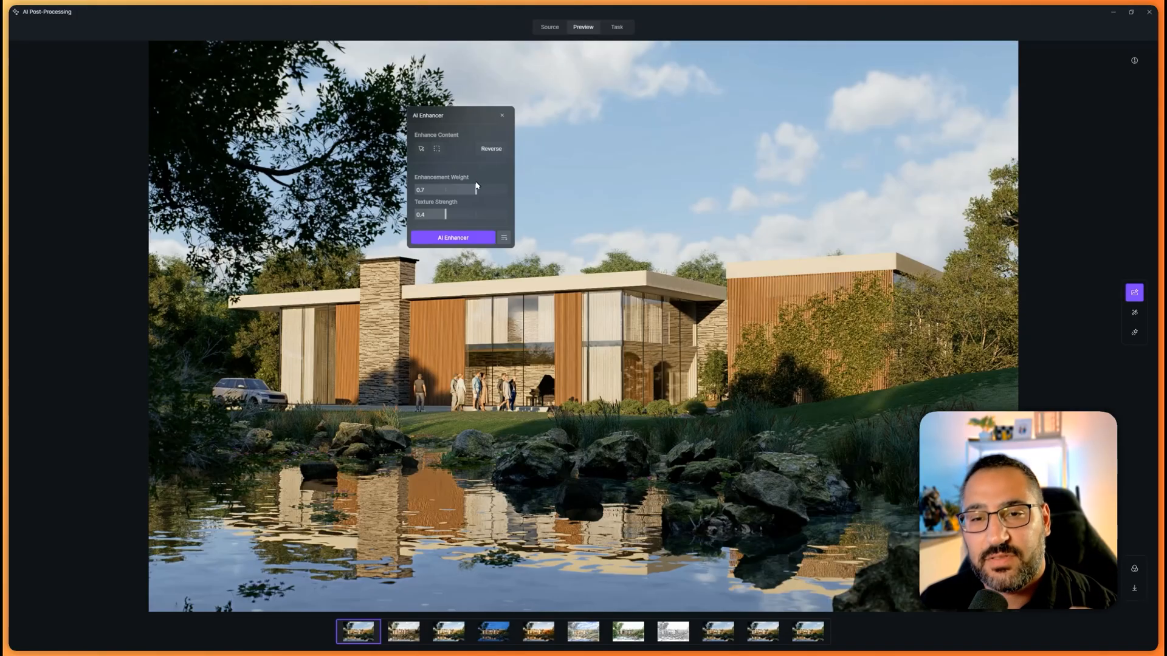
mouse_move(421, 149)
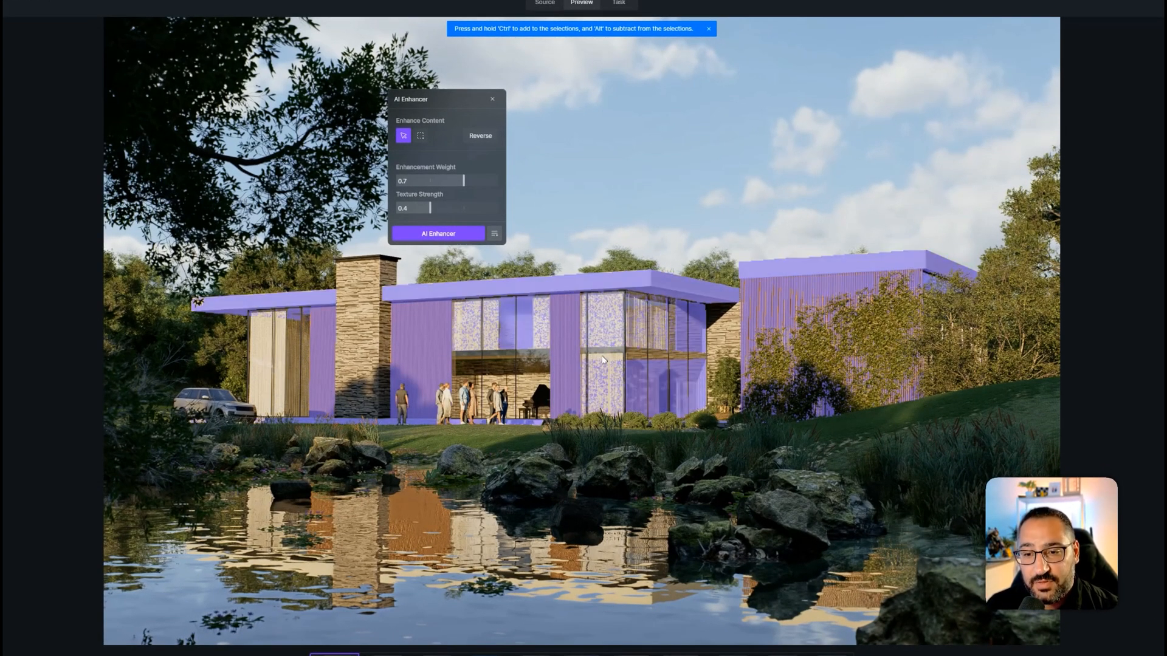
click(480, 135)
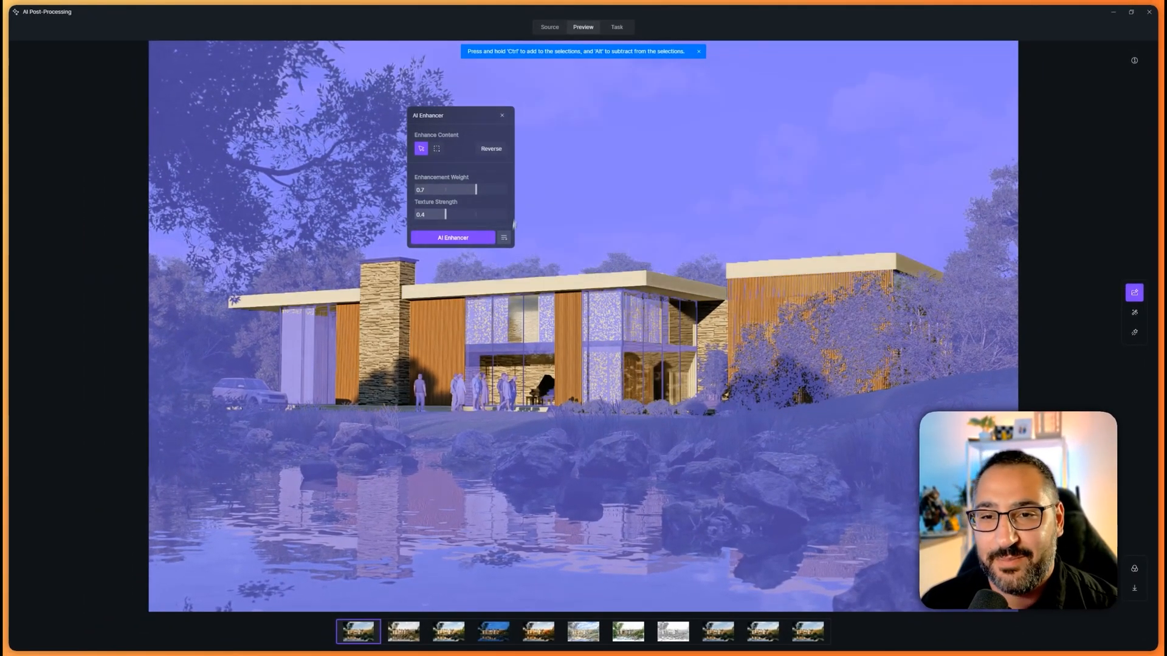
click(452, 238)
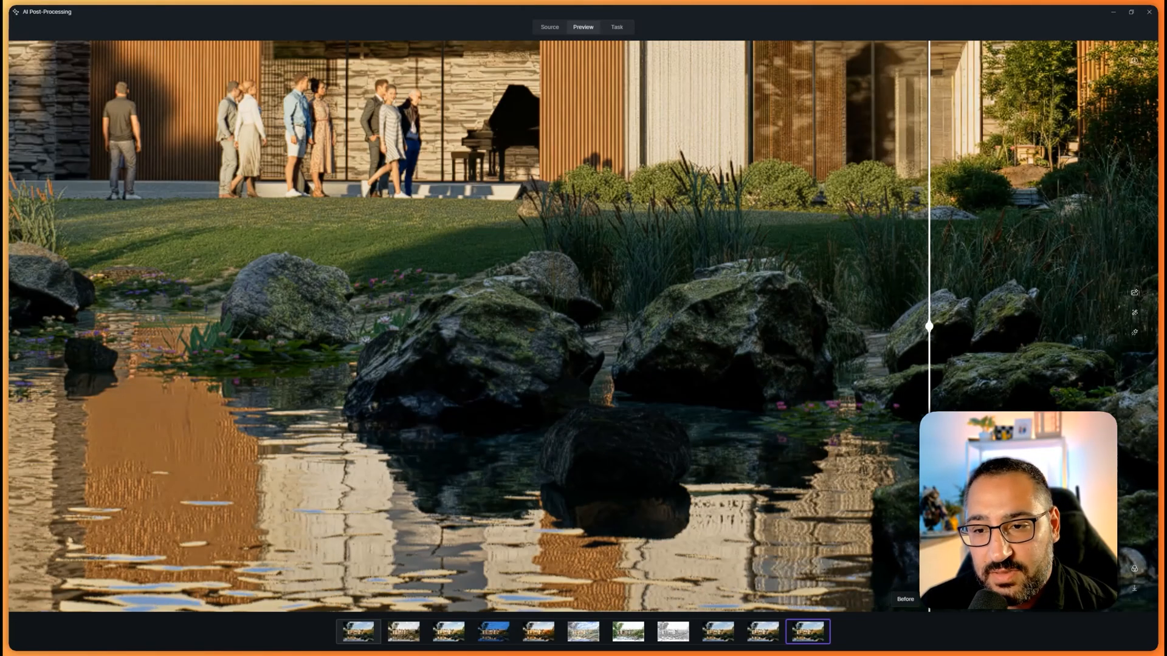
Compare enhanced and original renders around the pond, people and house with the Before/After slider
drag(929, 325, 811, 326)
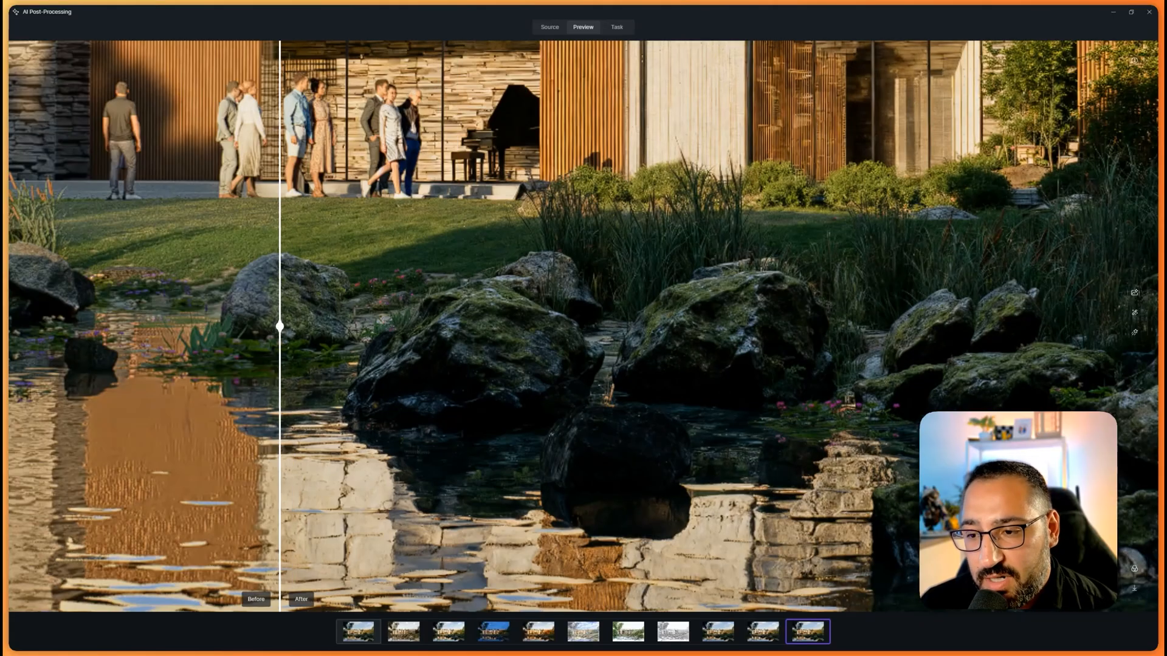
drag(279, 326, 586, 325)
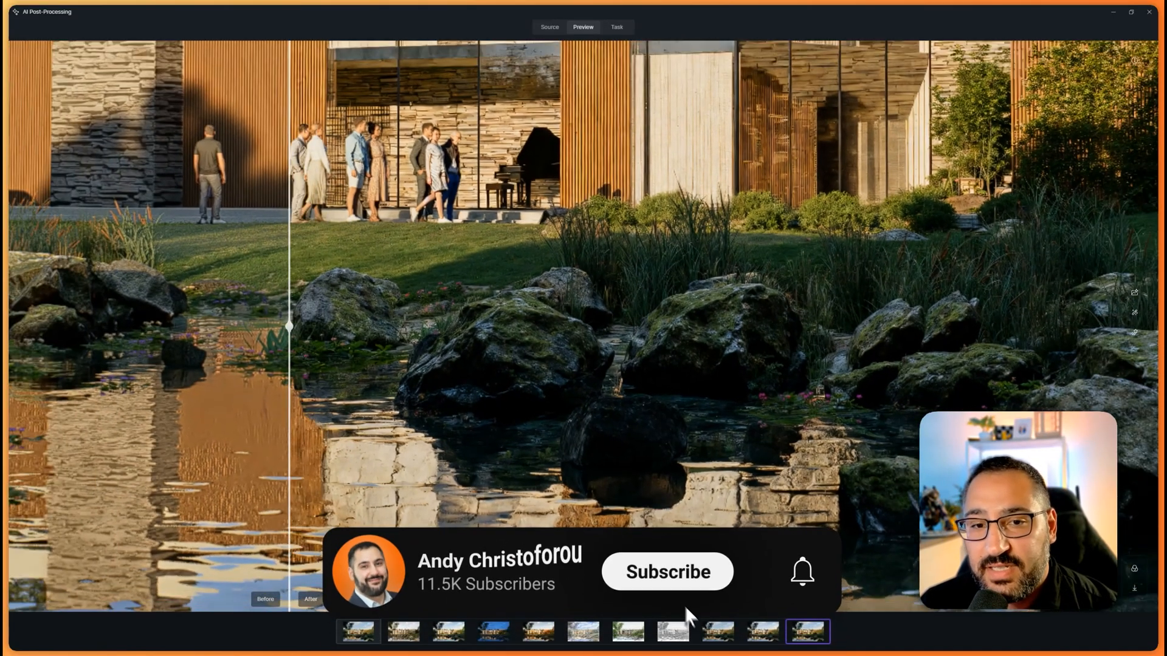
click(666, 571)
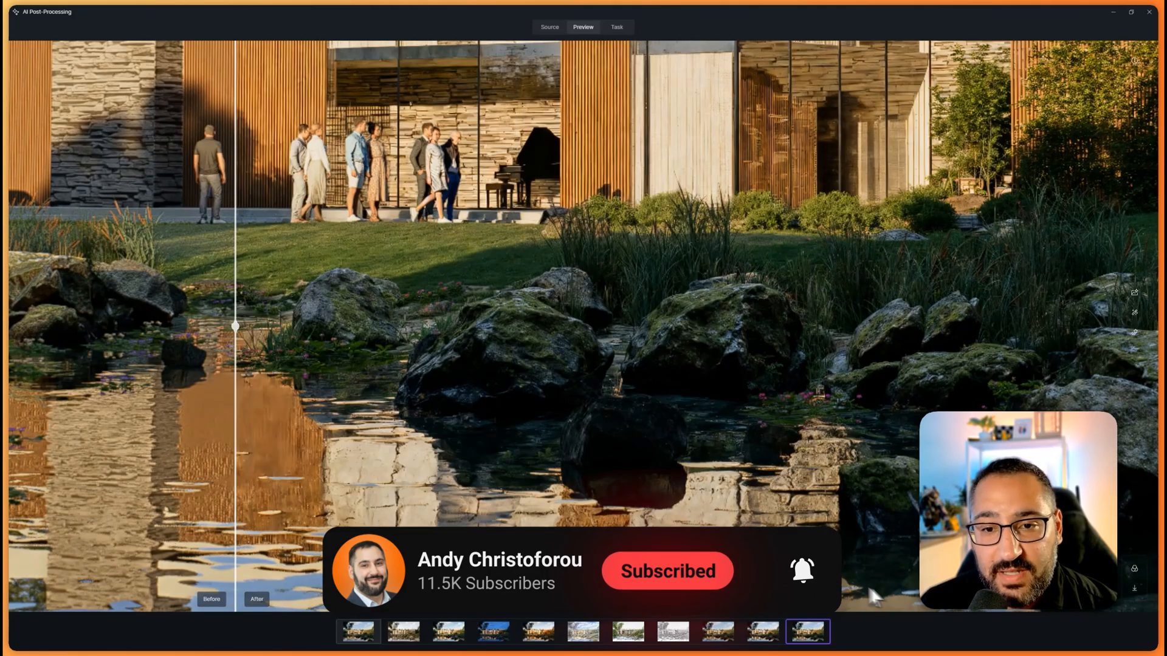
drag(234, 325, 620, 325)
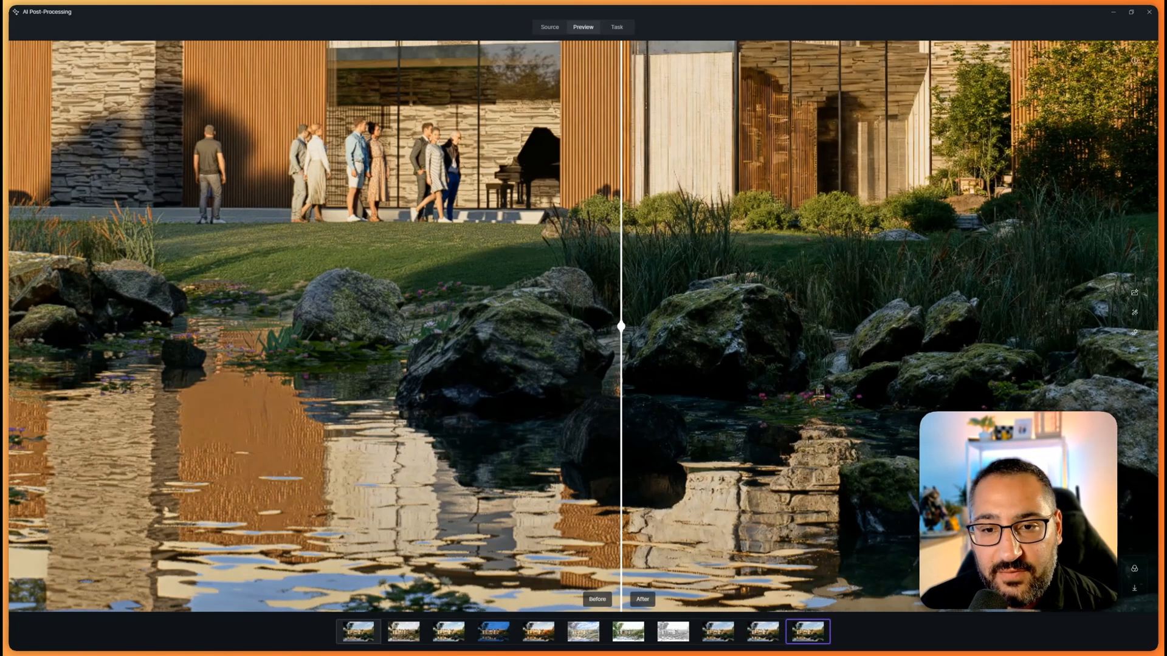
drag(620, 326, 443, 326)
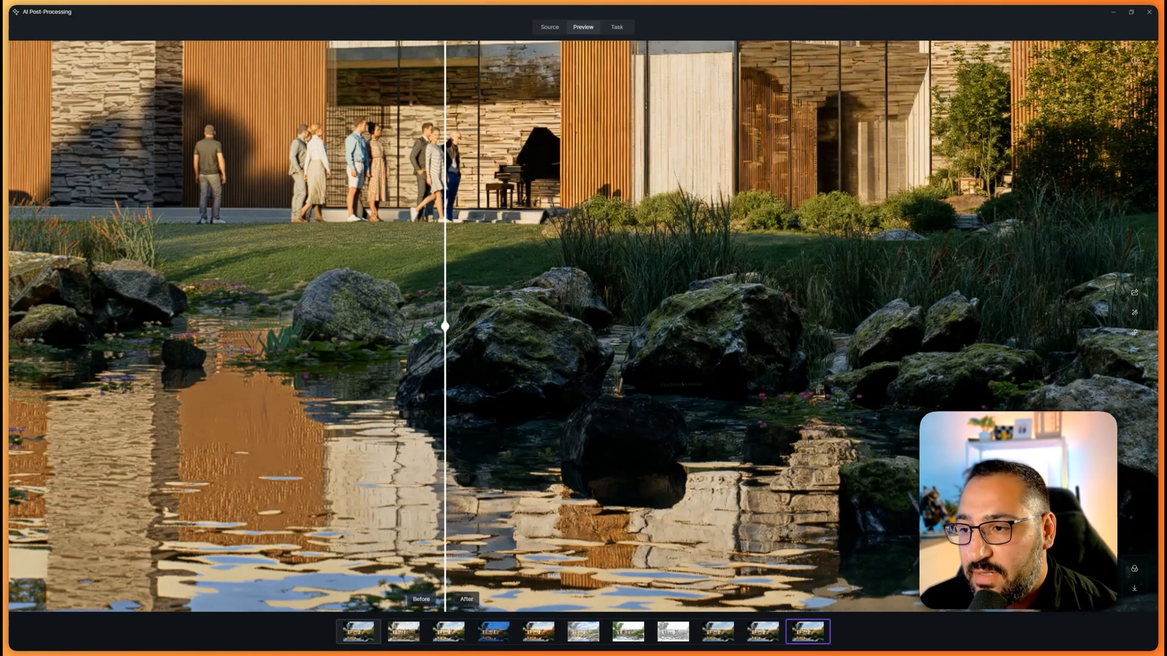
drag(444, 325, 311, 326)
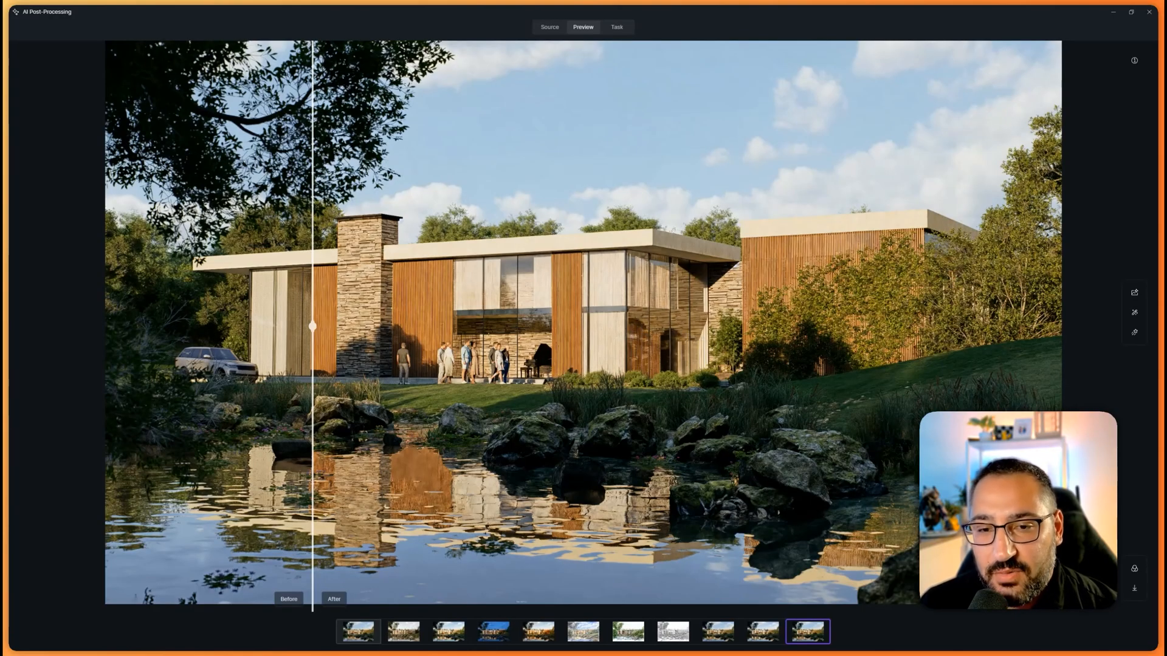
drag(312, 326, 507, 326)
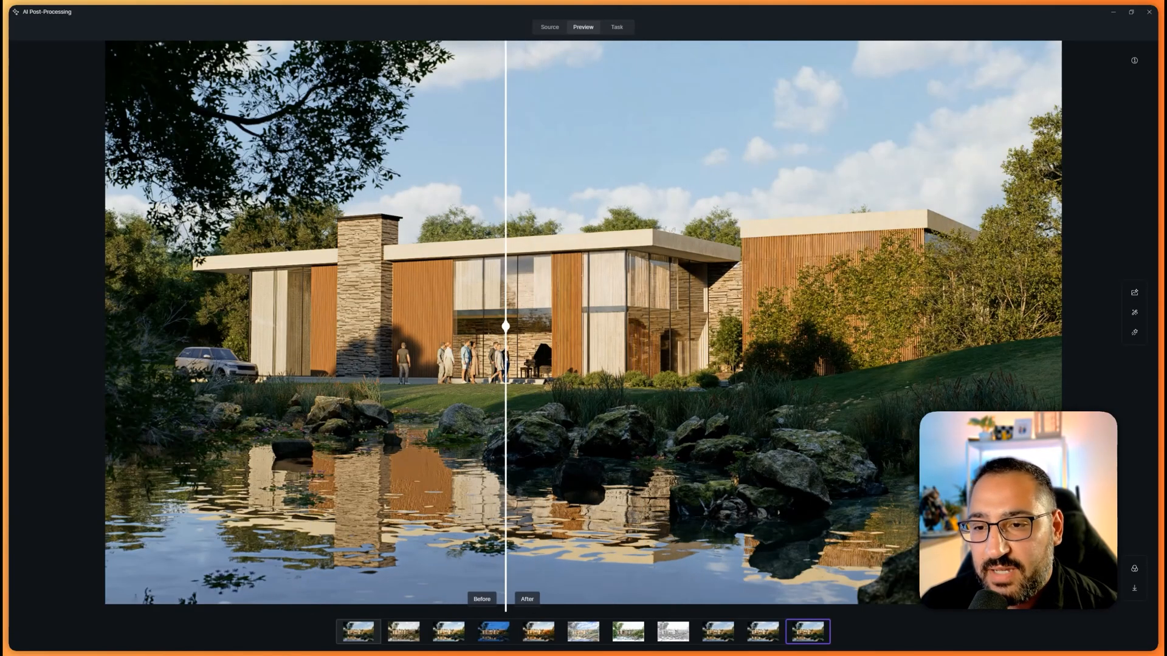
drag(507, 327, 537, 339)
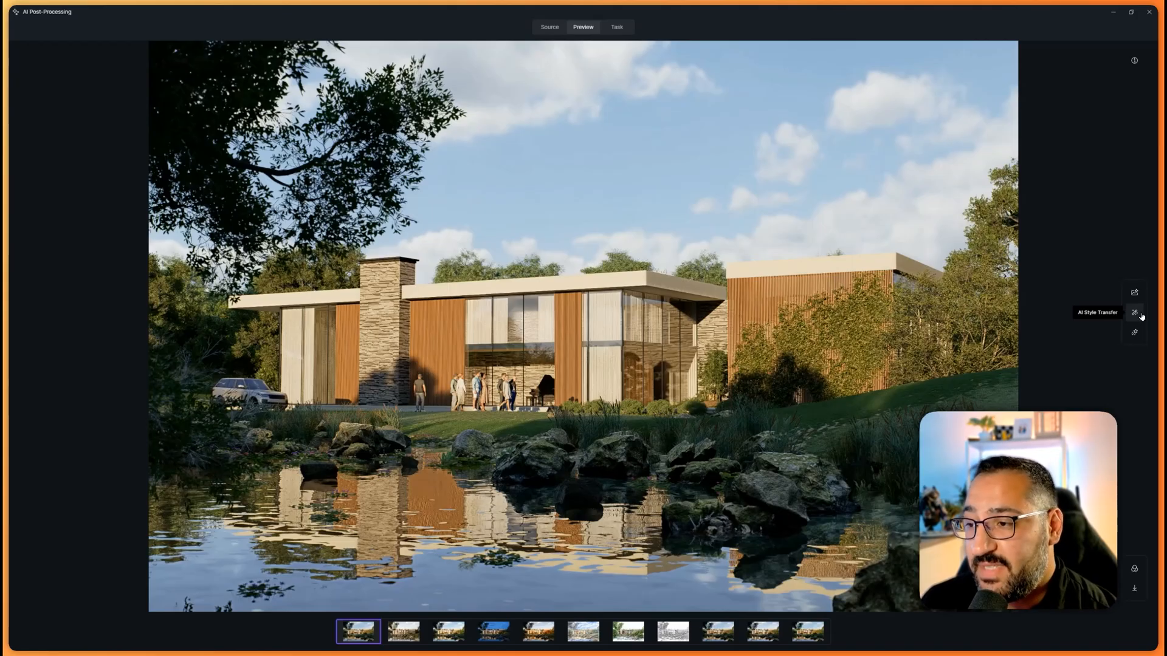
Set up realistic, reference-based AI style transfer with style transfer weight 0.2
click(1135, 312)
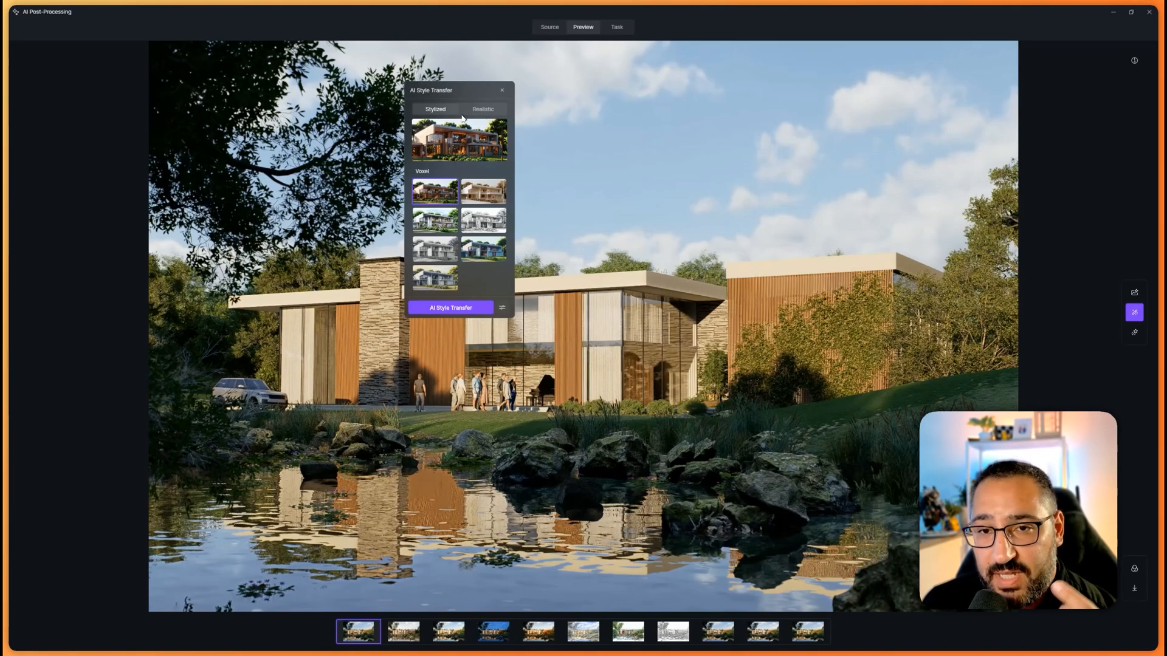
mouse_move(447, 197)
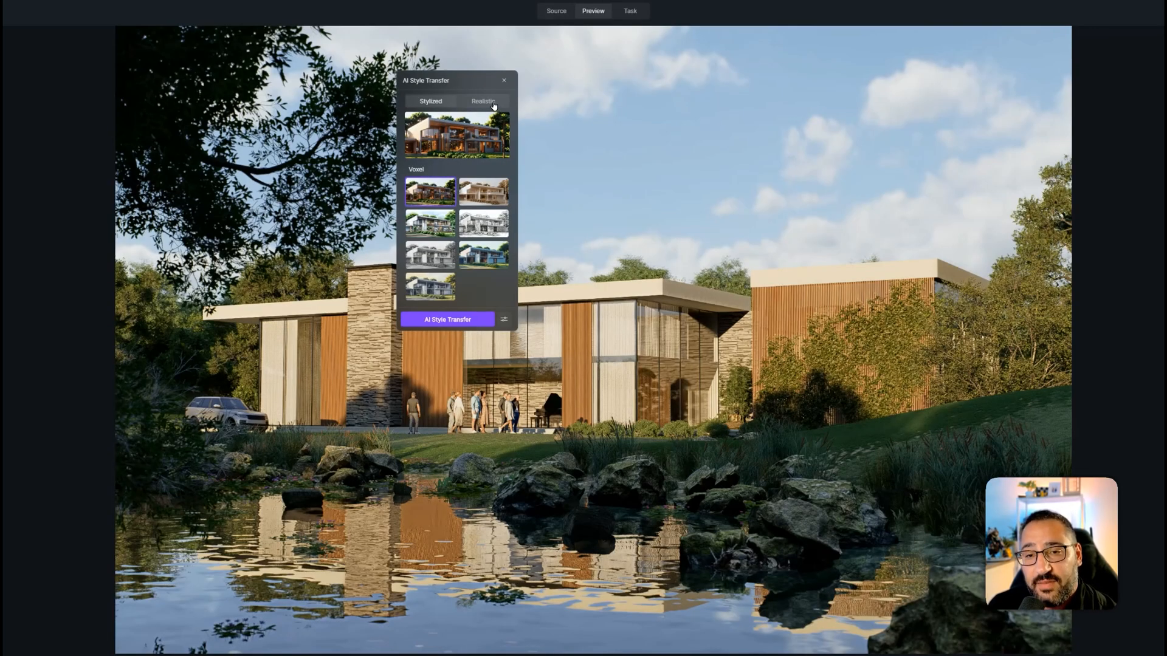
click(482, 102)
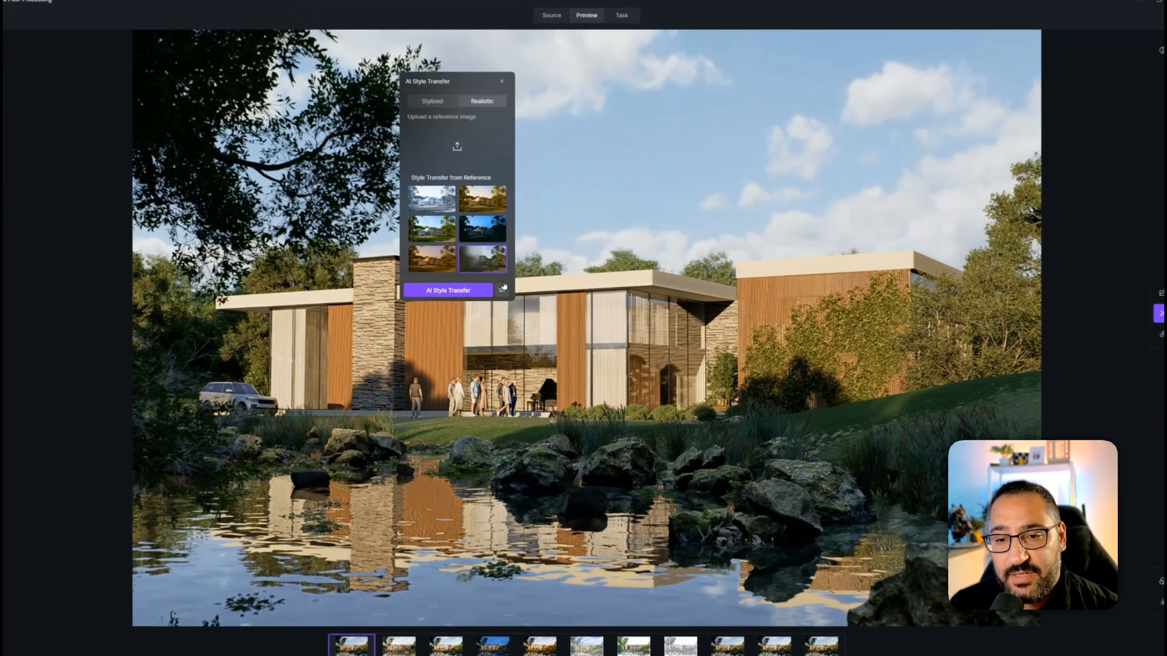
click(503, 291)
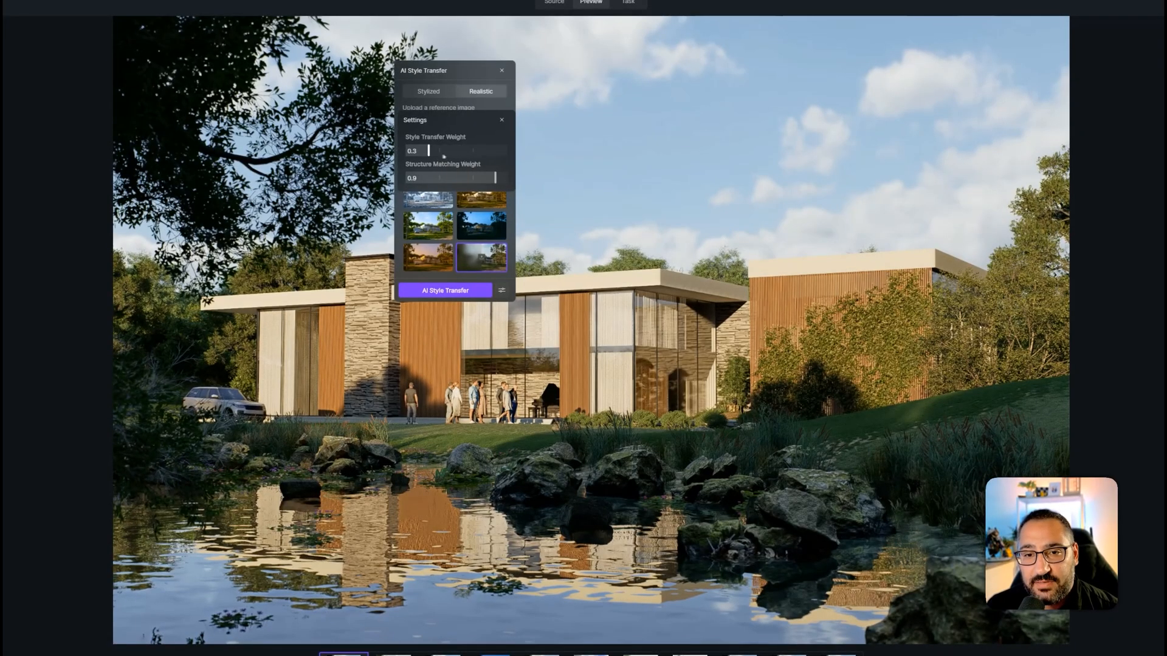
text(0.2)
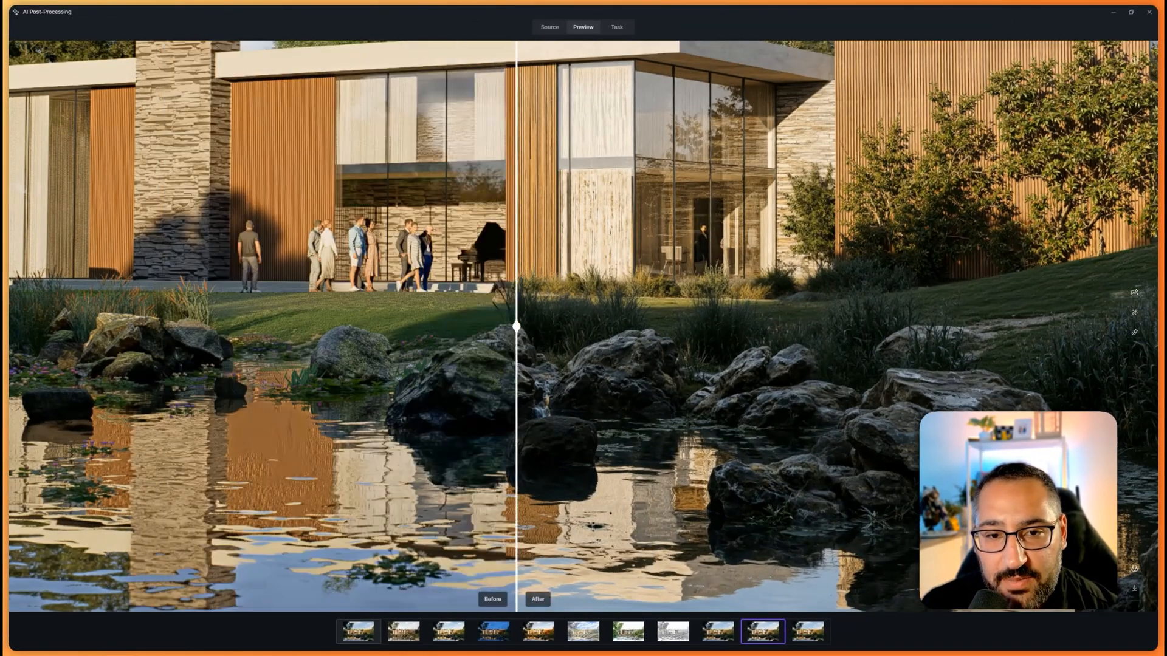
drag(516, 325, 918, 325)
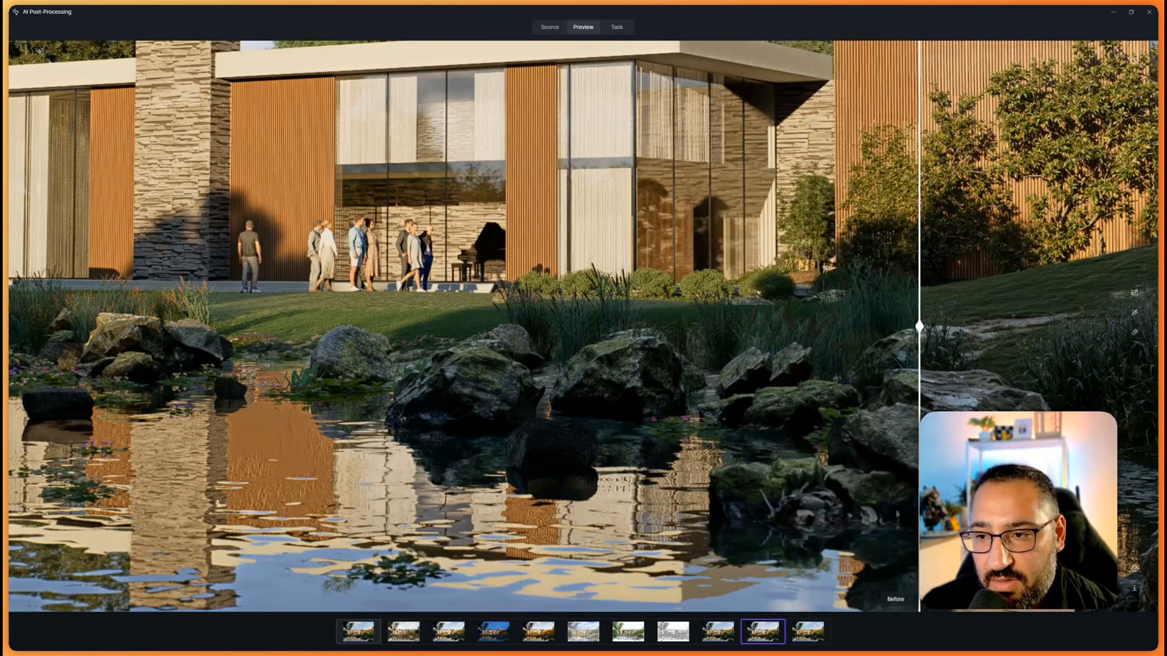
drag(918, 326, 1073, 326)
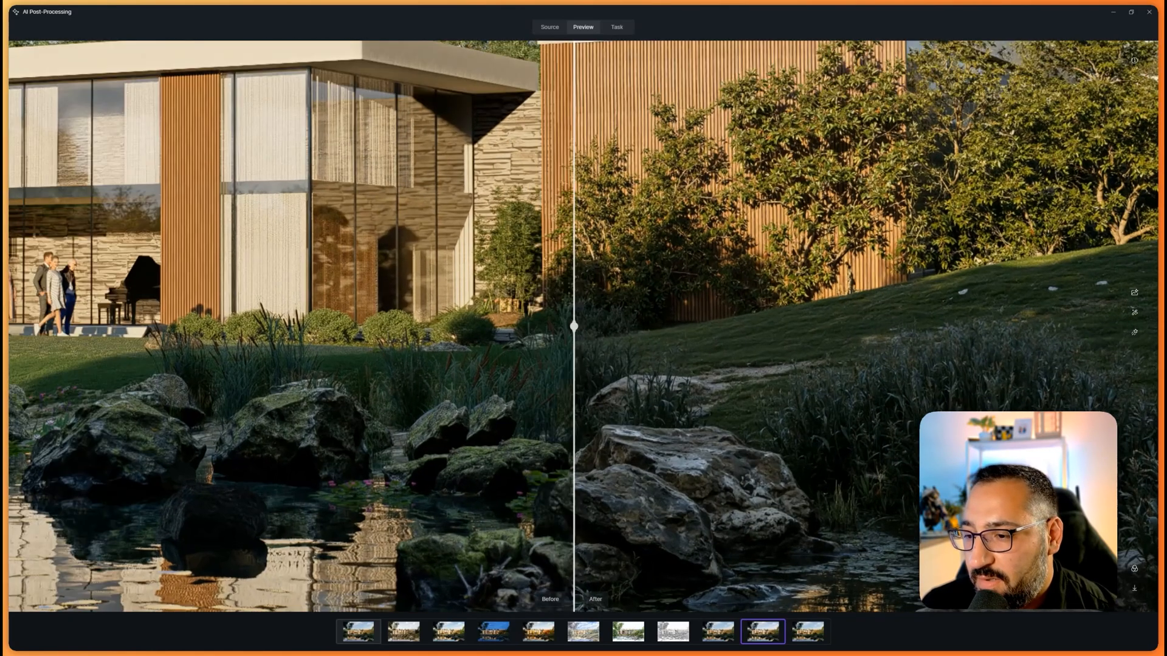
drag(574, 325, 906, 325)
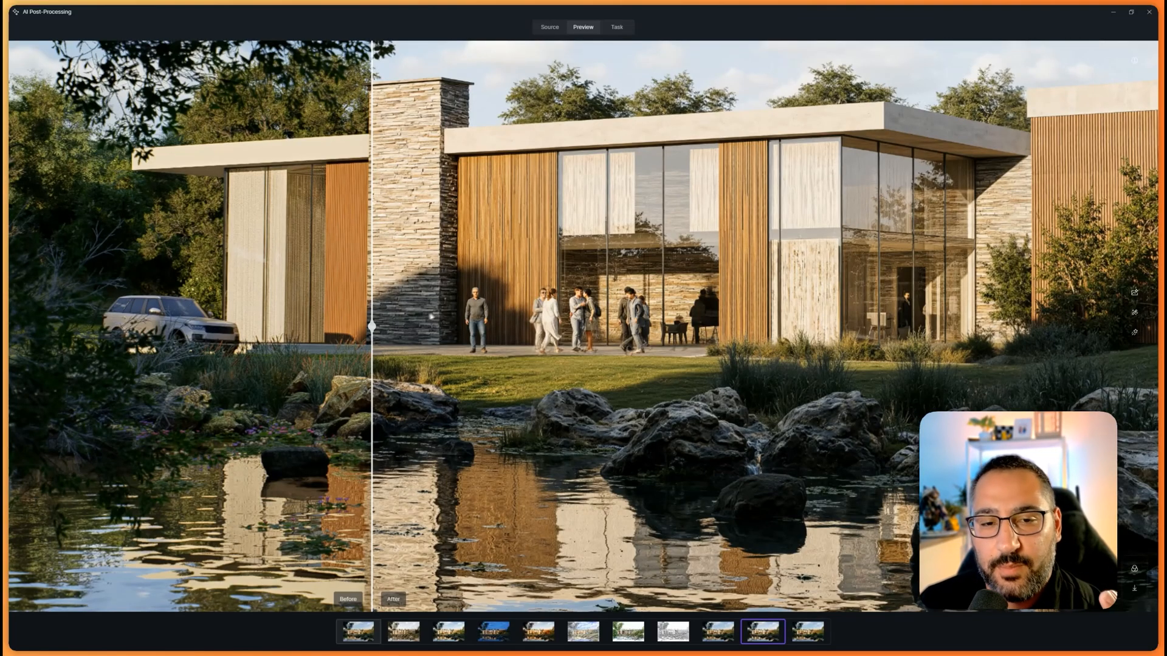
drag(372, 325, 286, 326)
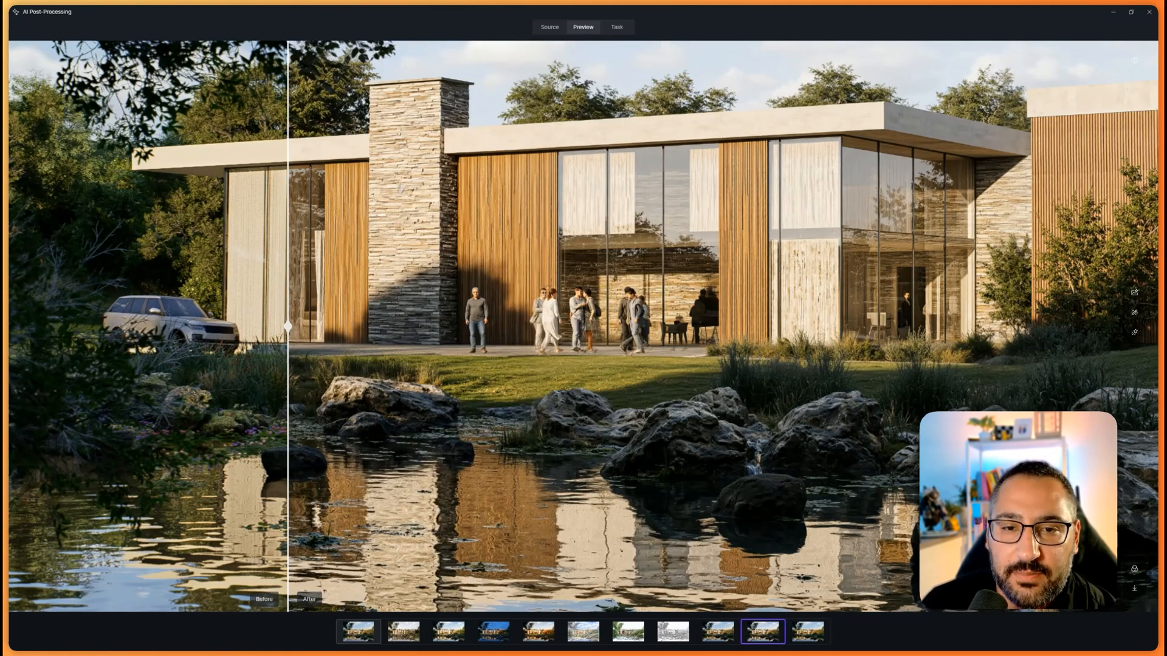
drag(286, 325, 36, 325)
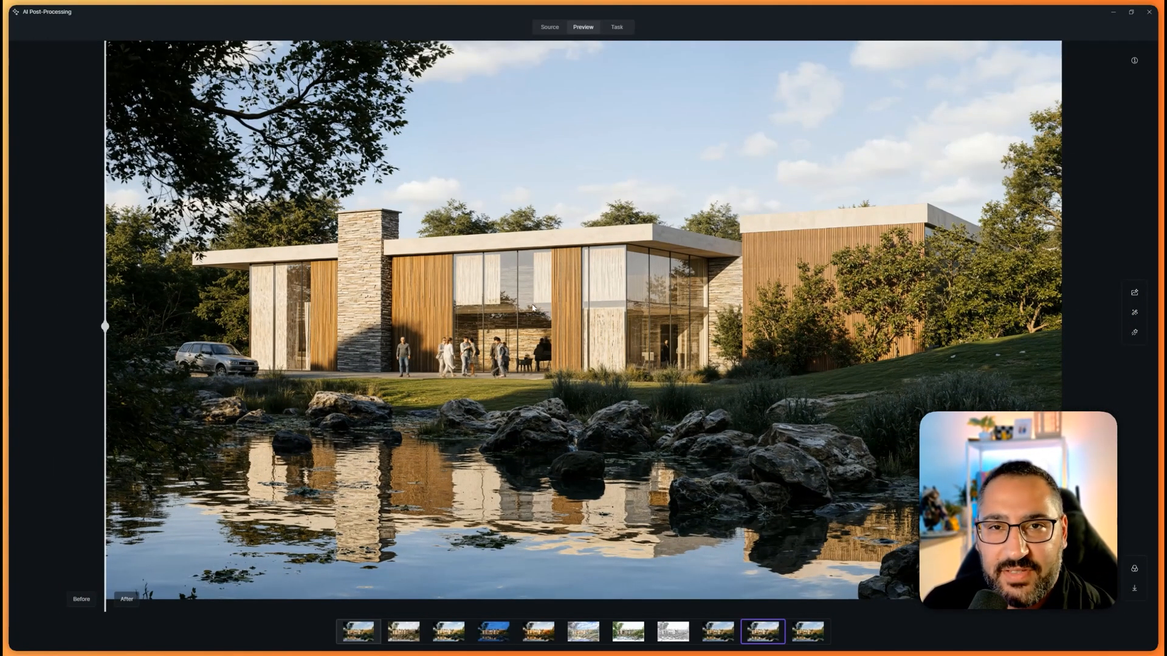
drag(103, 326, 320, 326)
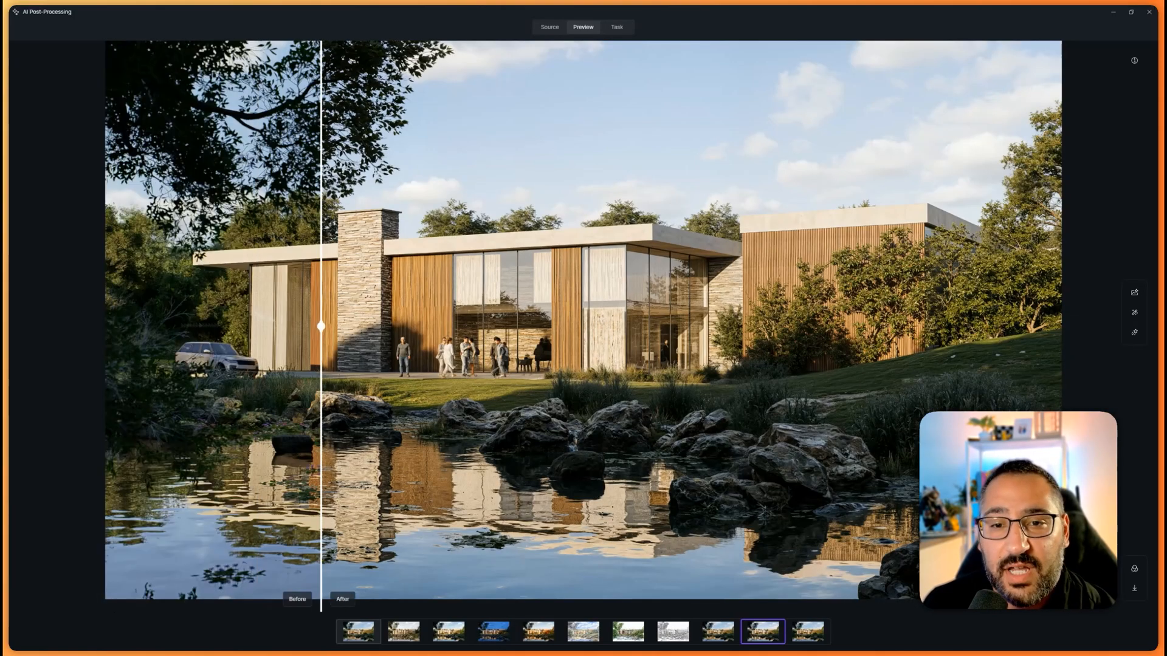
drag(321, 326, 104, 326)
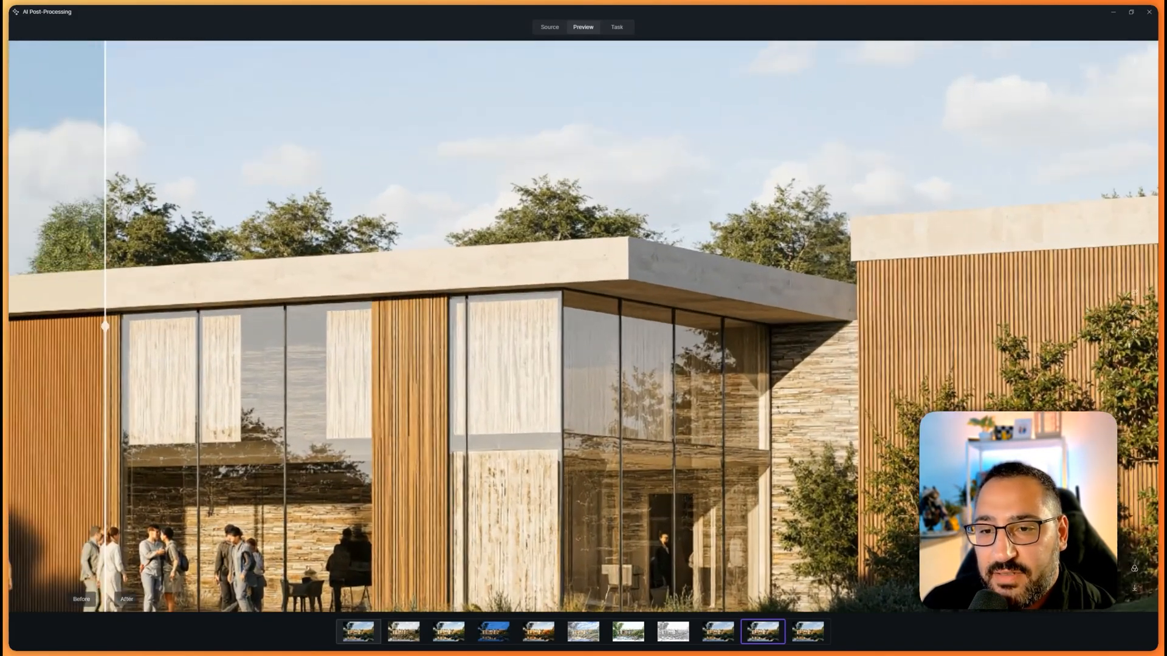
drag(106, 325, 798, 325)
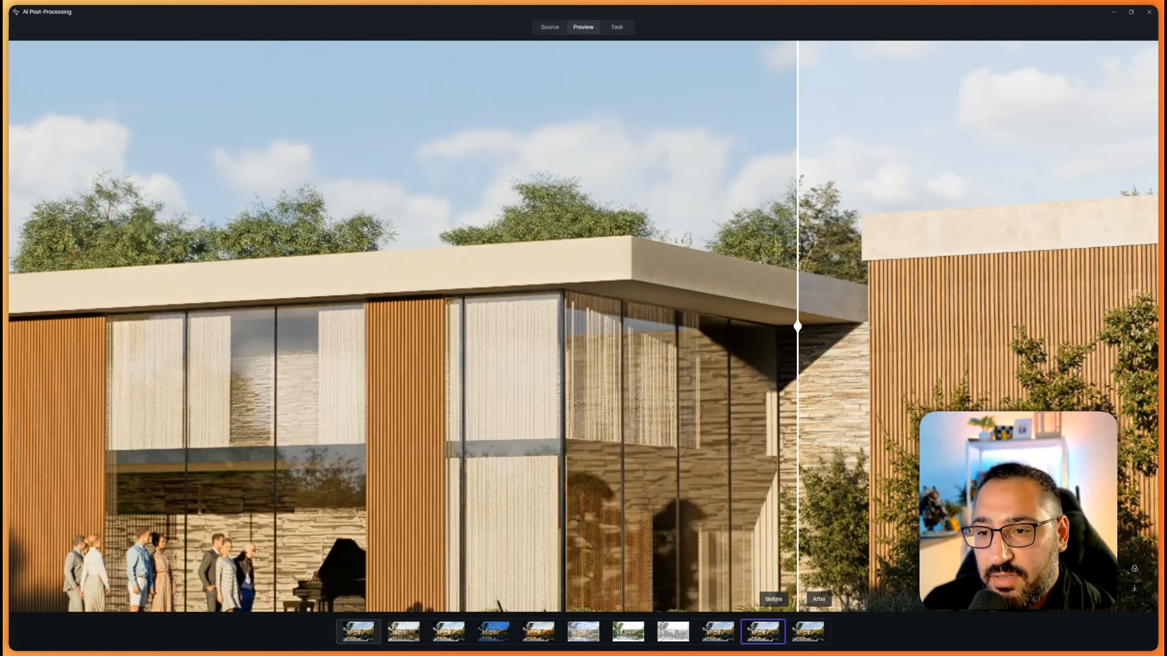
drag(798, 326, 82, 326)
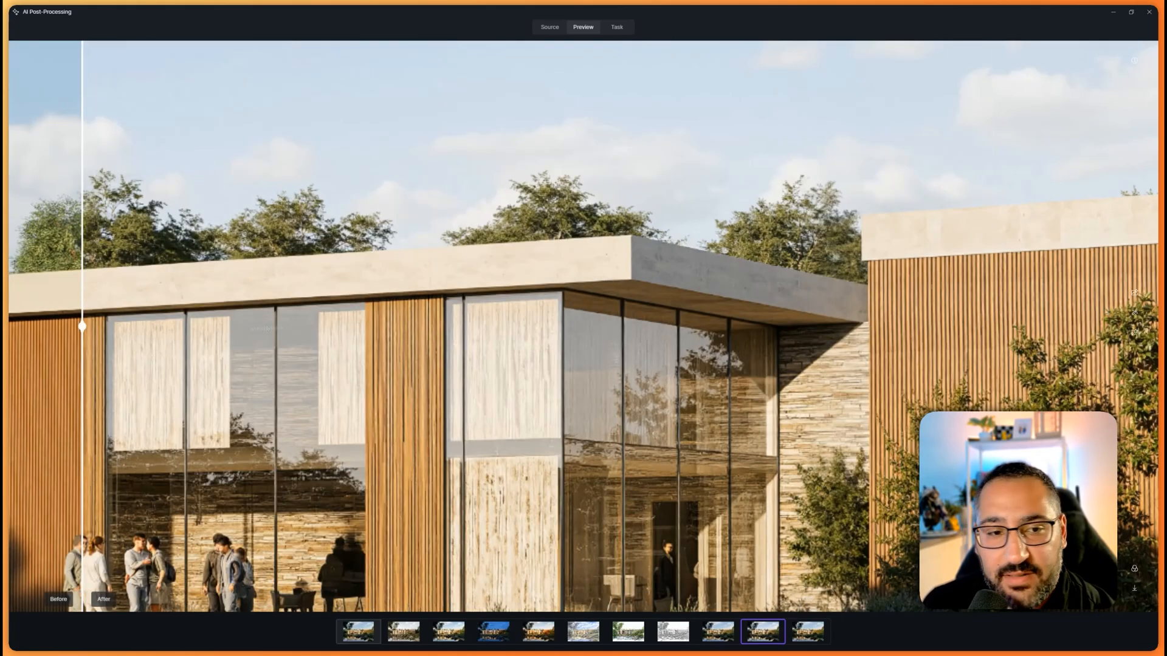
drag(82, 325, 19, 326)
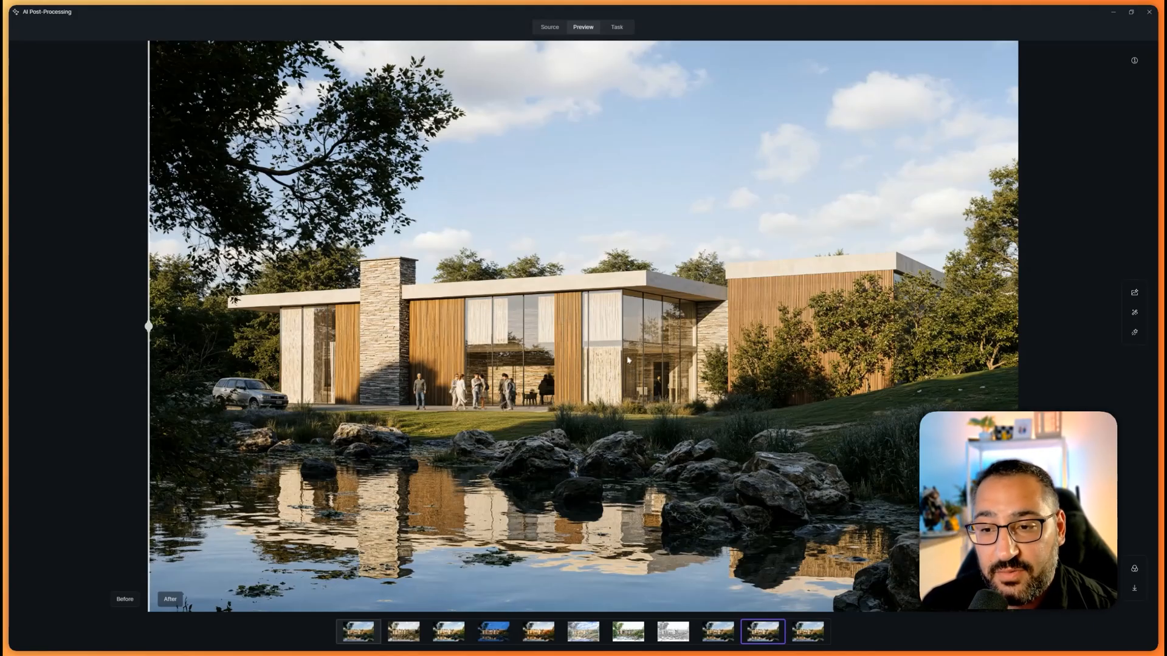
mouse_move(707, 484)
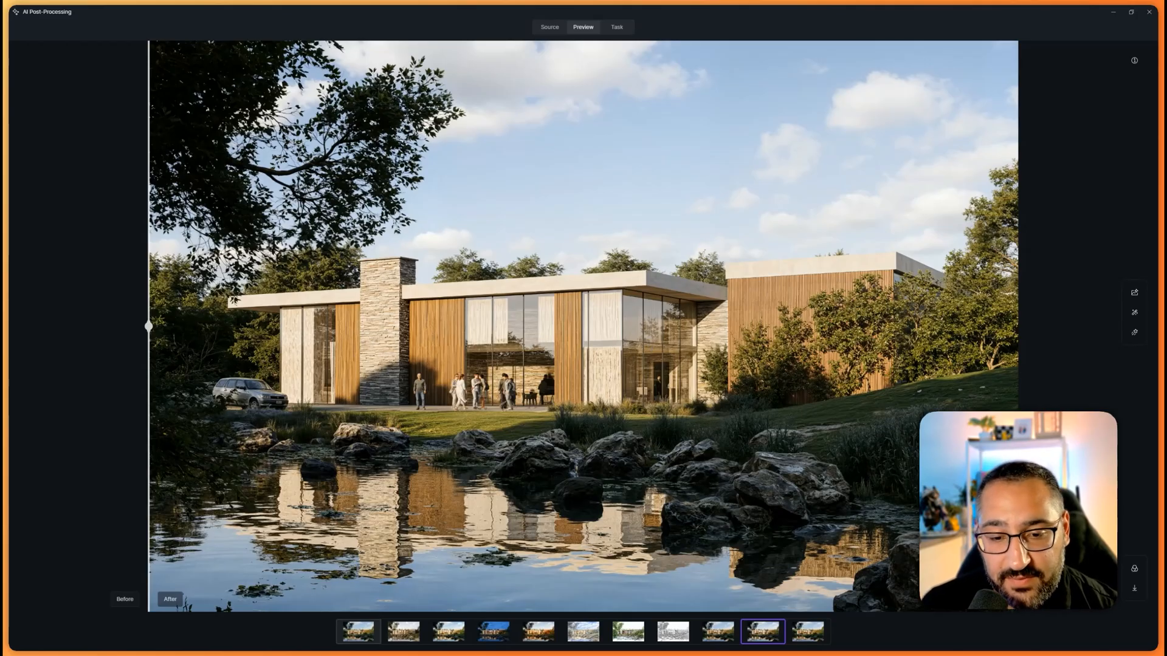
Browse the light-wood, pen sketch and watercolour variants, checking the sketch and watercolour style details
click(403, 632)
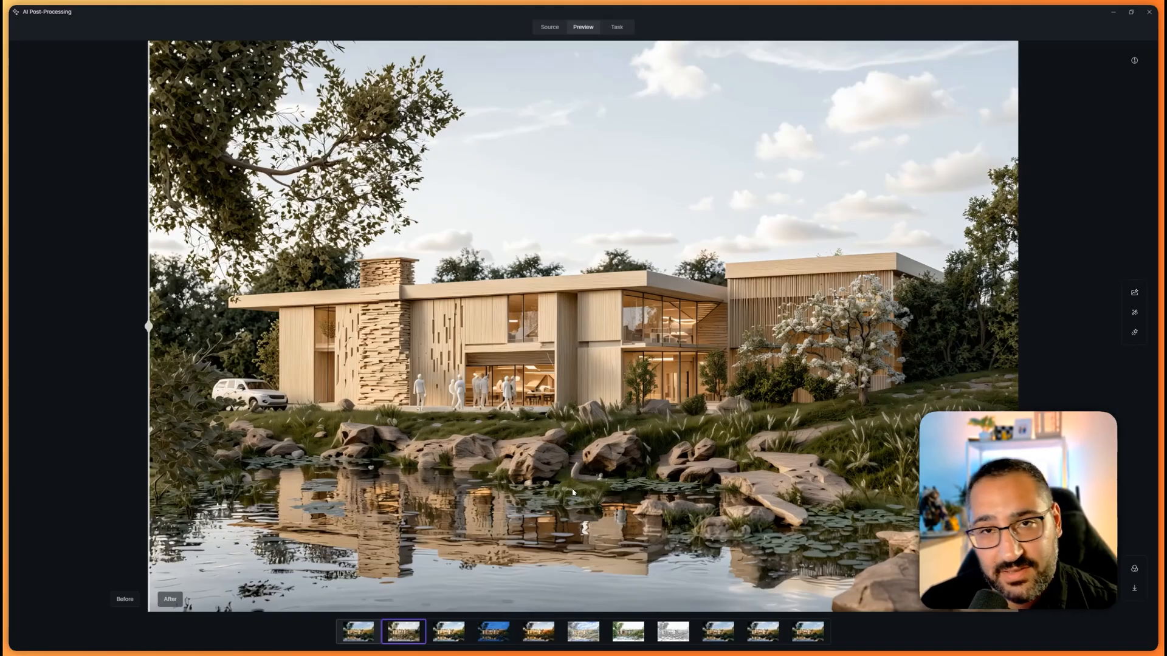
click(671, 632)
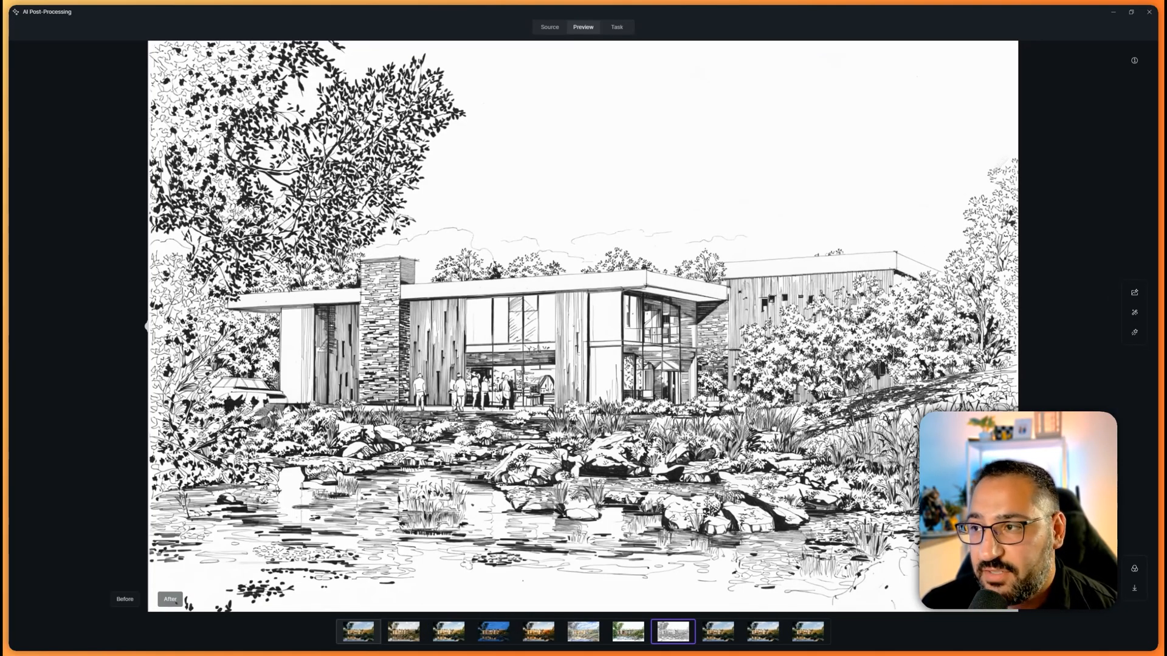
click(1133, 60)
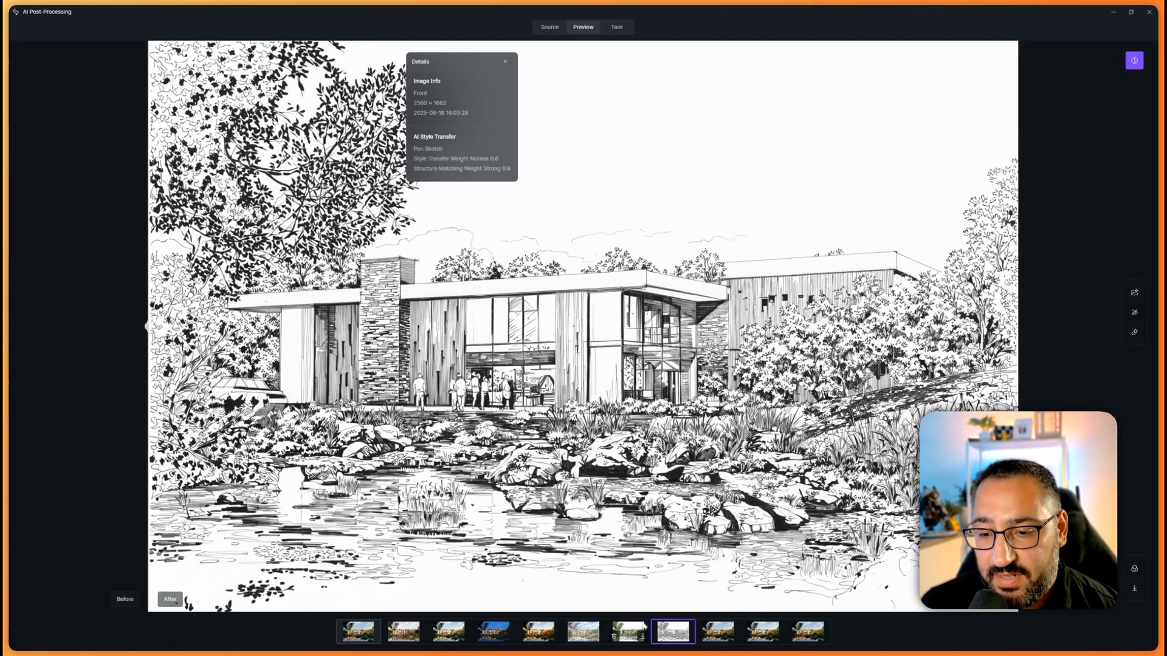
click(628, 632)
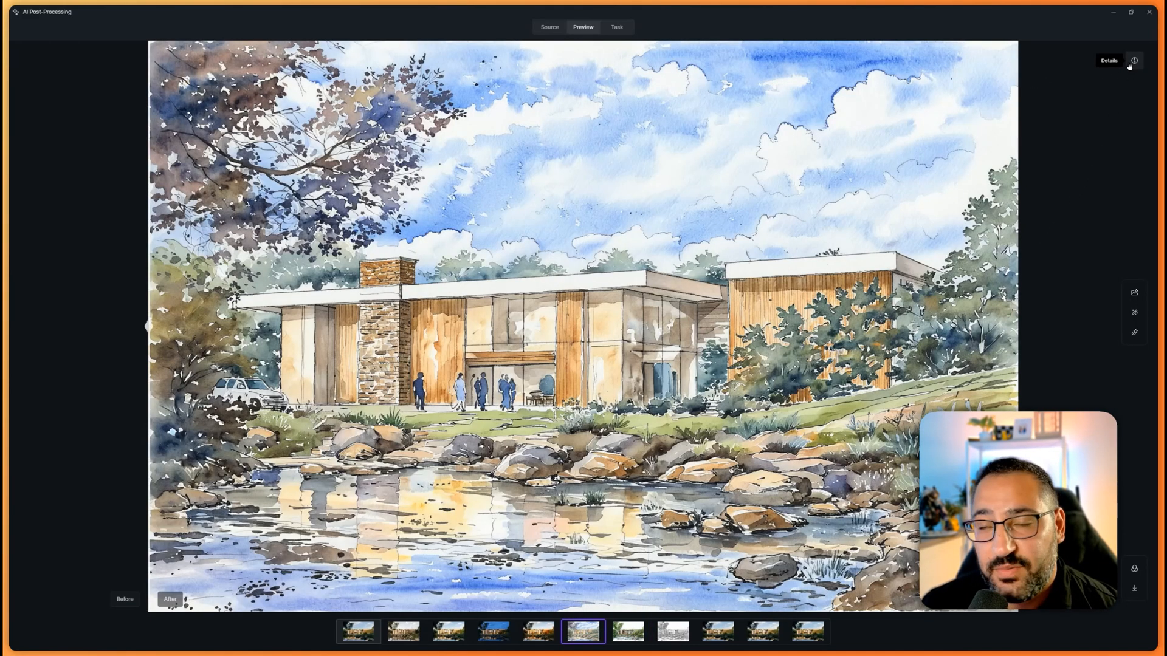
click(1134, 60)
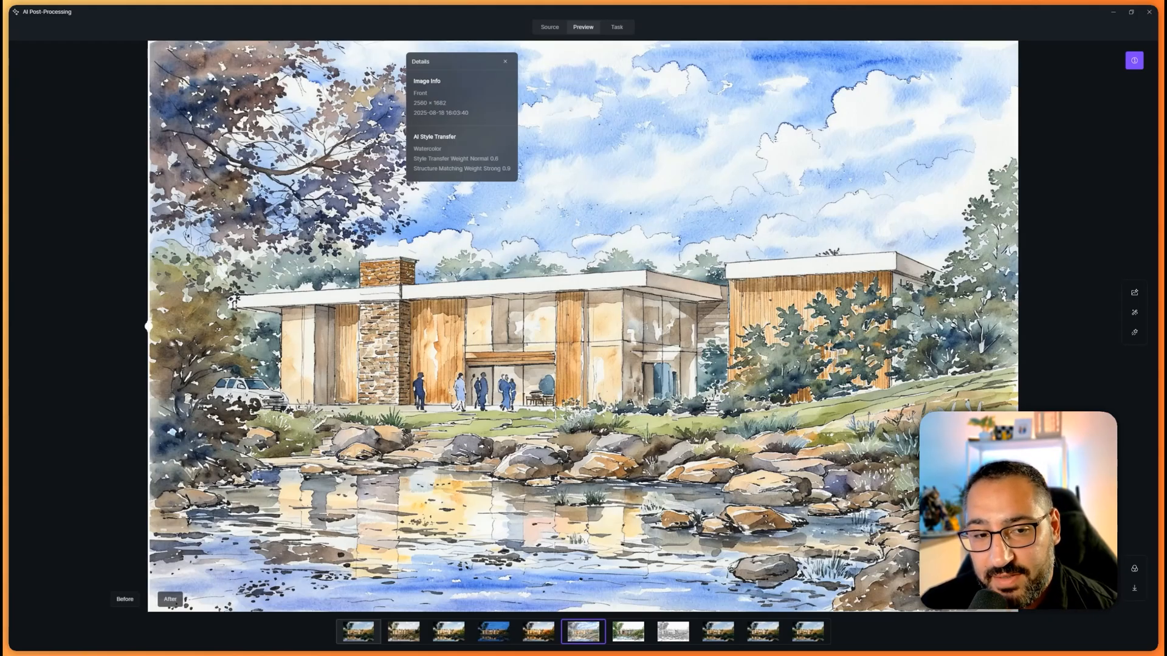
drag(149, 326, 1018, 326)
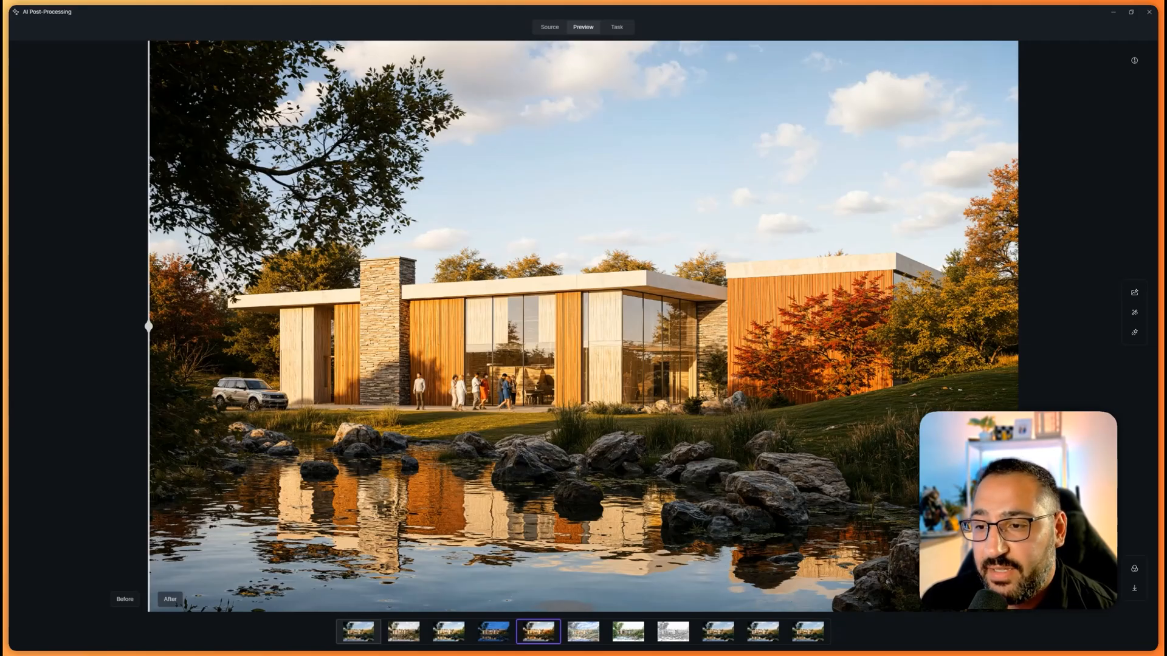
View the night and daylight lily-pad variants, then return to the original lakeside image
click(493, 632)
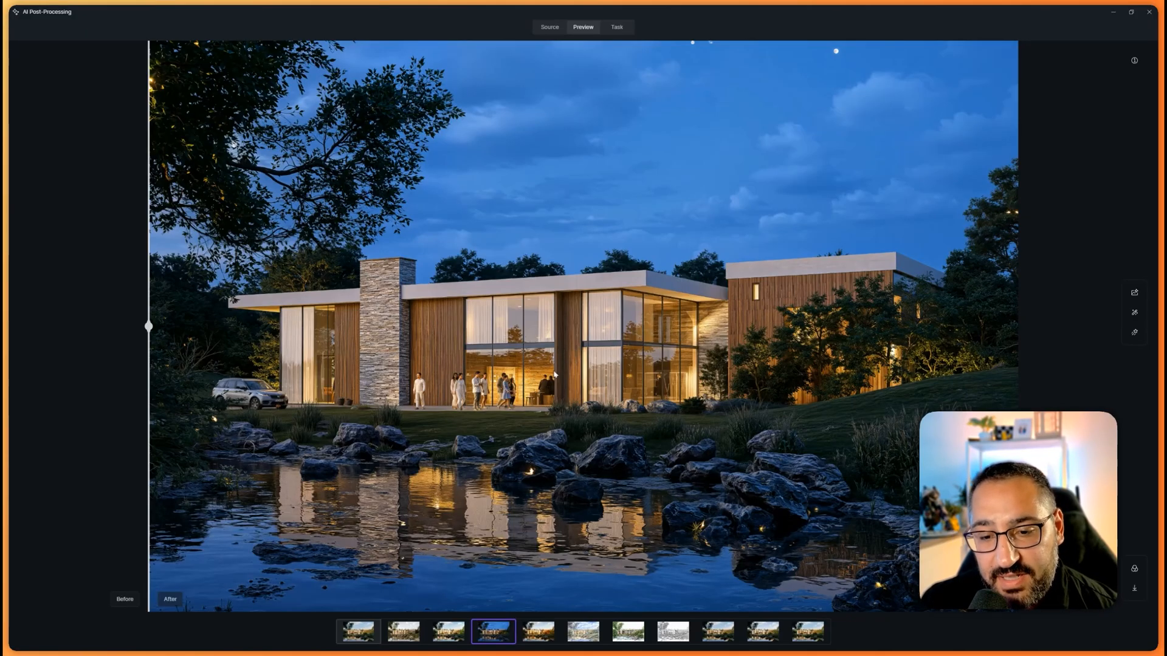
click(448, 632)
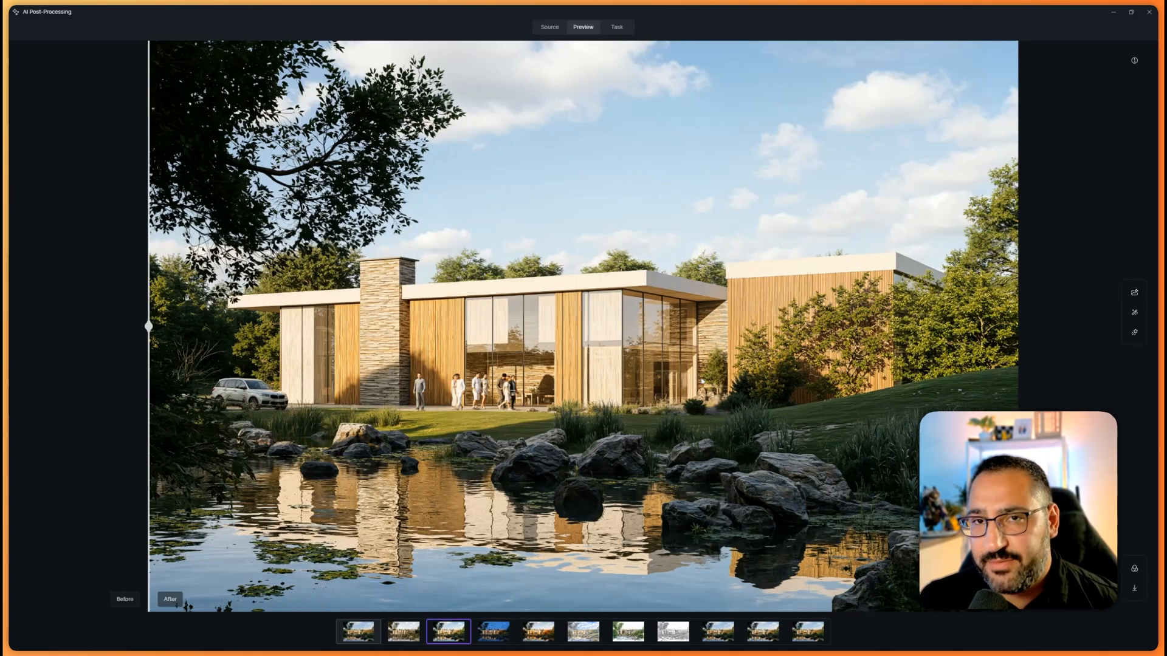
mouse_move(711, 381)
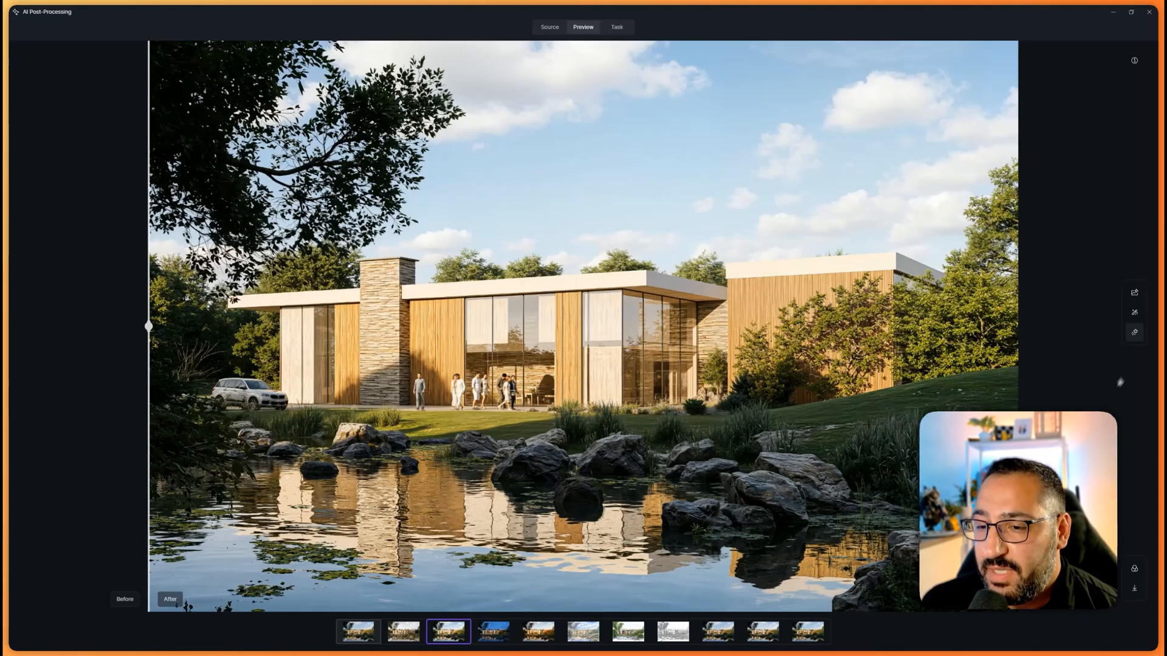
click(358, 631)
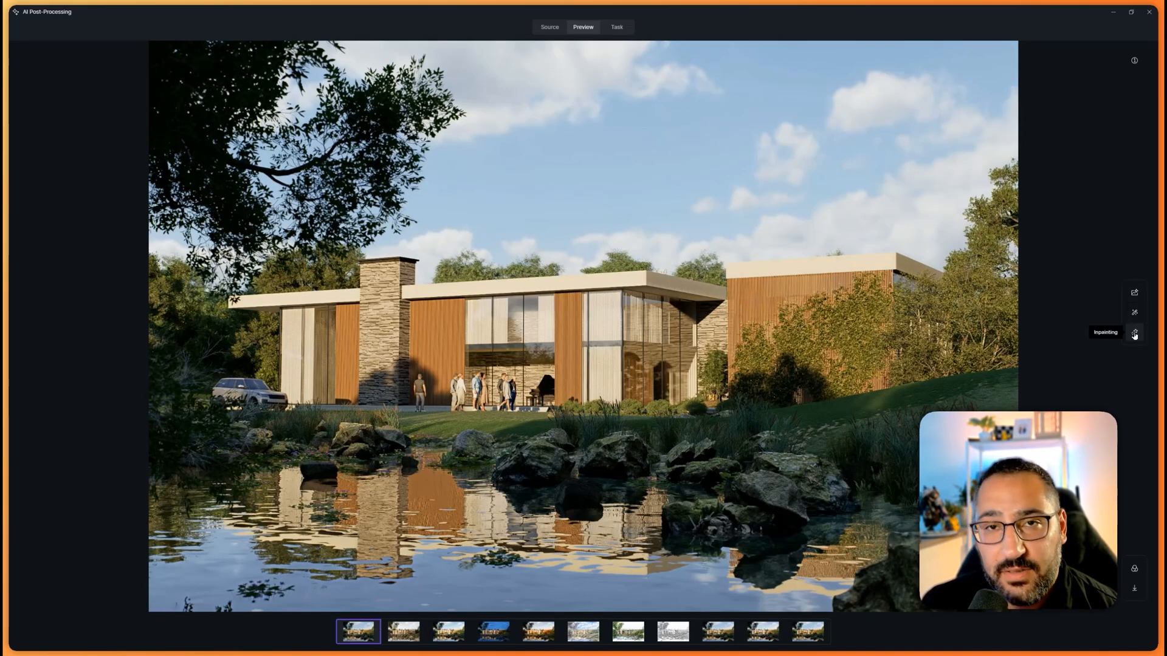
Open the Inpainting panel with Smart Retouch, Sky, Water and Vegetation options
click(1134, 332)
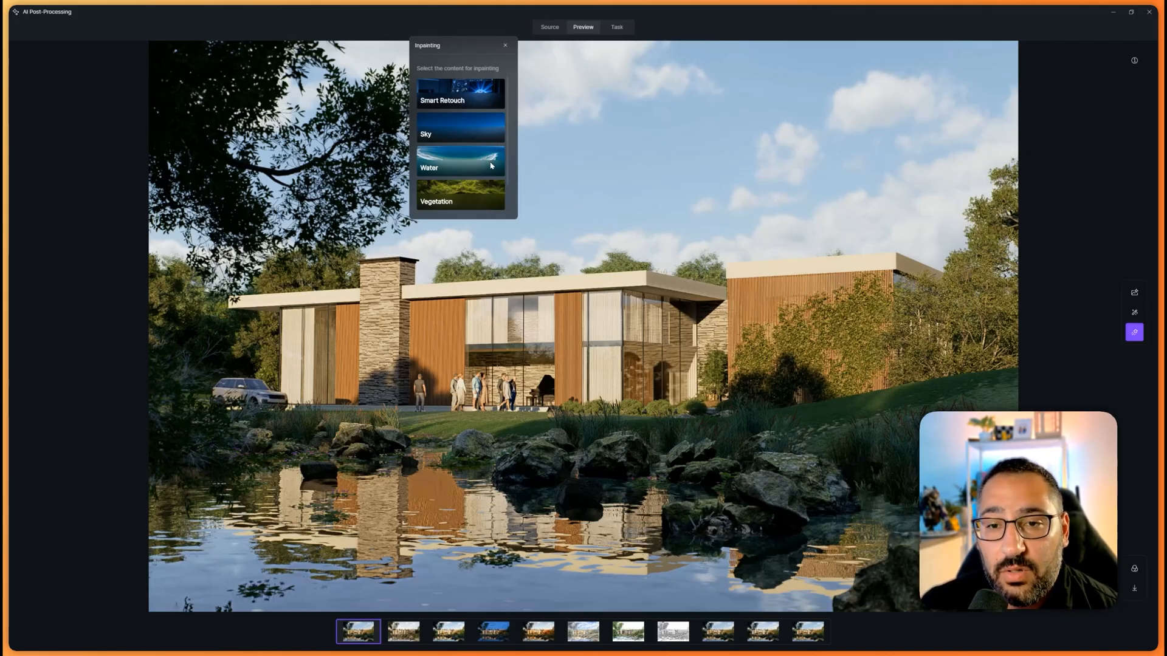
mouse_move(478, 132)
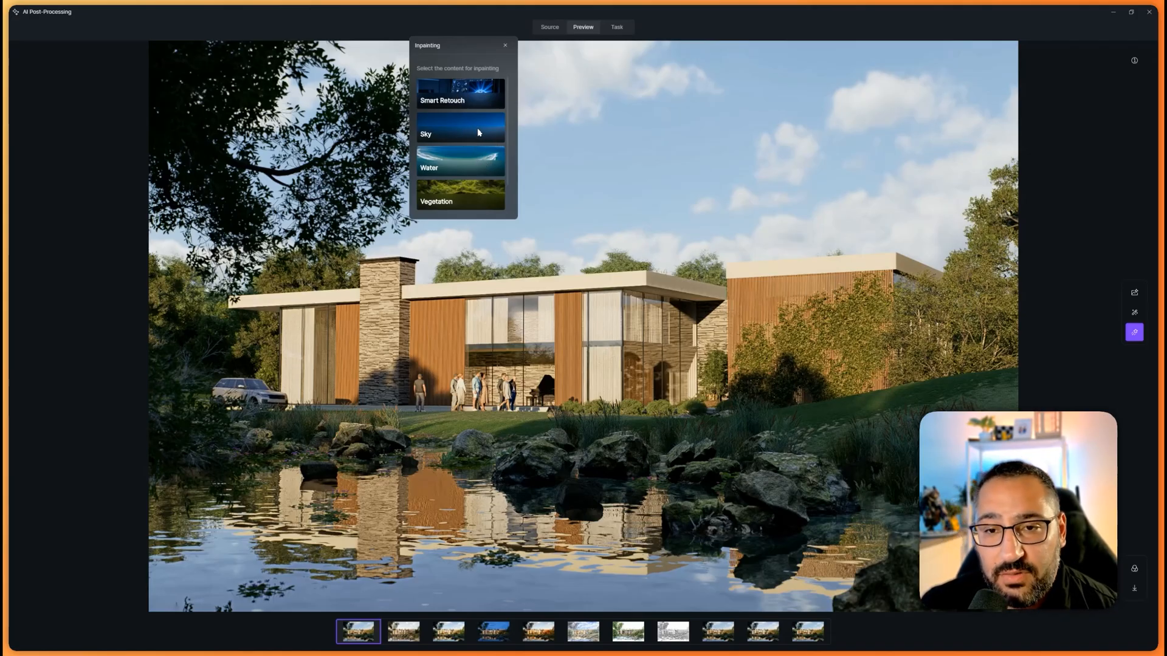
mouse_move(458, 127)
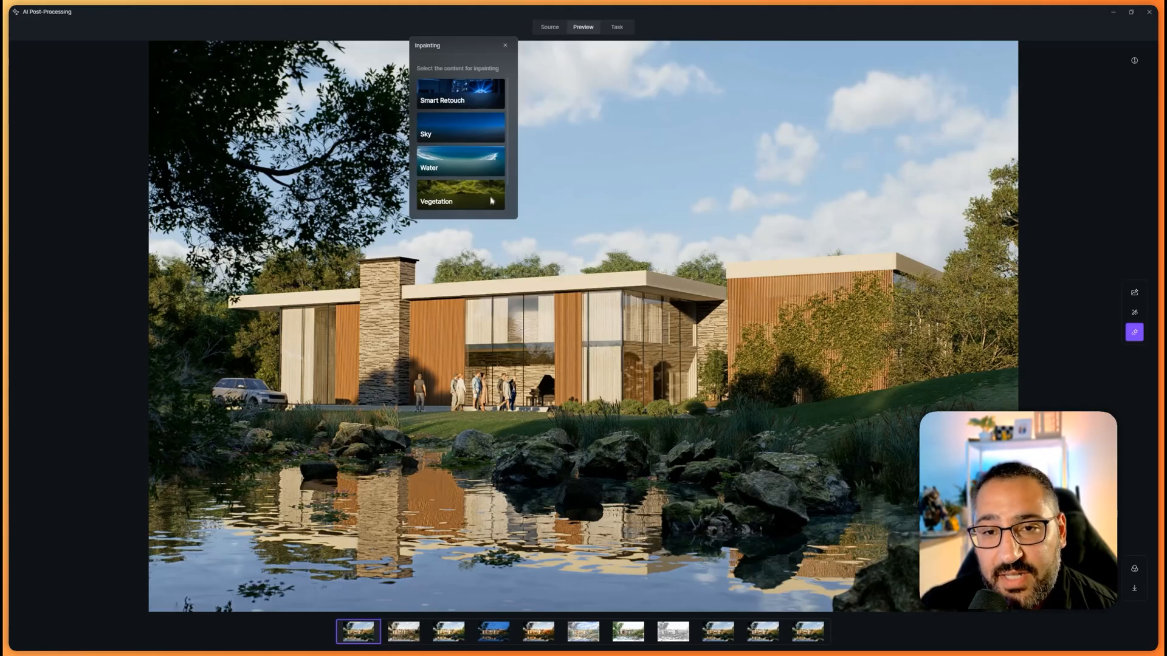
Choose Sky as the inpainting content, highlighting the sky region
click(461, 124)
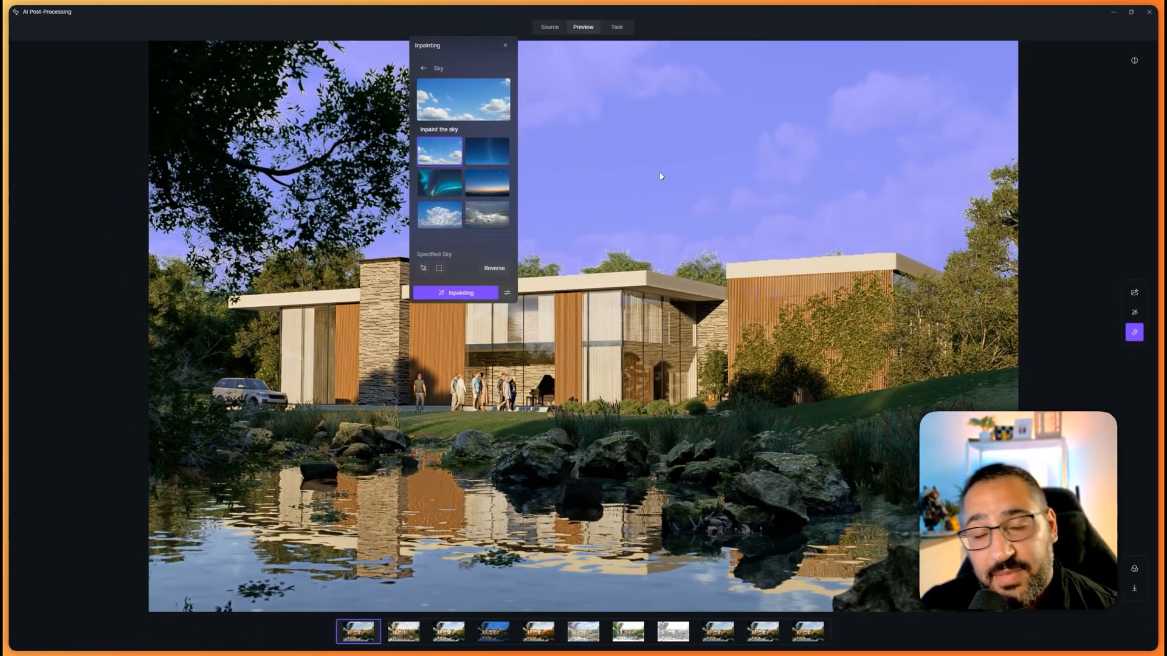
mouse_move(649, 172)
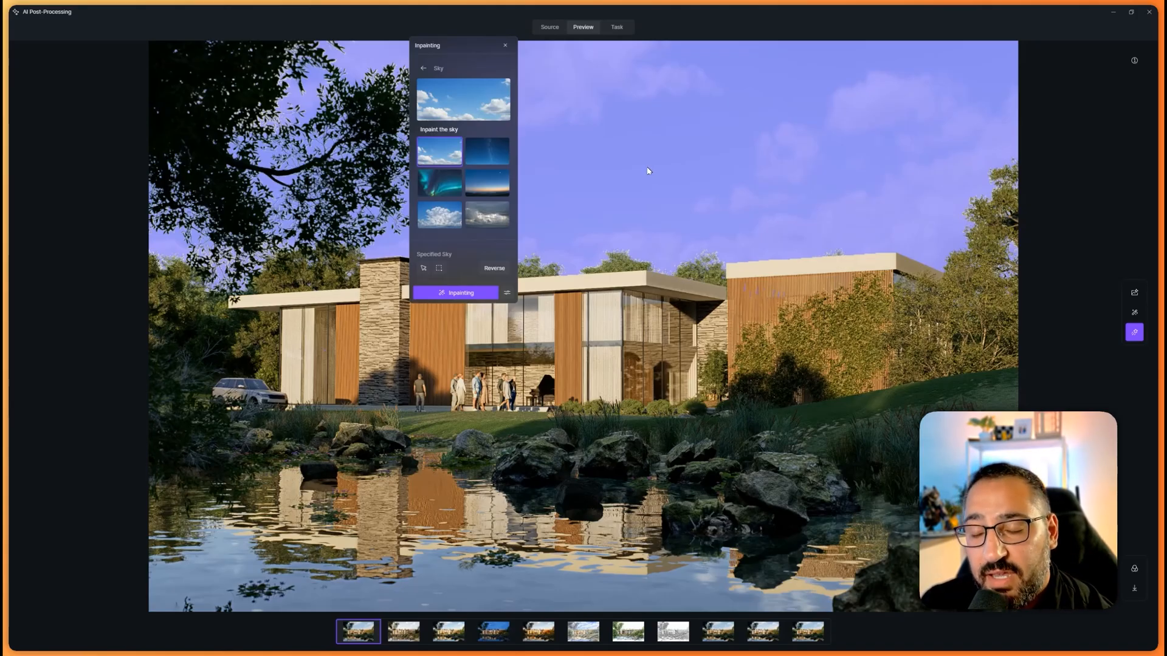
mouse_move(576, 159)
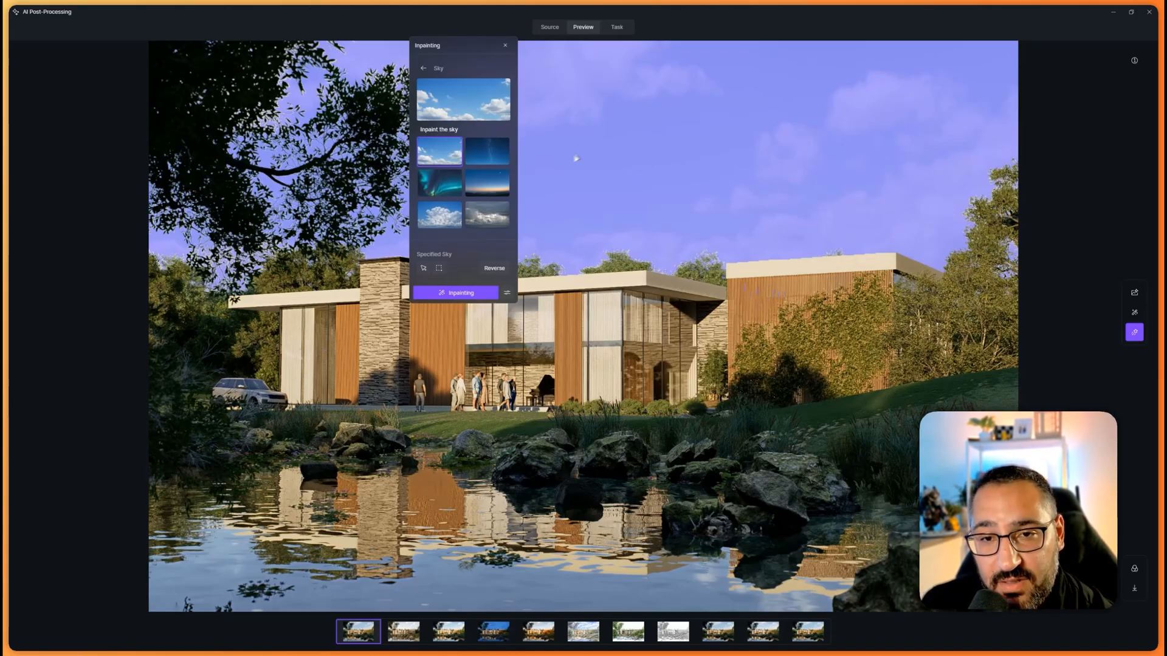
mouse_move(617, 153)
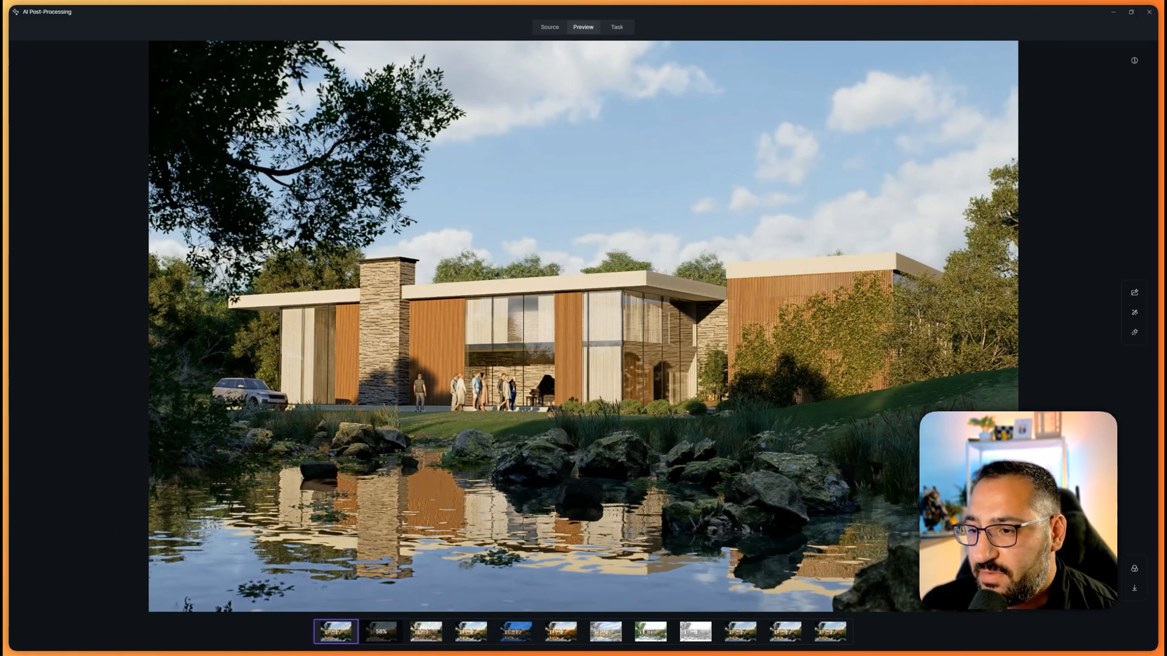
Inpaint the lawn with Flower Garden vegetation
click(1134, 332)
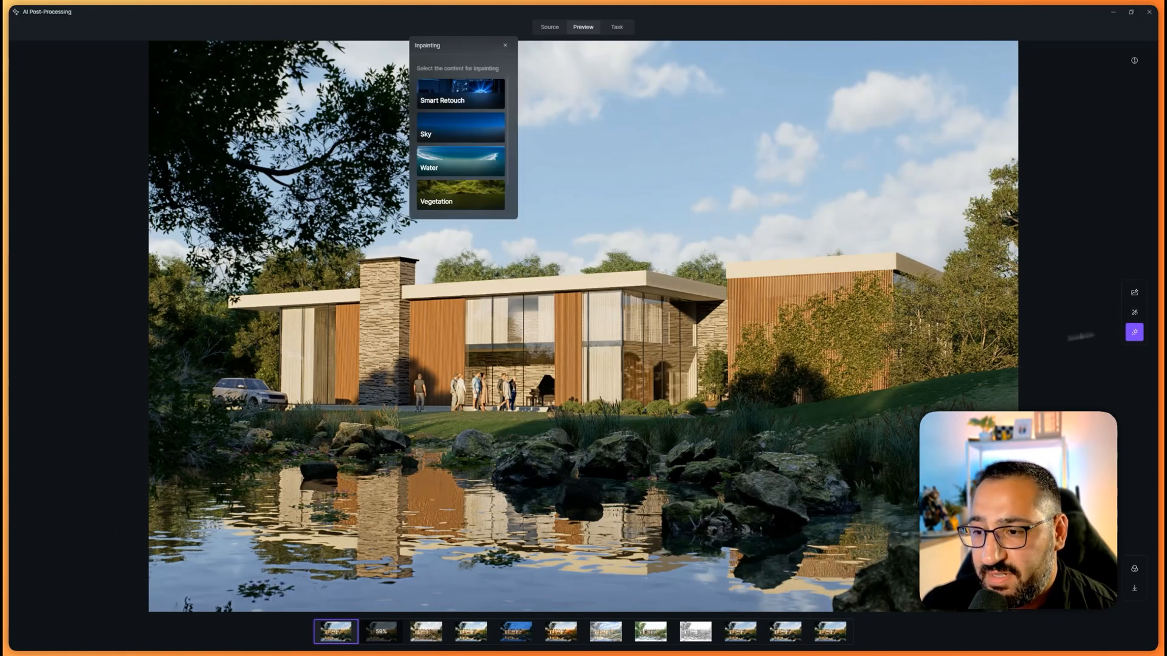
click(461, 201)
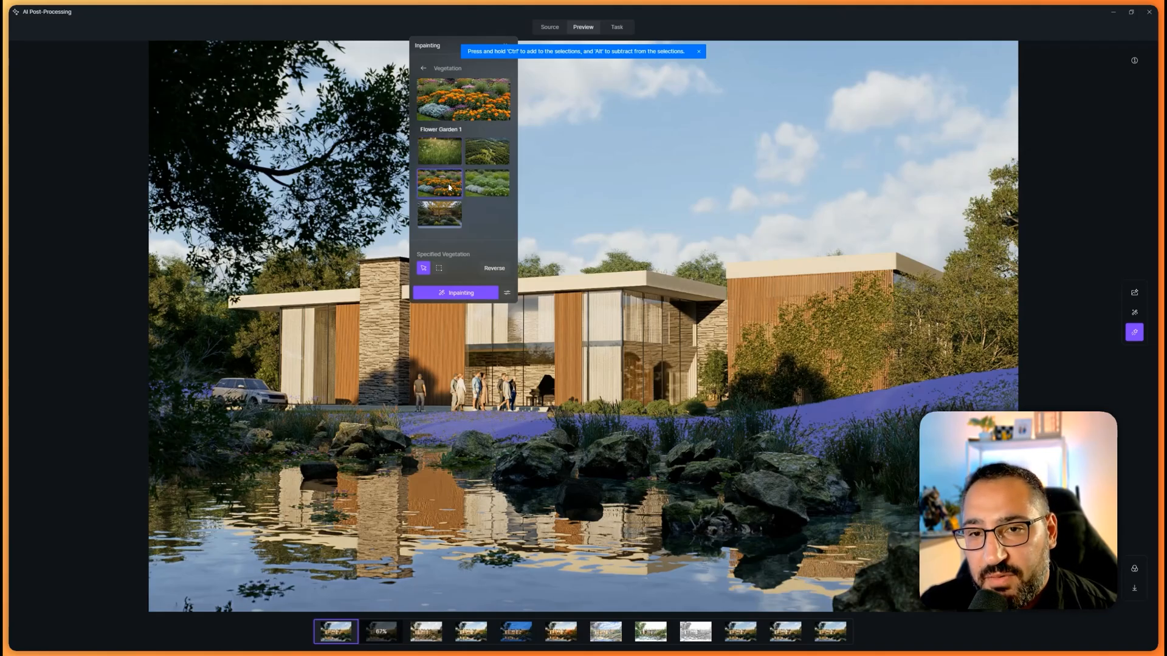
click(456, 292)
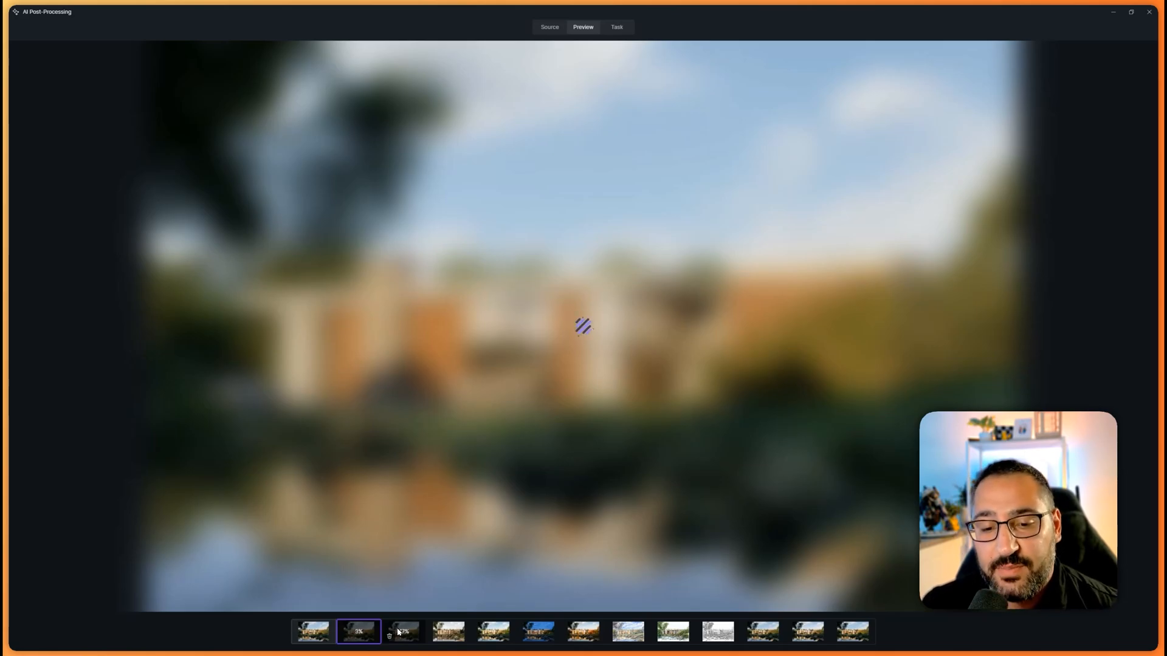
click(404, 631)
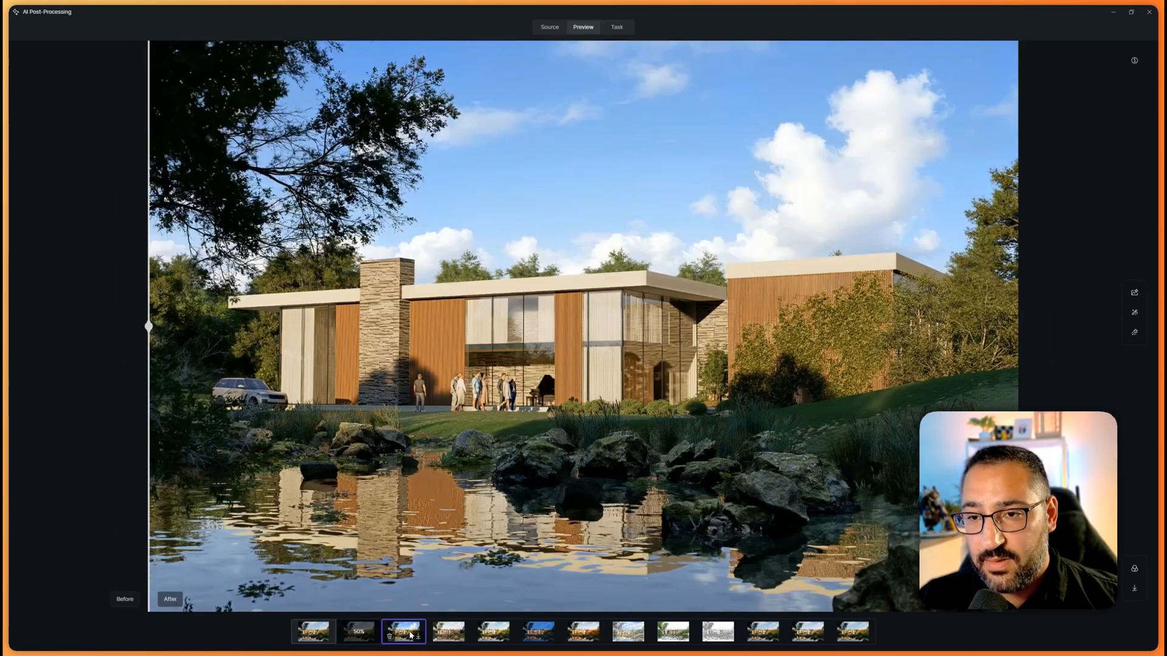
drag(149, 325, 929, 326)
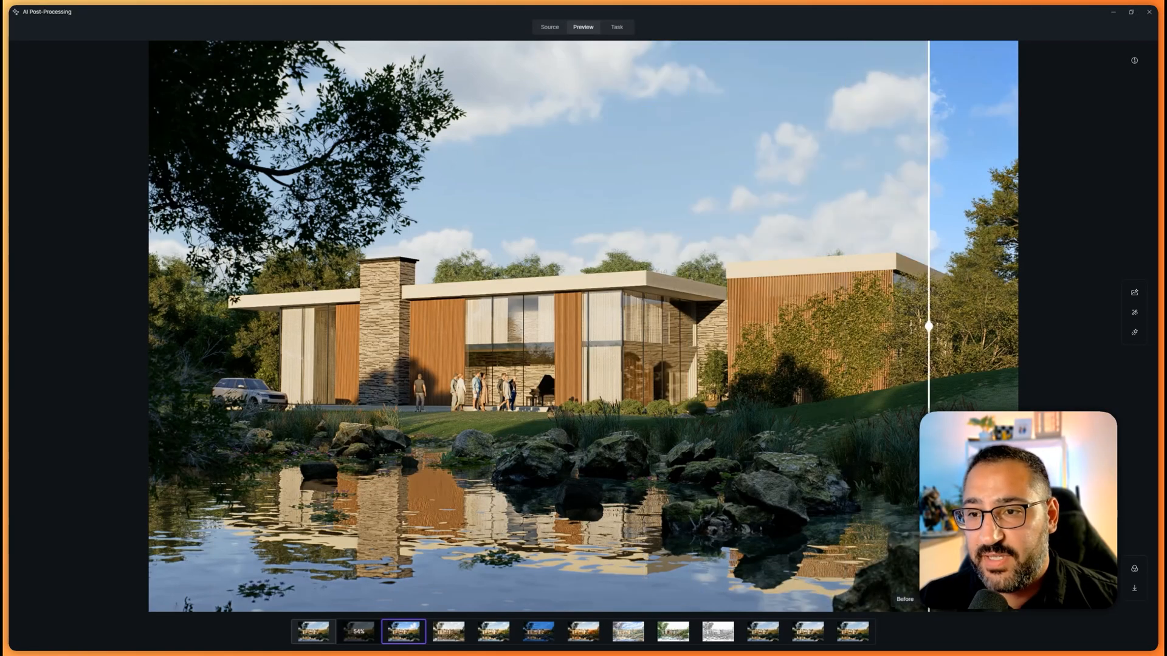
drag(928, 326, 149, 326)
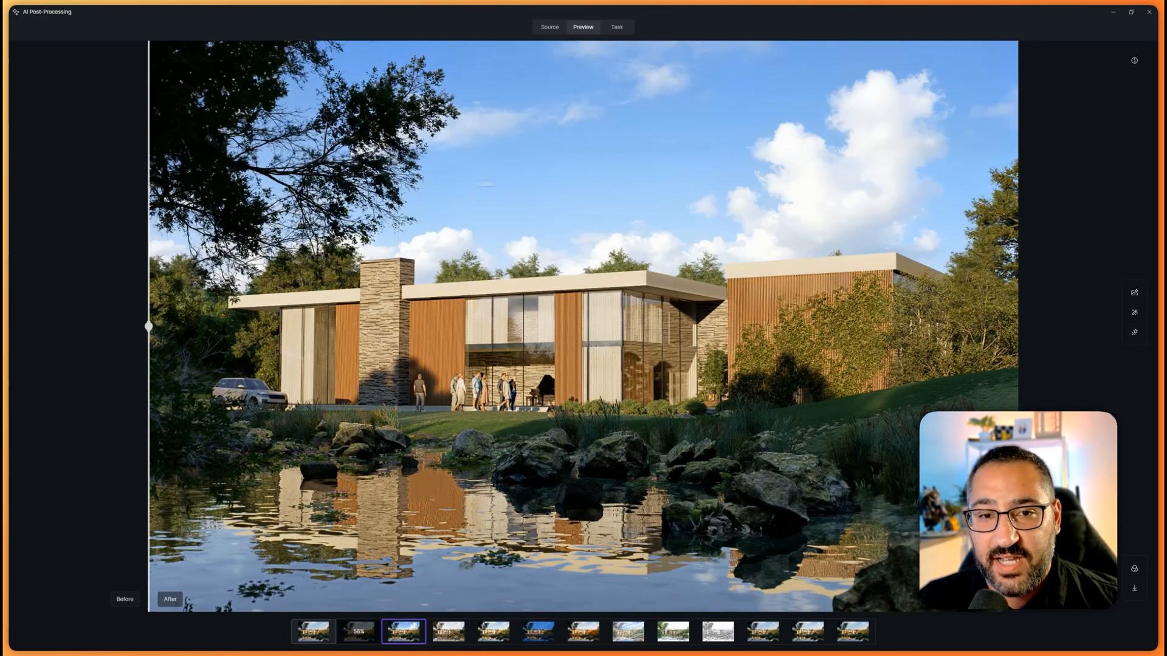
drag(149, 326, 431, 326)
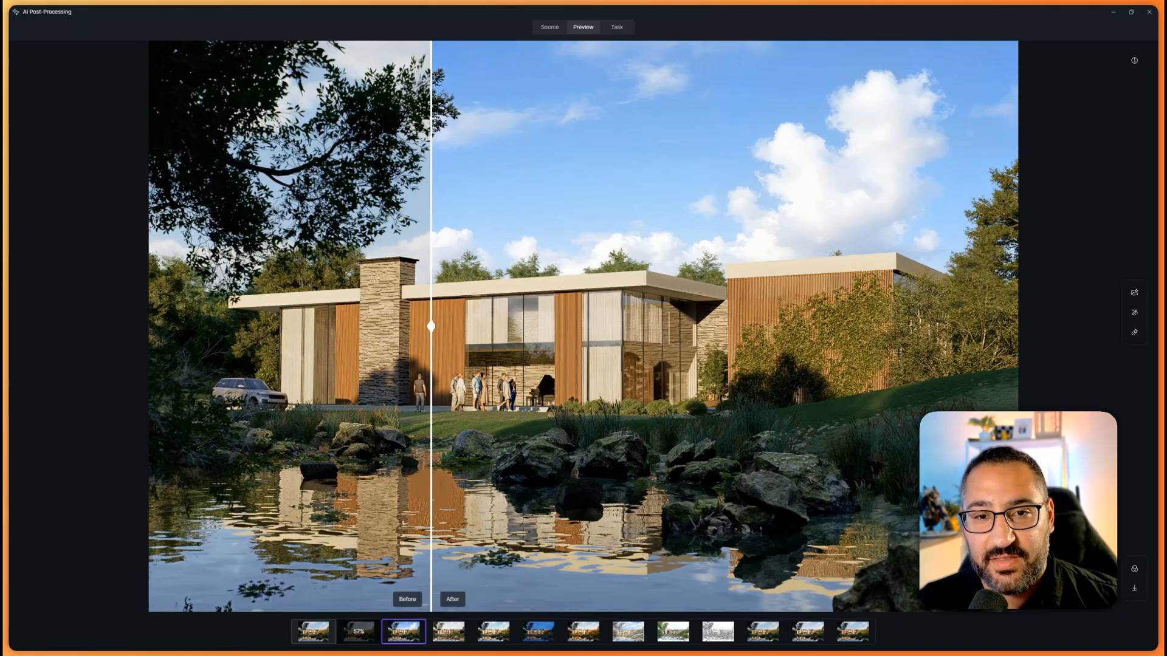
drag(430, 326, 149, 325)
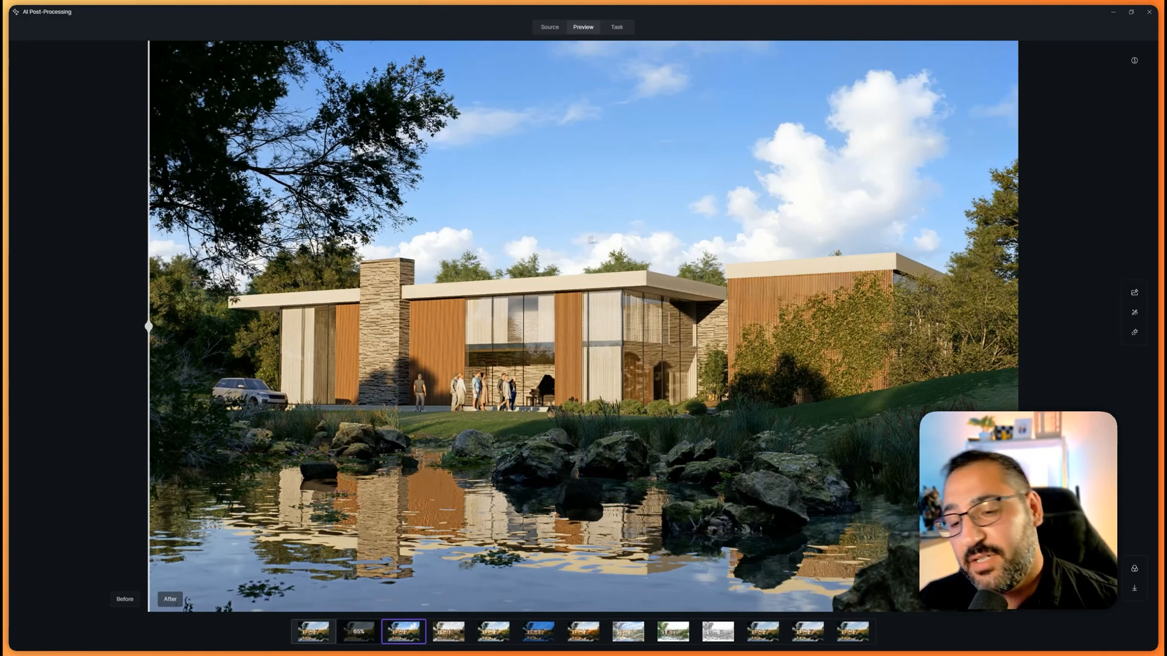
mouse_move(662, 278)
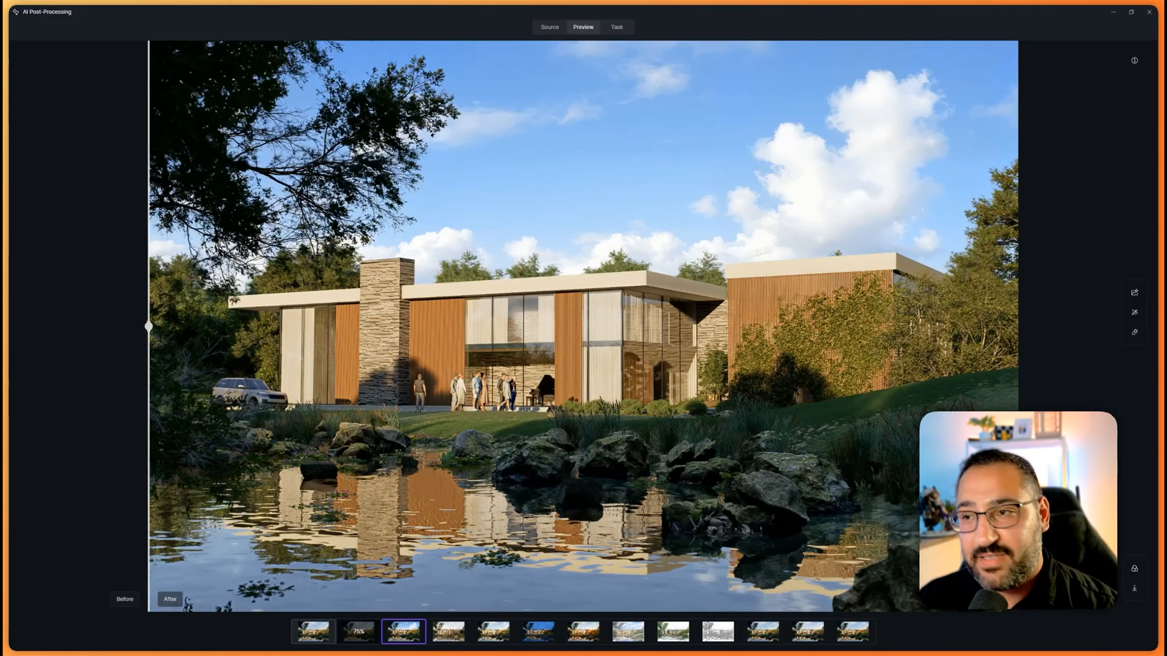
click(1135, 311)
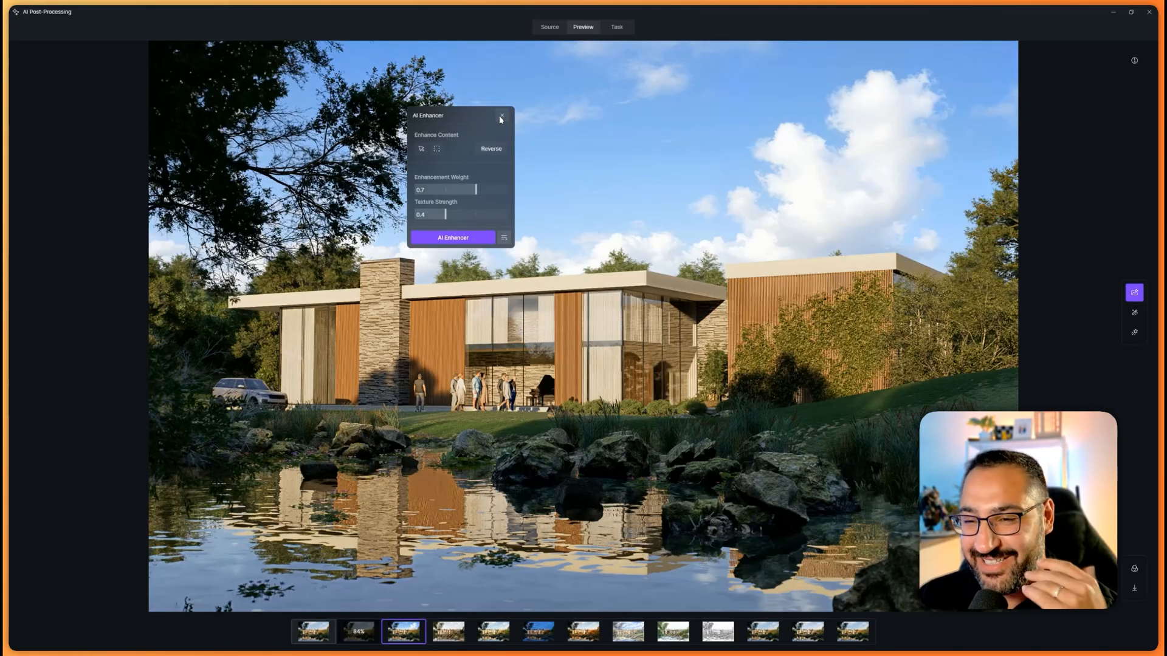
click(502, 116)
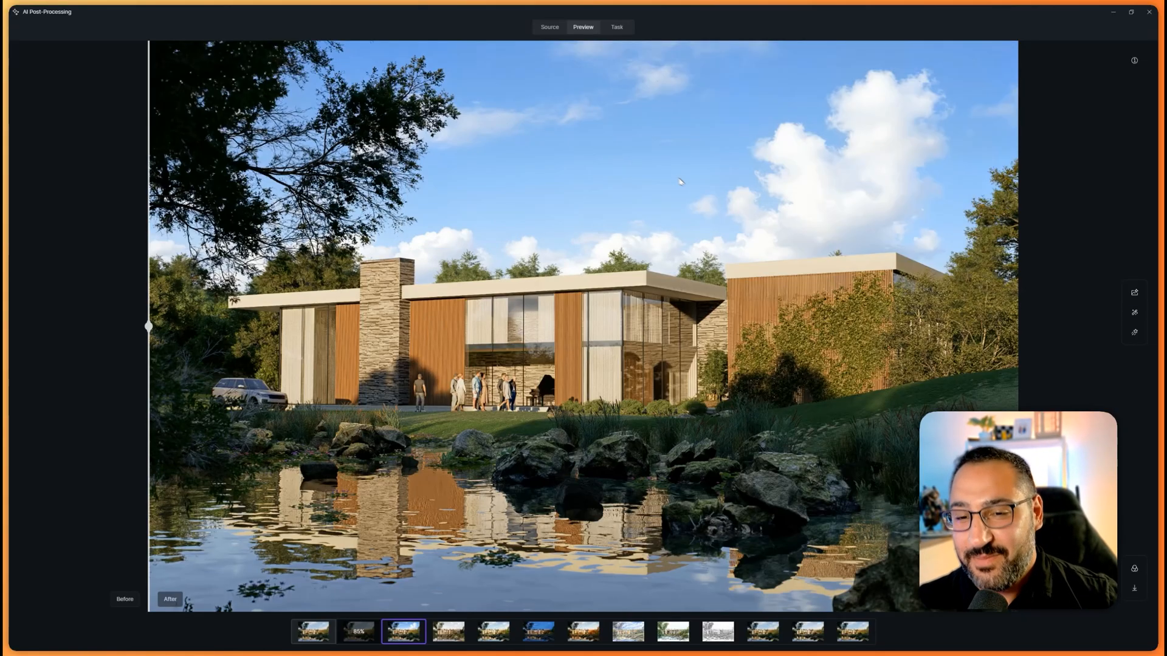
drag(149, 326, 190, 325)
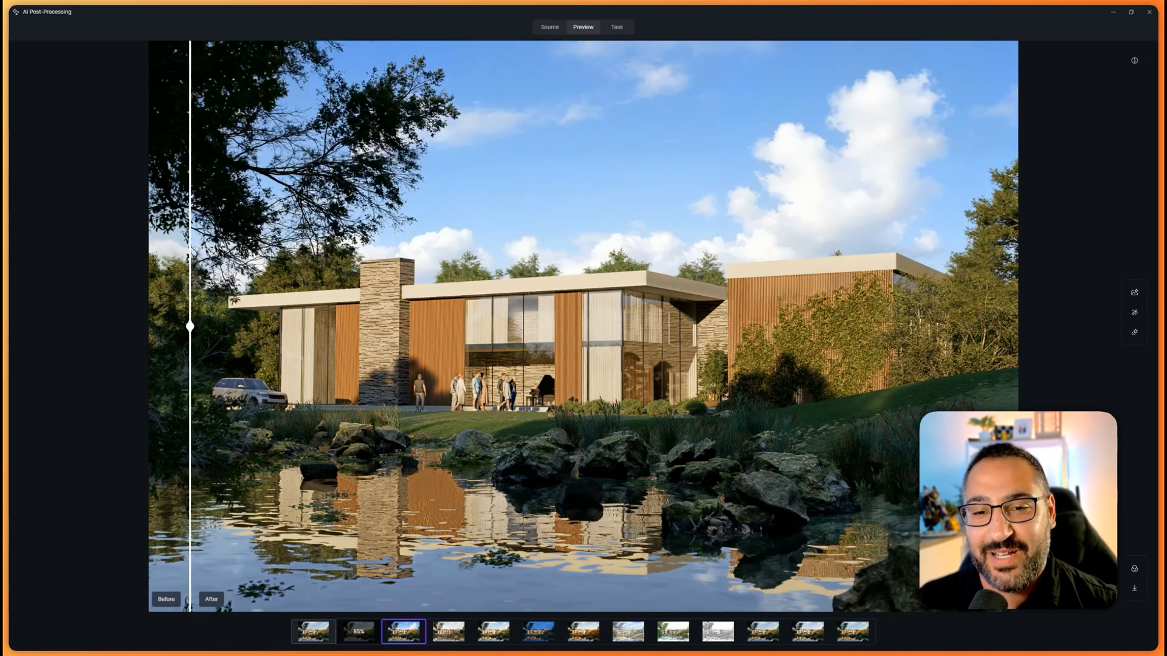
drag(190, 325, 1019, 326)
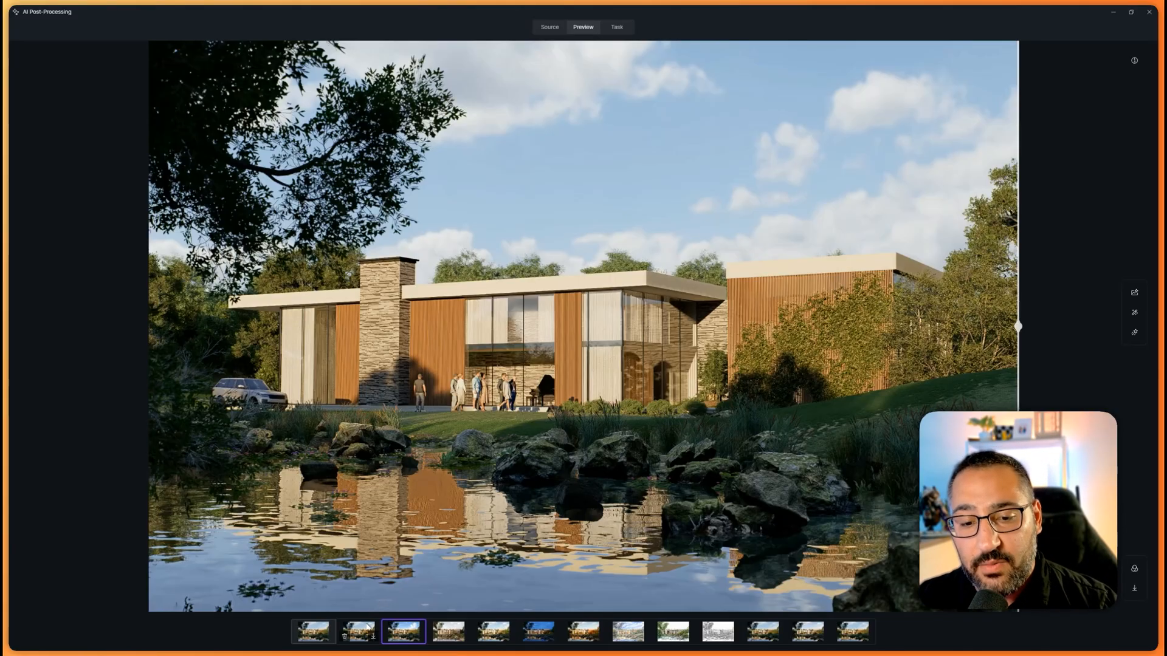
Open the colourful flower-bed variant and sweep the Before/After divider across the house to compare
click(358, 631)
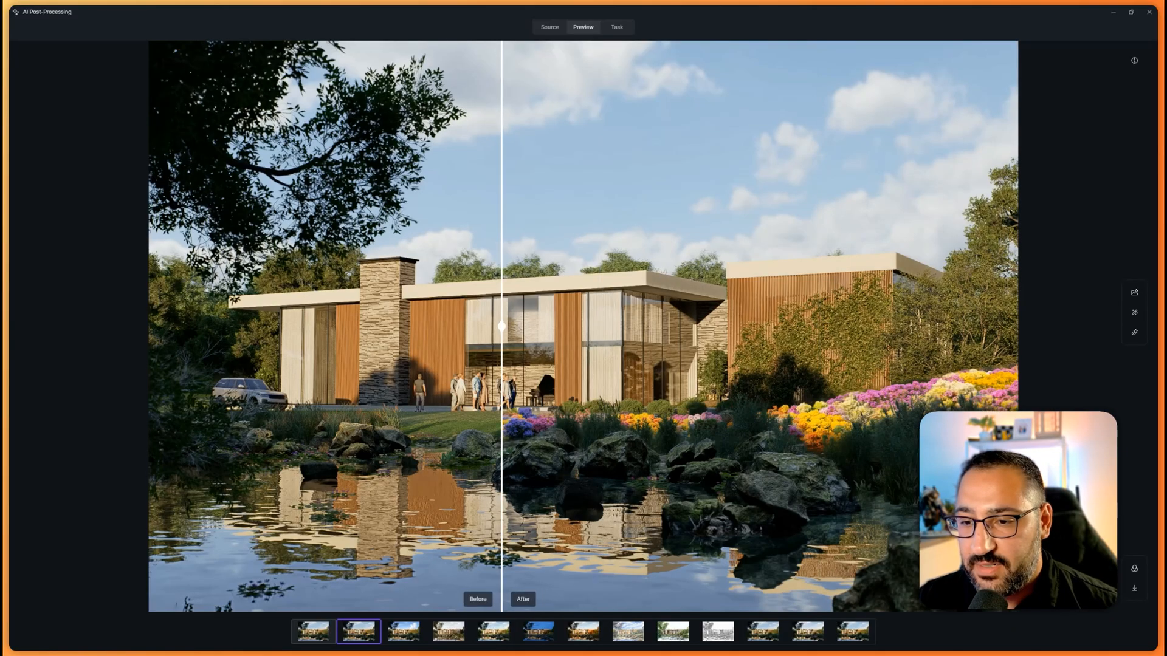
drag(500, 325, 149, 326)
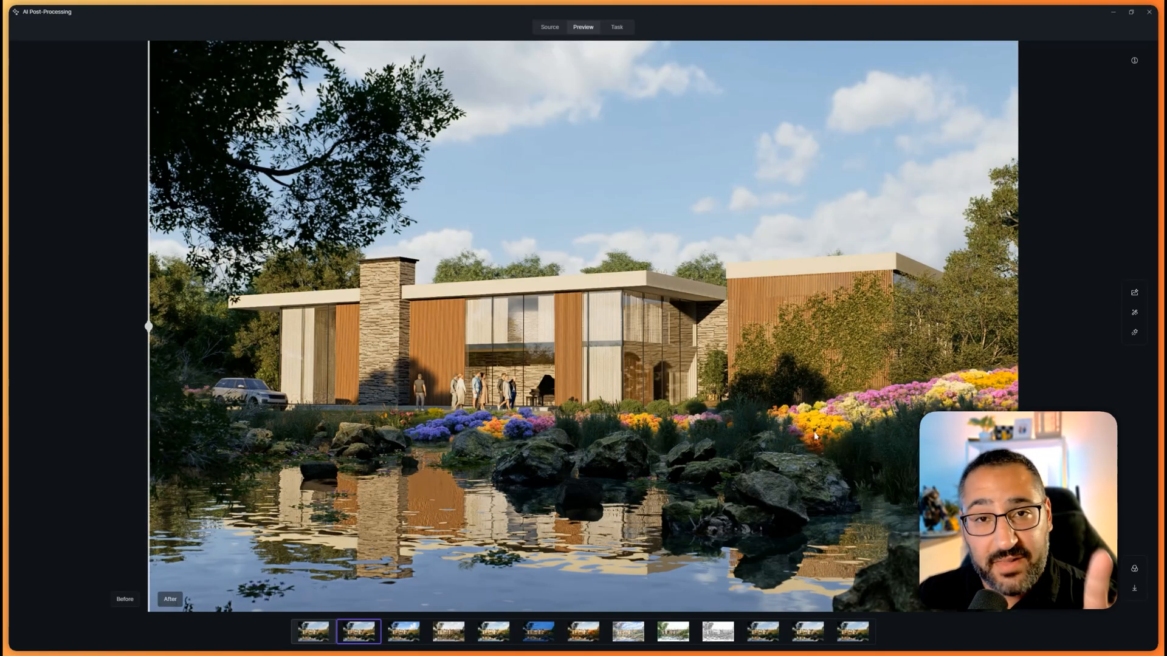
drag(149, 325, 1012, 325)
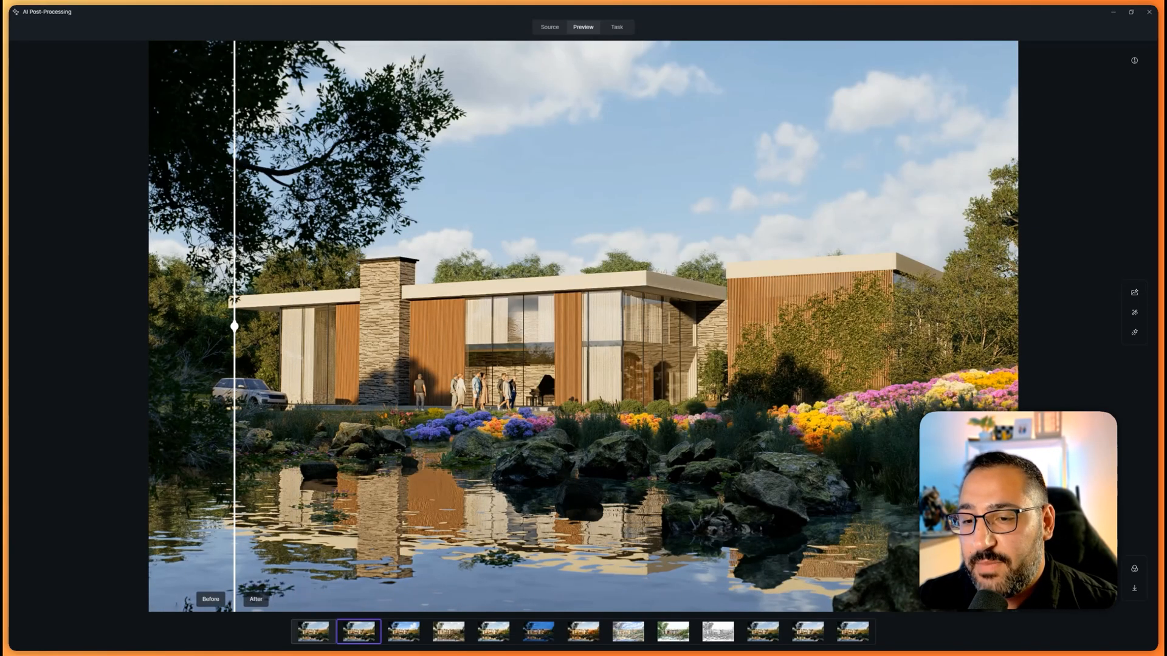
drag(234, 326, 316, 325)
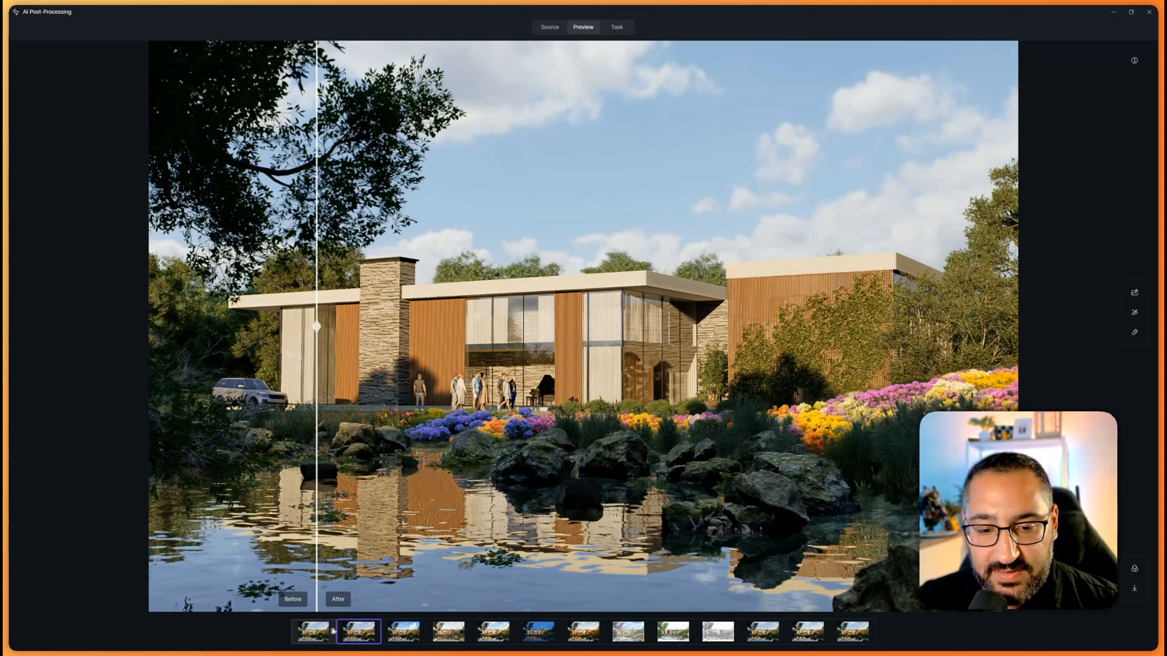
Reselect the original lakeside render and pick the rectangular region tool in effect settings
click(312, 632)
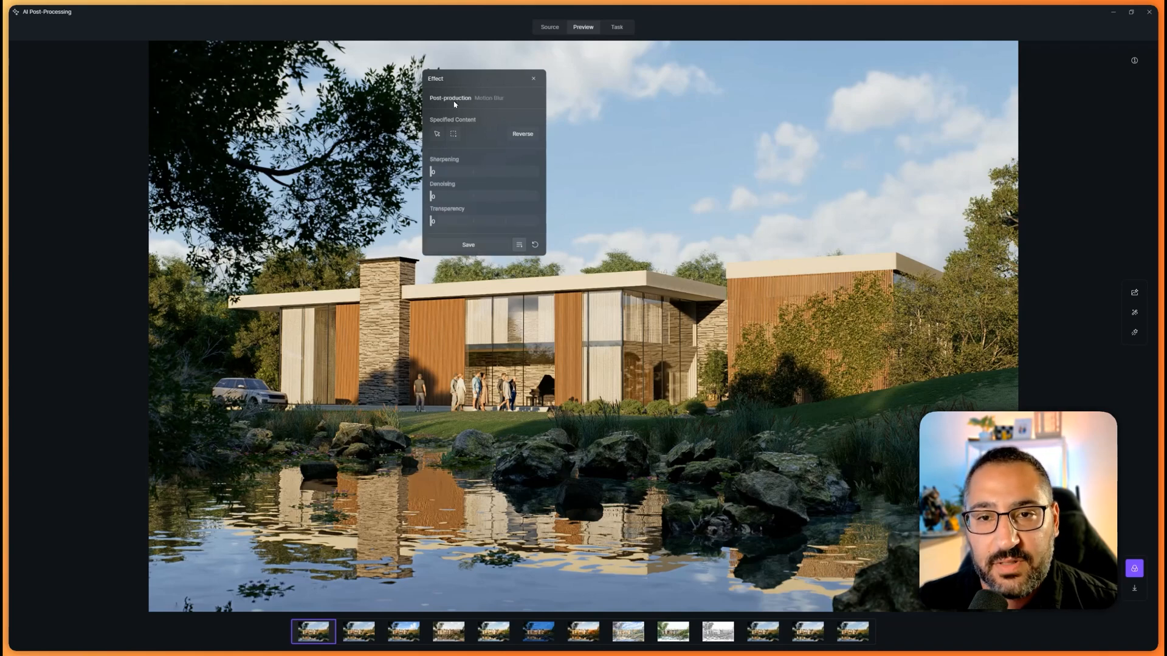
mouse_move(476, 205)
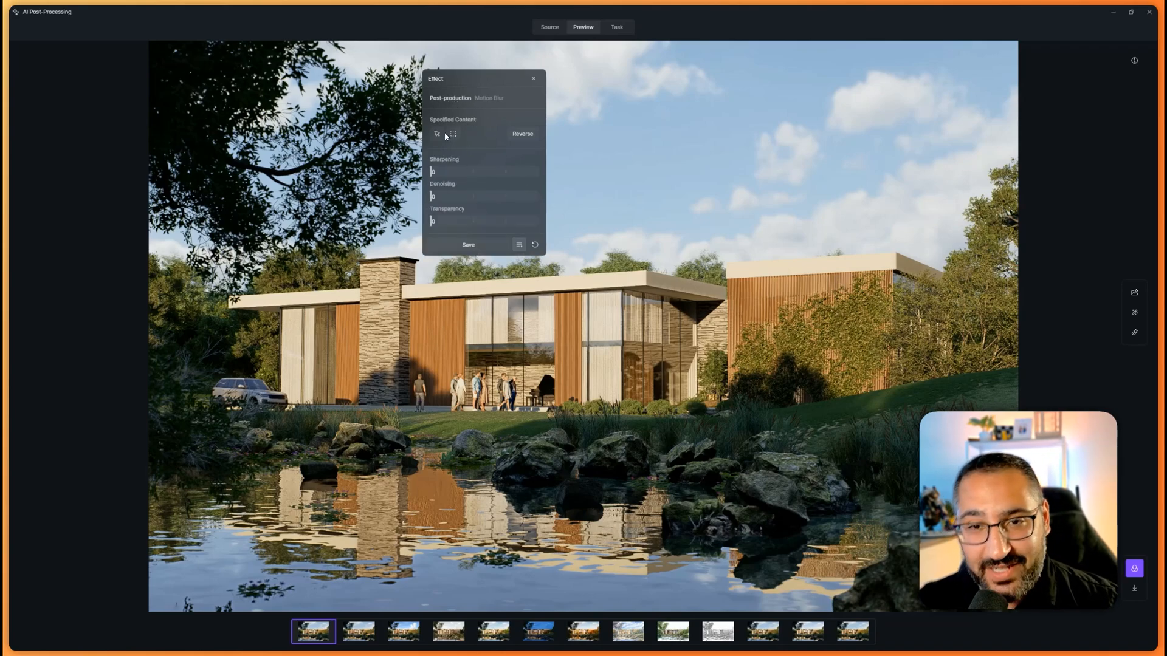
mouse_move(452, 133)
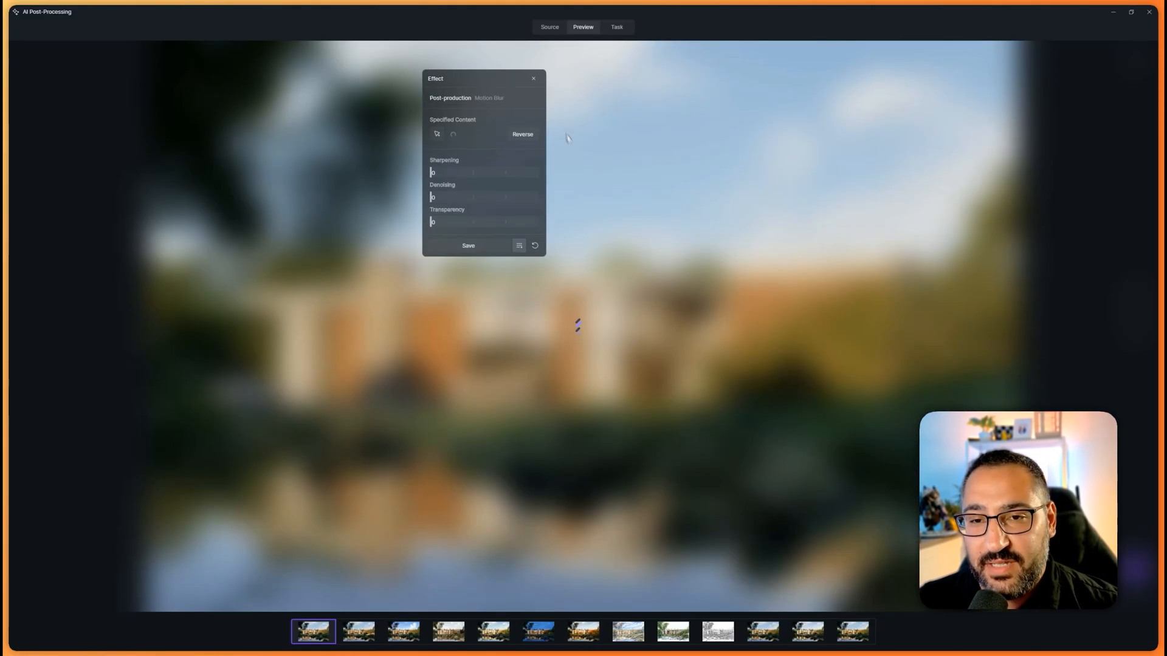
click(453, 133)
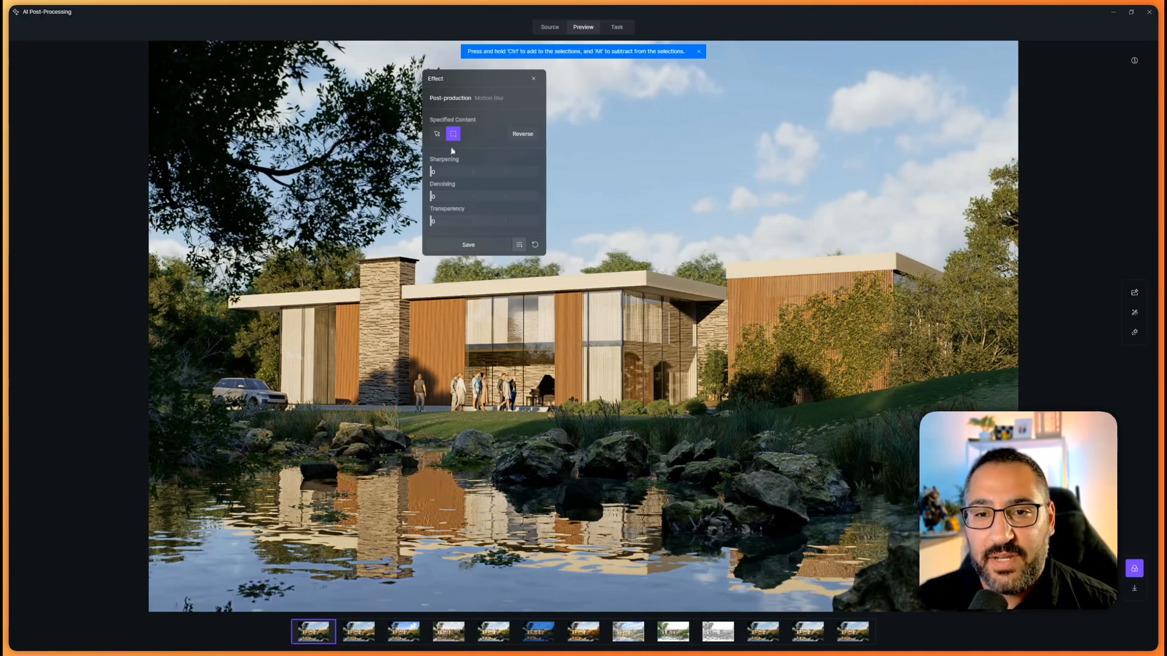
mouse_move(440, 195)
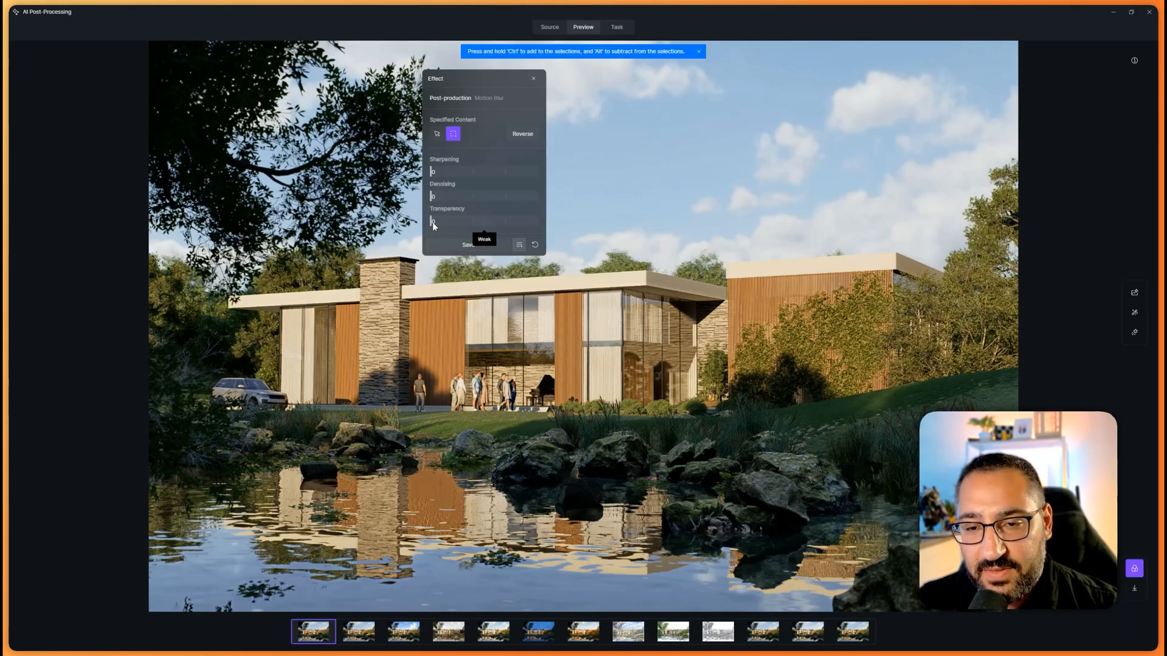
mouse_move(437, 238)
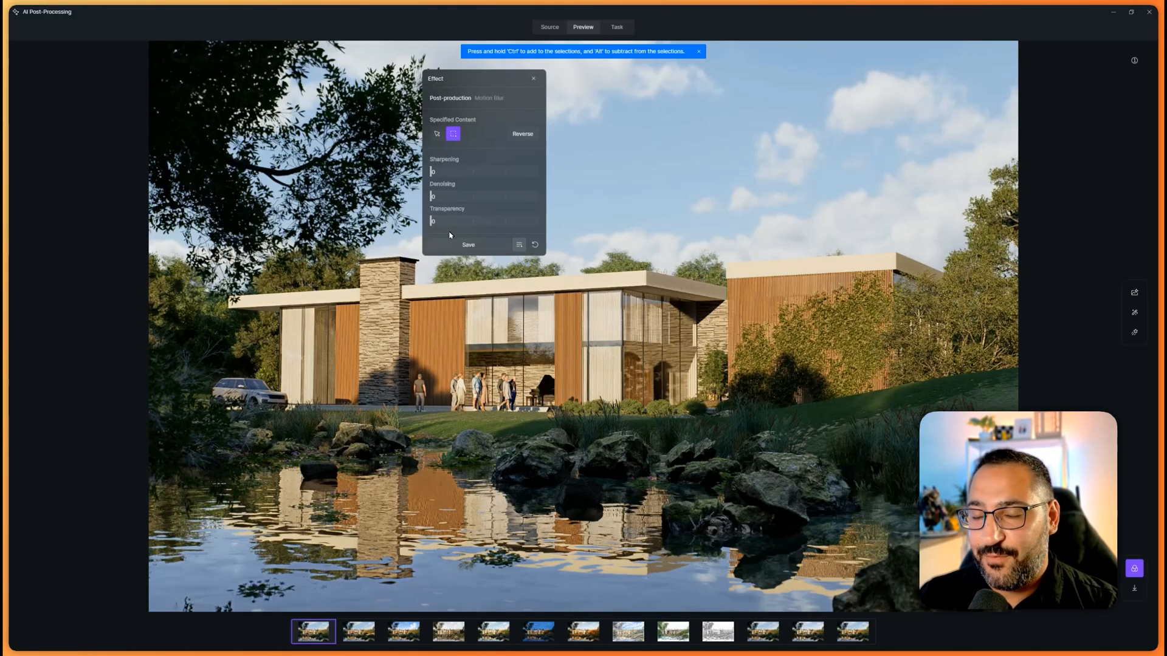
mouse_move(466, 225)
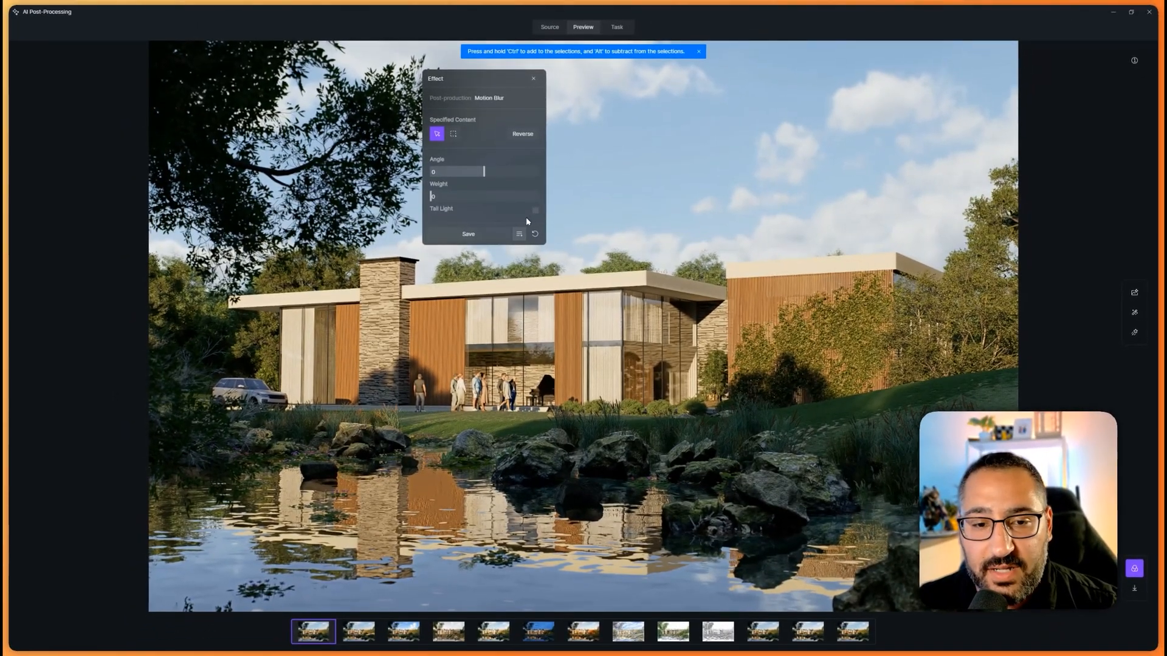
Close the effect settings and switch to the Task list of render variants
click(534, 210)
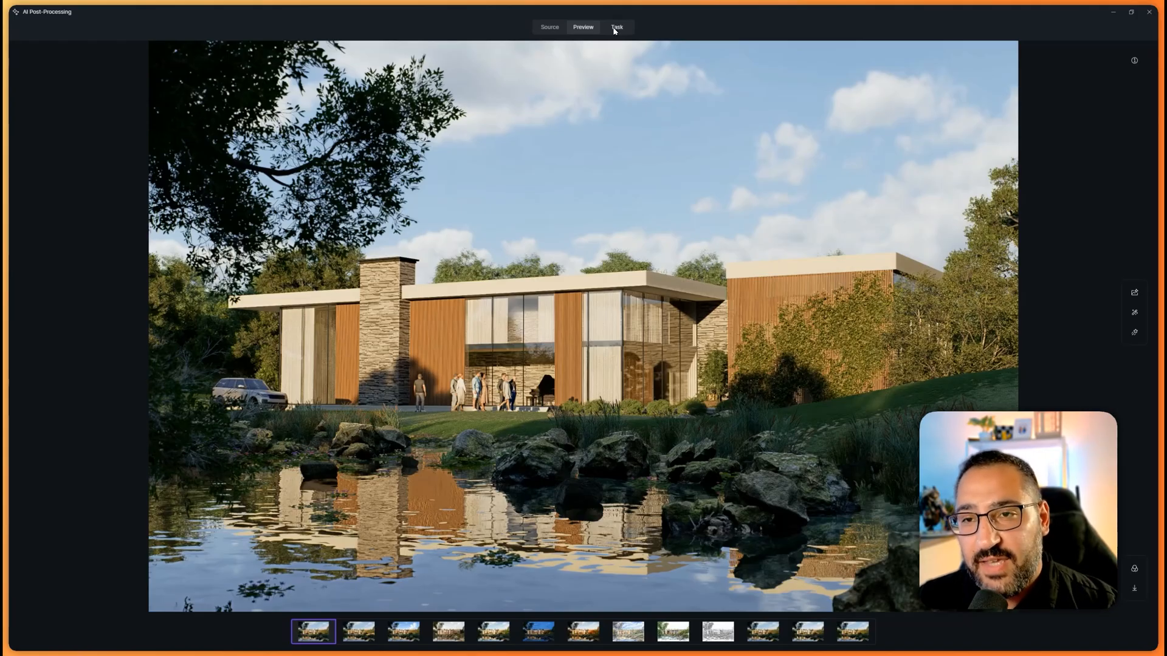
click(616, 26)
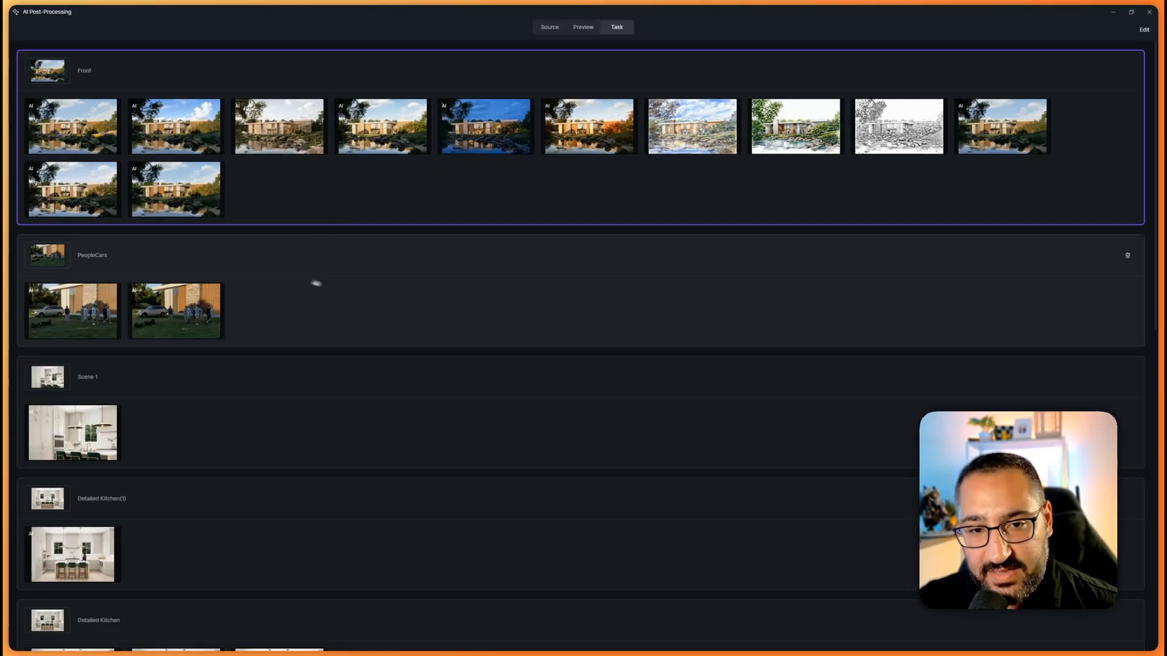
Preview the restyled PeopleCars variant, sliding the divider to reveal the original car and lawn
click(582, 27)
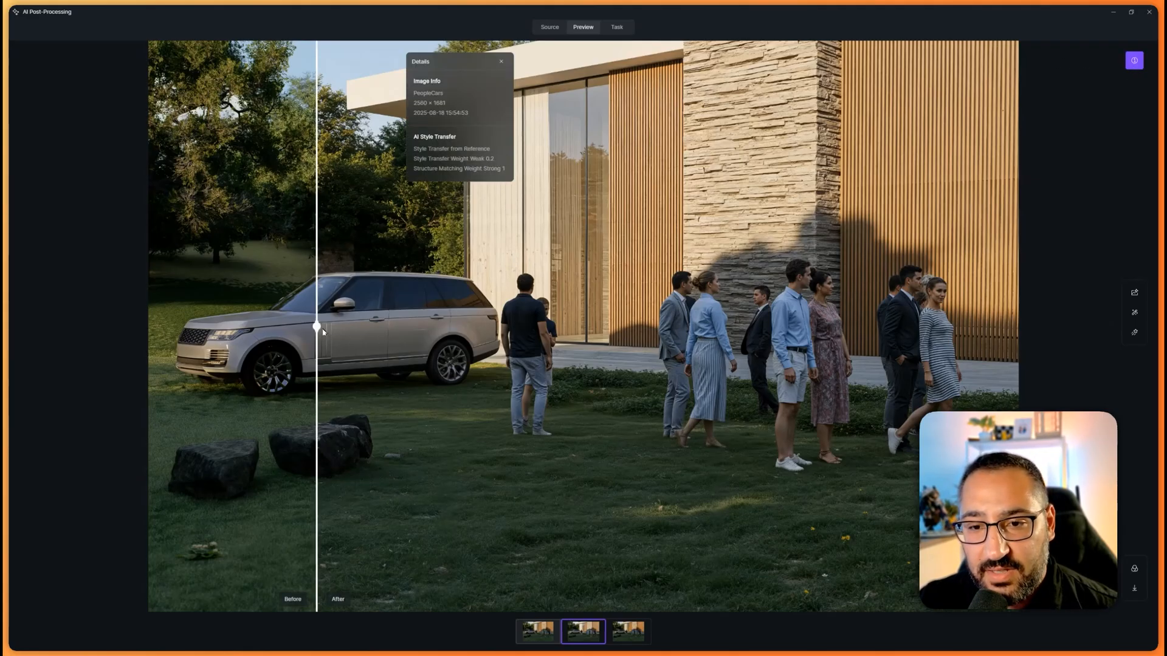
drag(316, 326, 157, 326)
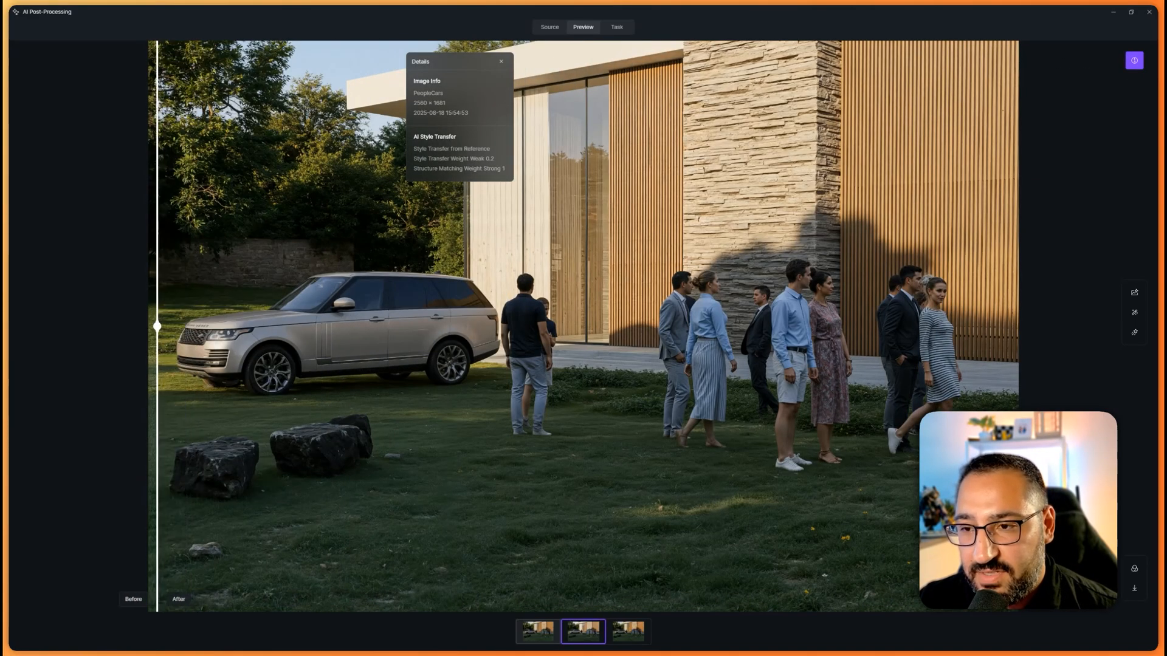
drag(157, 326, 488, 326)
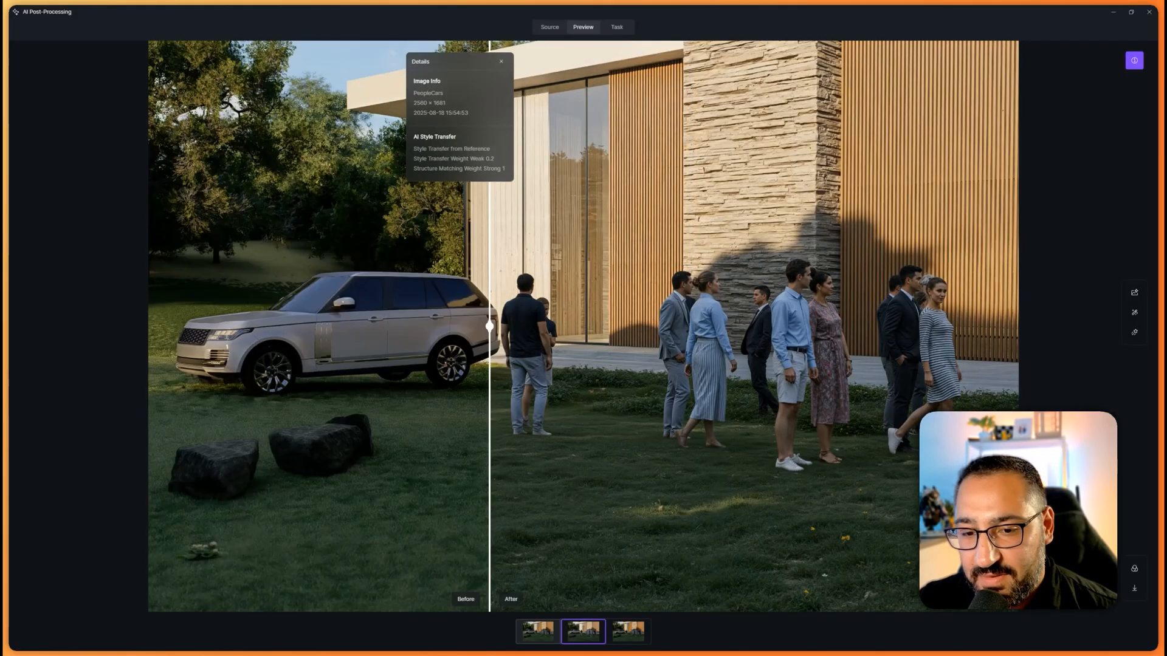
drag(489, 325, 1011, 326)
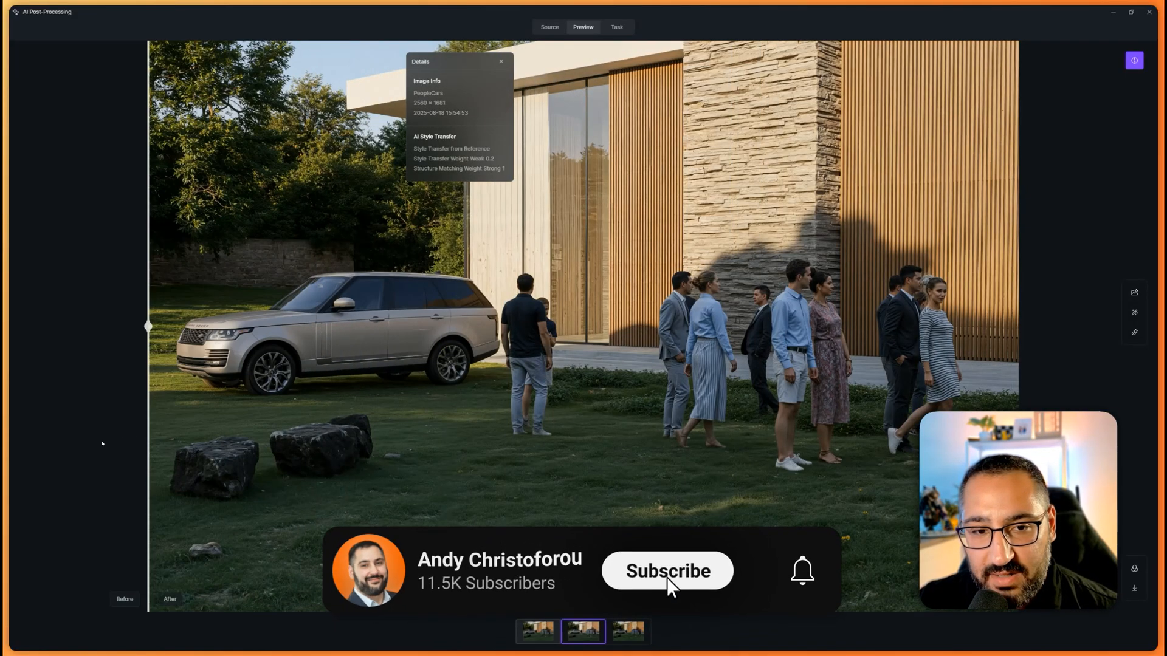
Compare the people in the enhanced PeopleCars render against the original, then return to Tasks
click(667, 571)
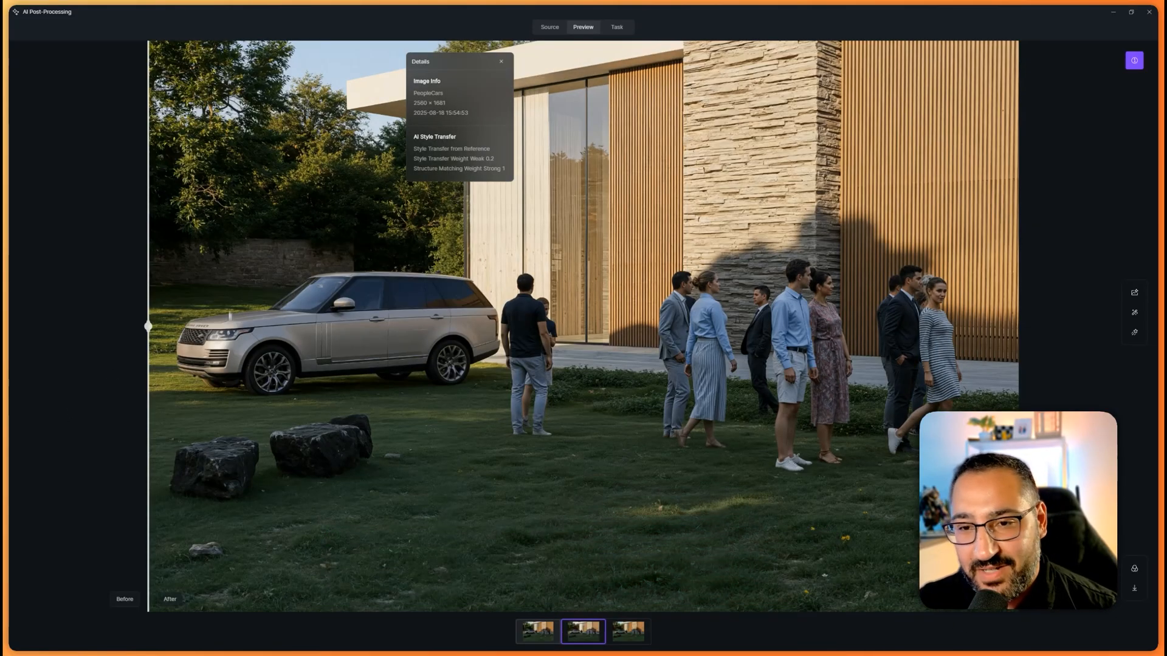
drag(147, 325, 541, 325)
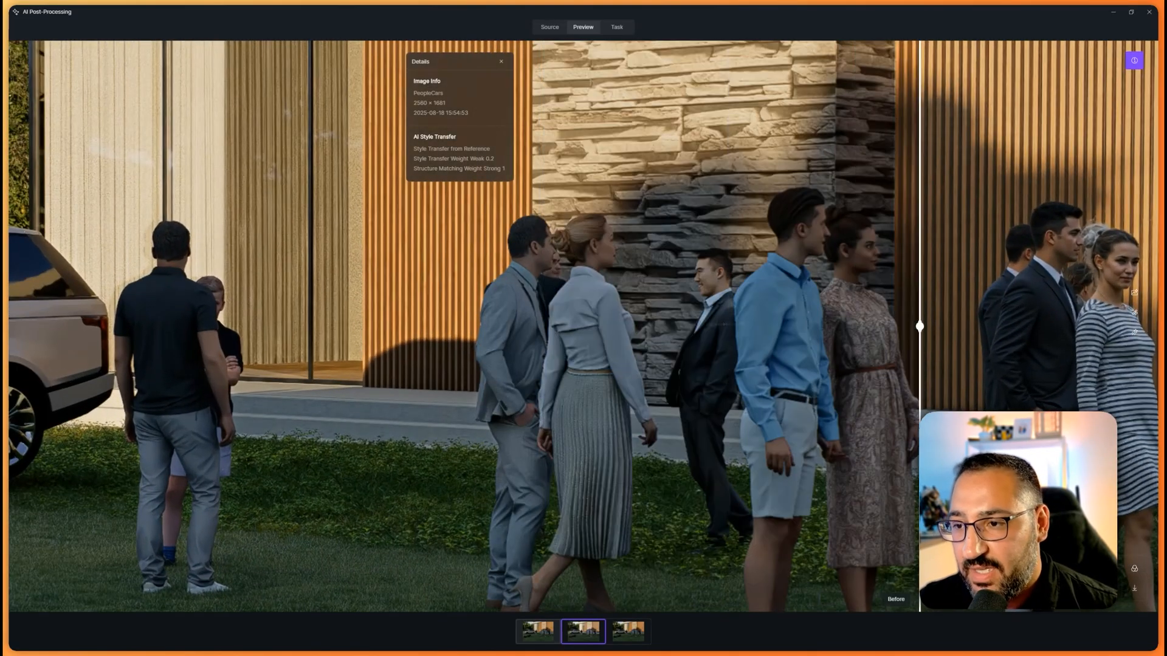
drag(919, 325, 325, 325)
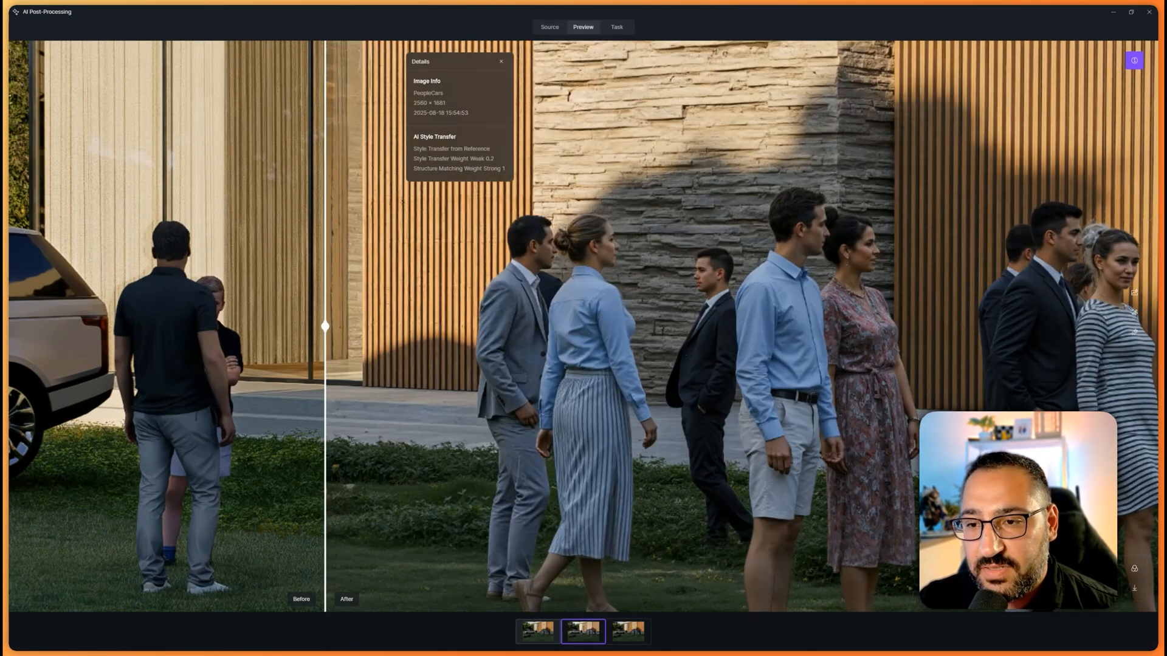
drag(324, 326, 385, 326)
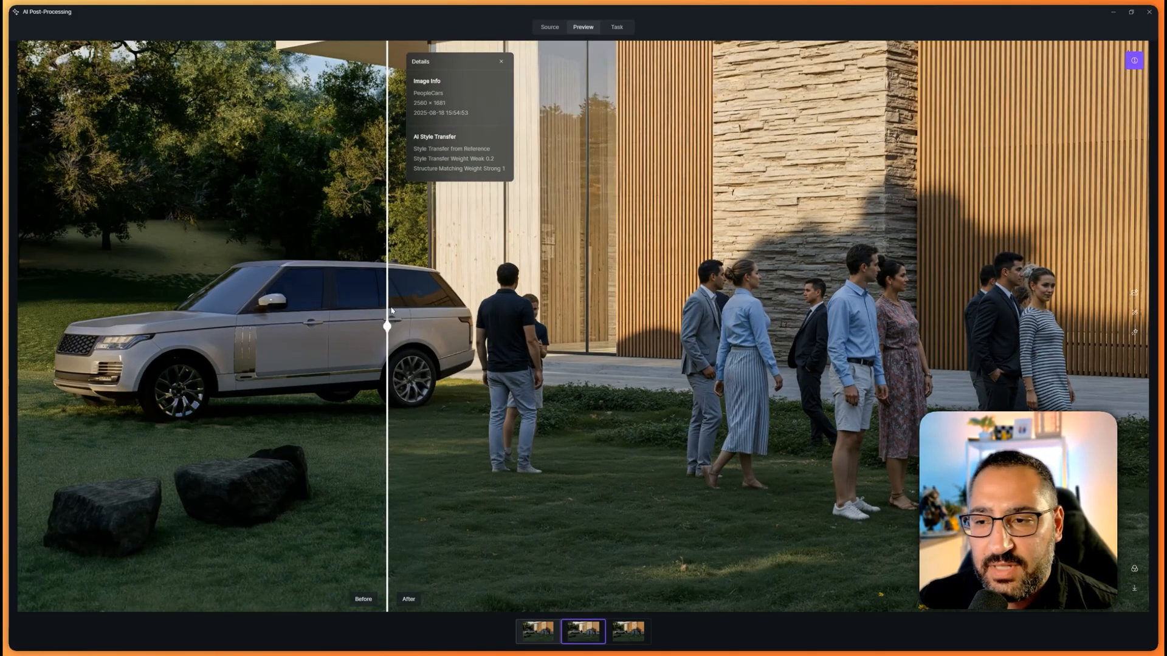
drag(387, 326, 234, 326)
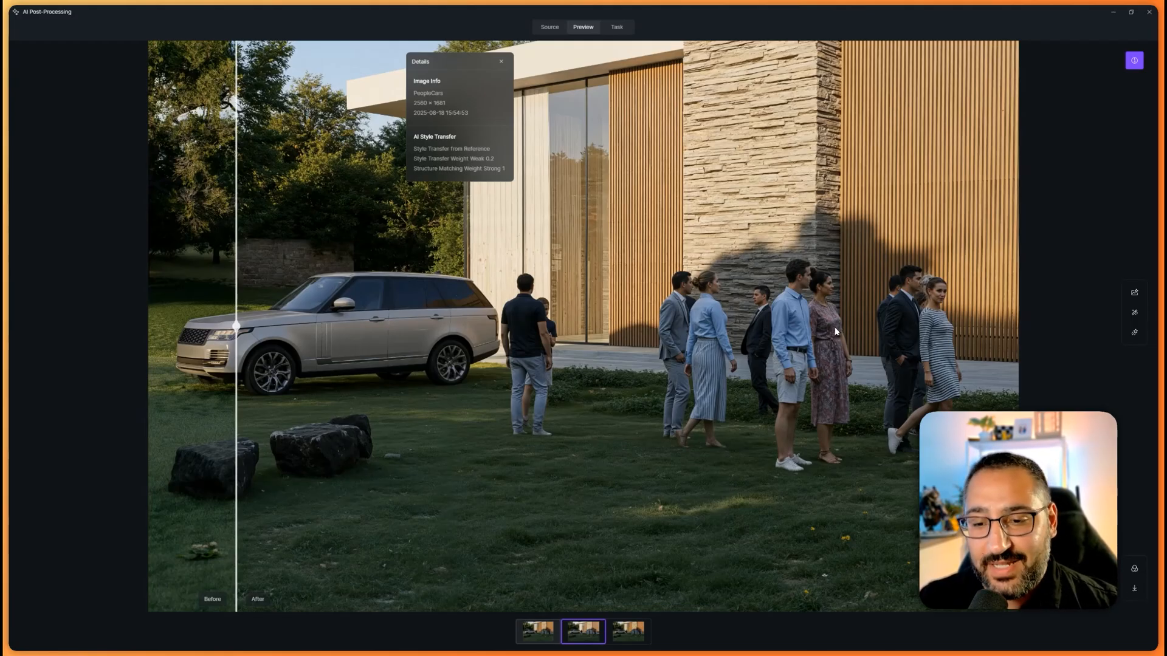
click(616, 27)
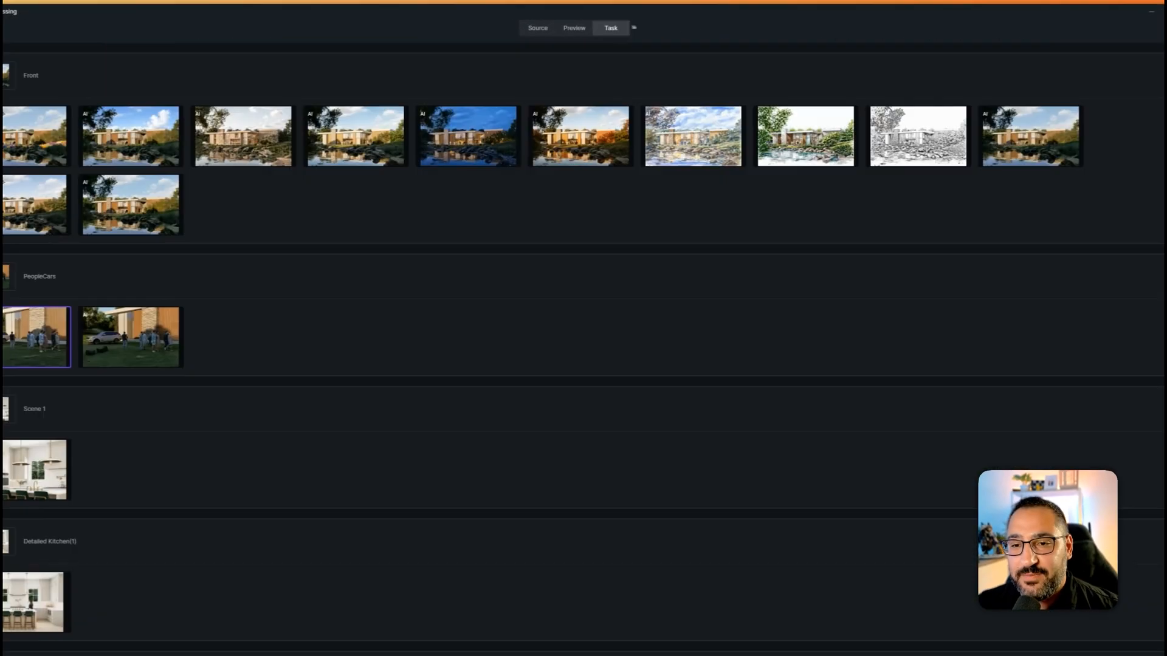
scroll(down, 3)
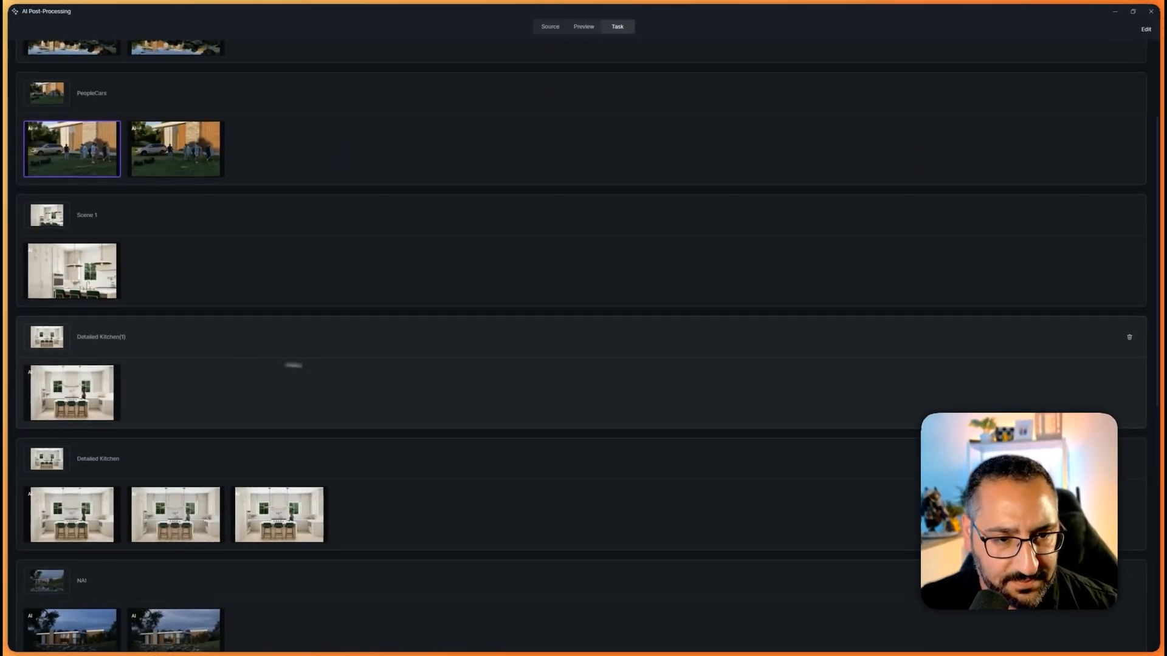
click(583, 27)
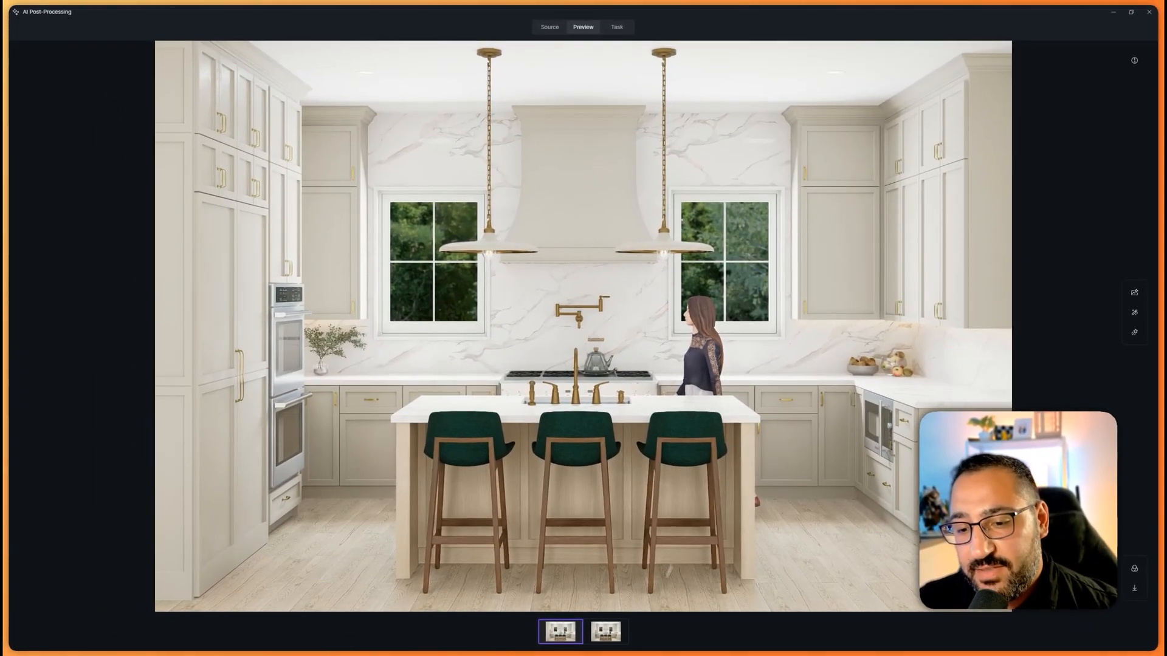
click(605, 632)
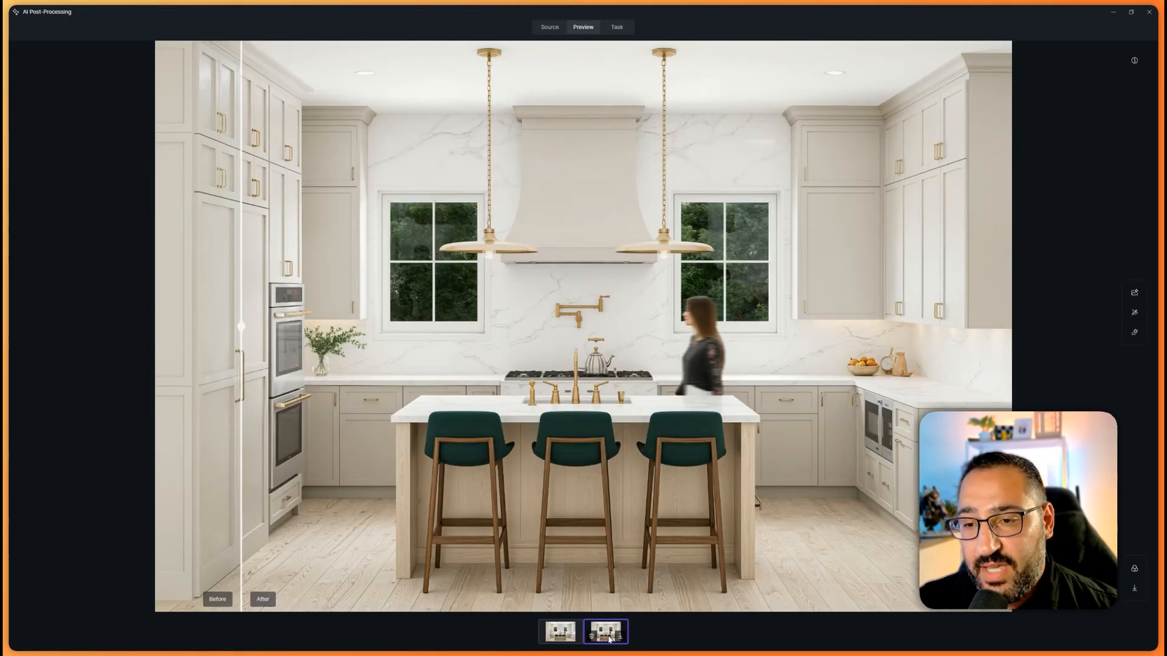
drag(241, 325, 590, 325)
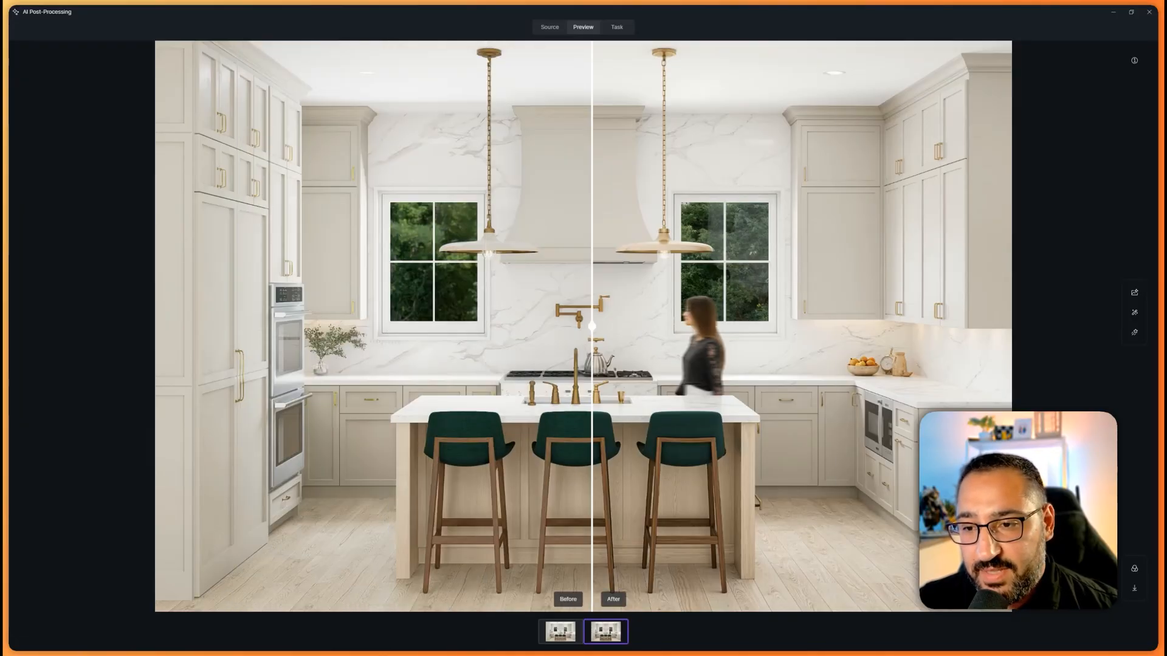
drag(590, 326, 155, 325)
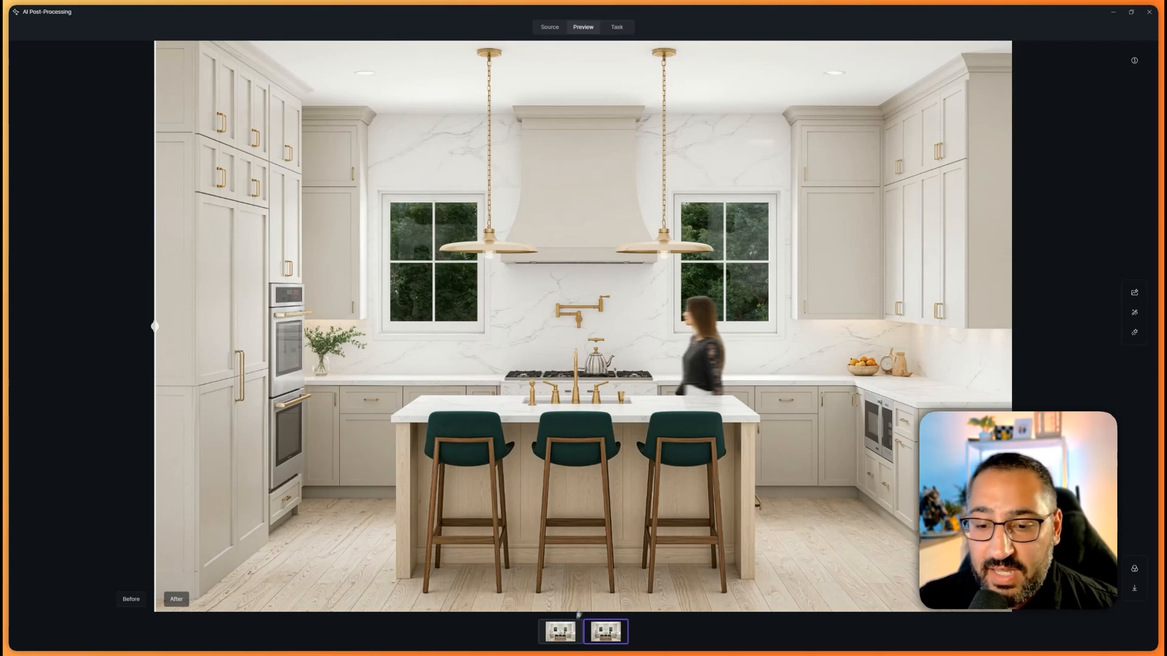
click(559, 631)
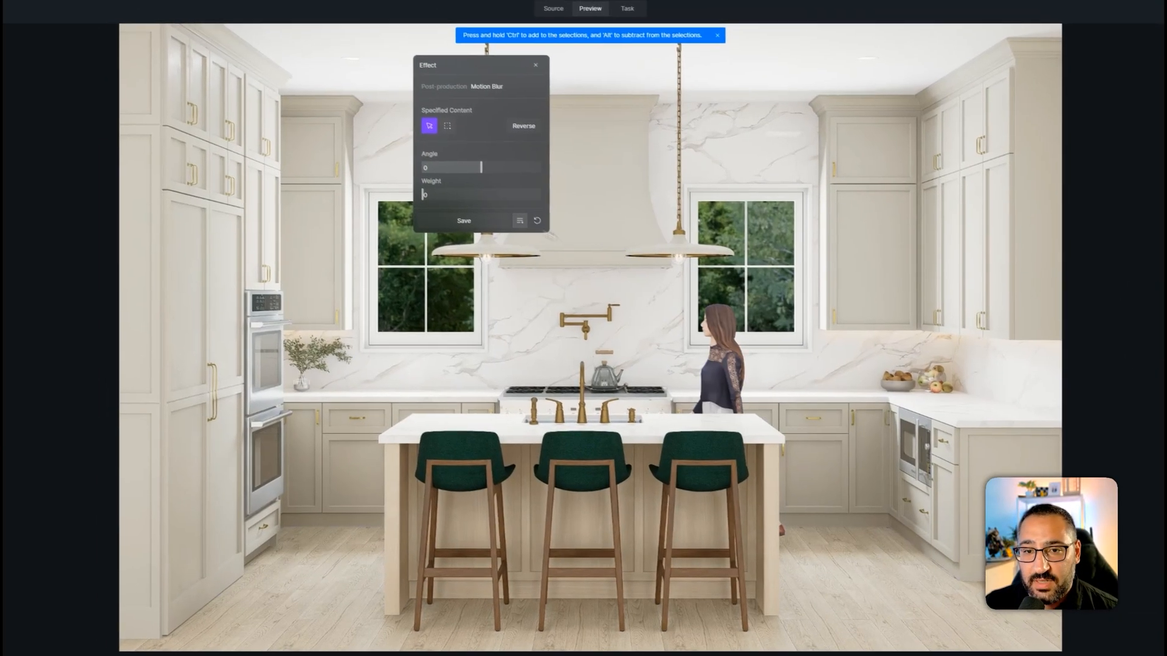
text(10)
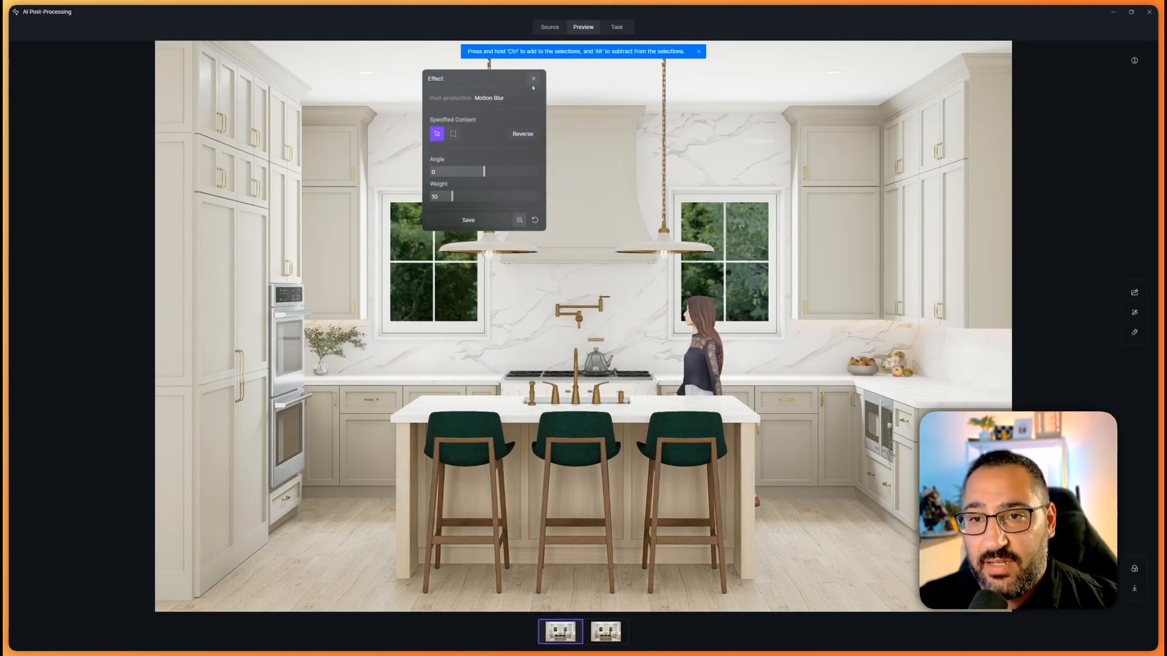
click(606, 632)
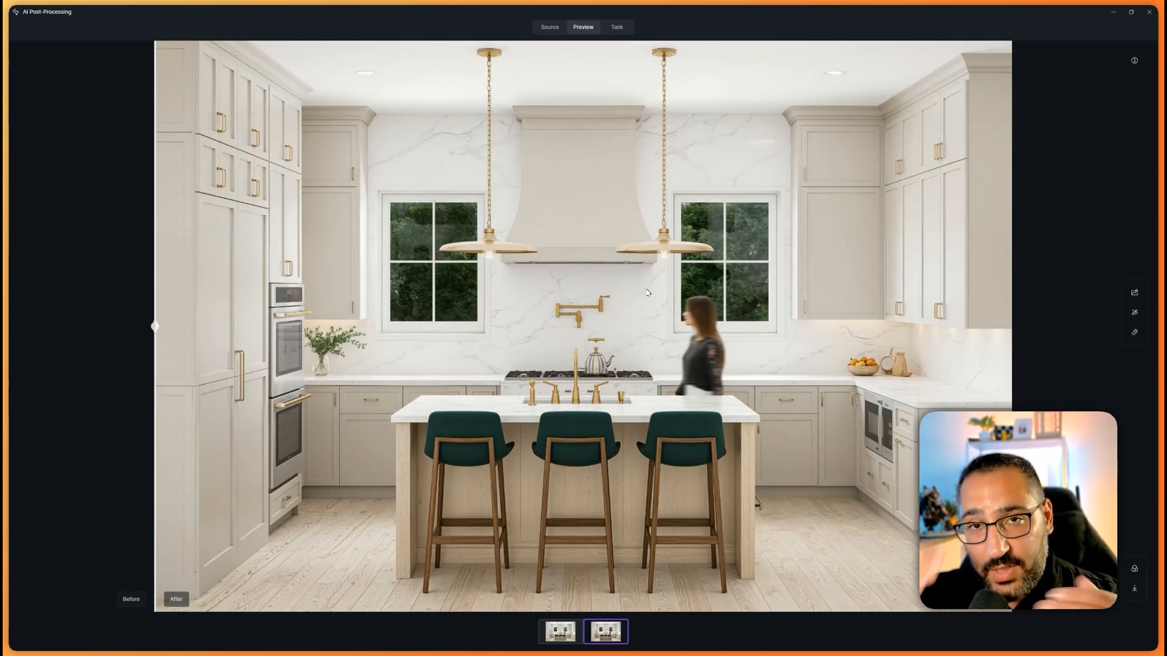
click(616, 27)
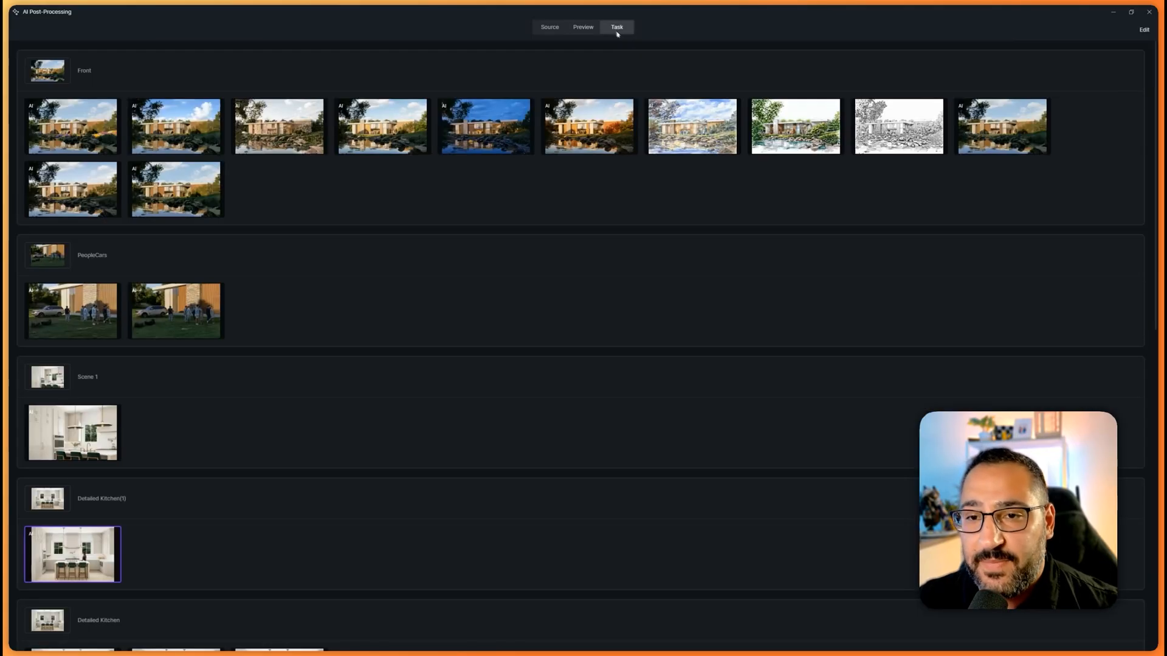
Scroll the task list and open the green-facade apartment tower result in Preview
scroll(down, 3)
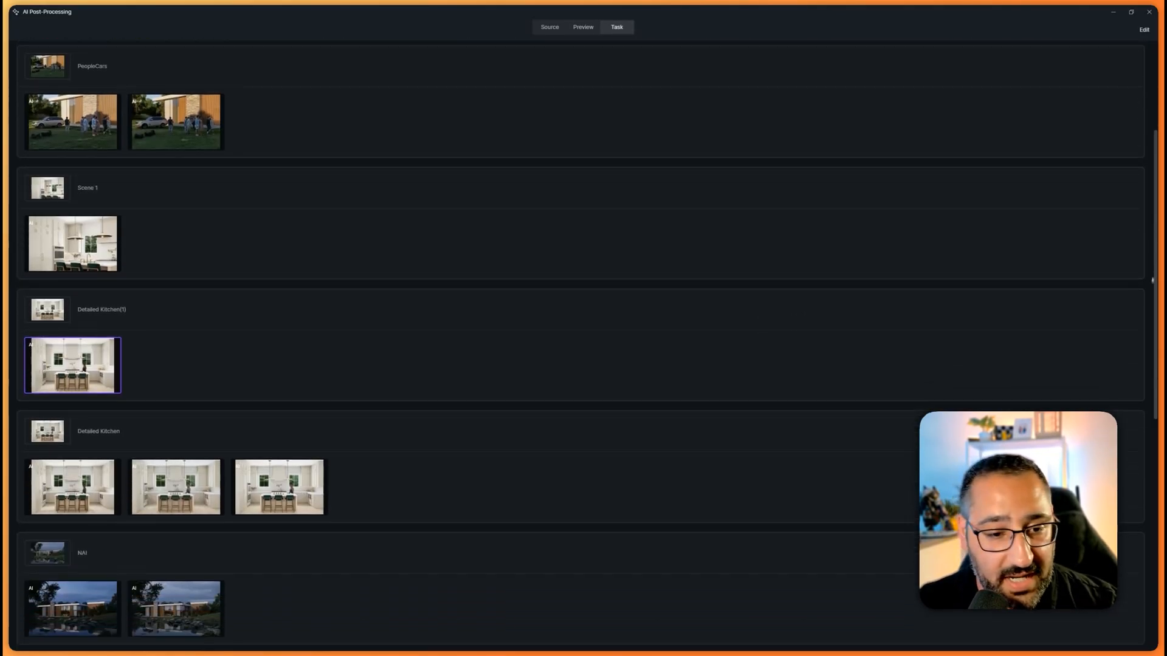
click(583, 27)
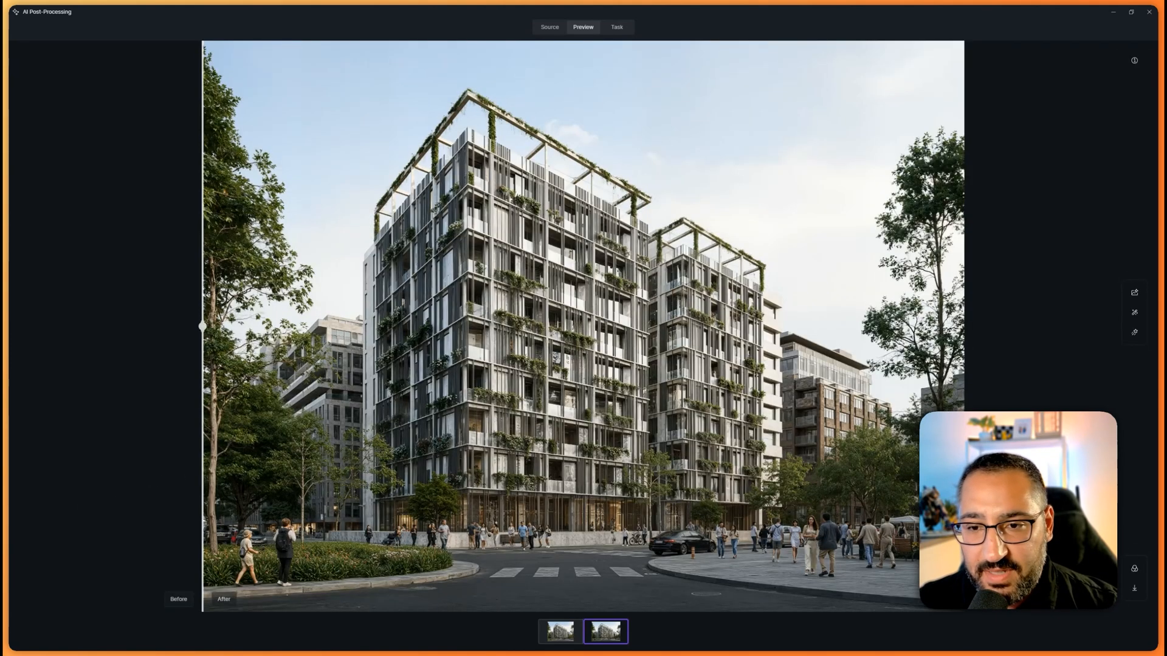
drag(201, 326, 561, 326)
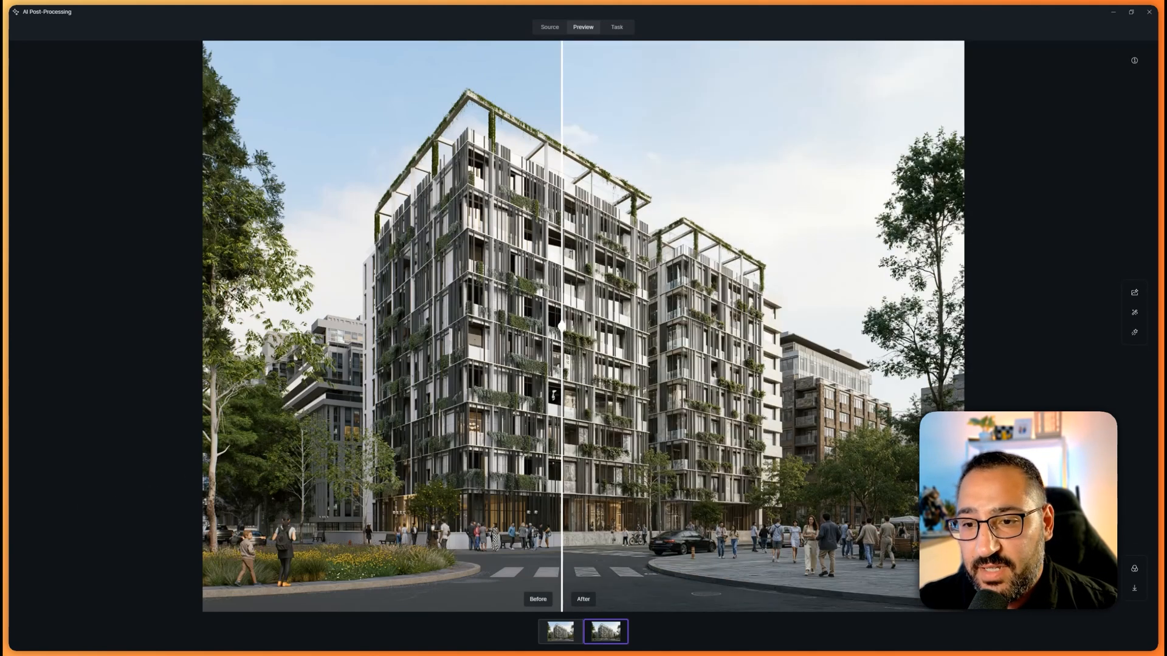
drag(562, 325, 202, 326)
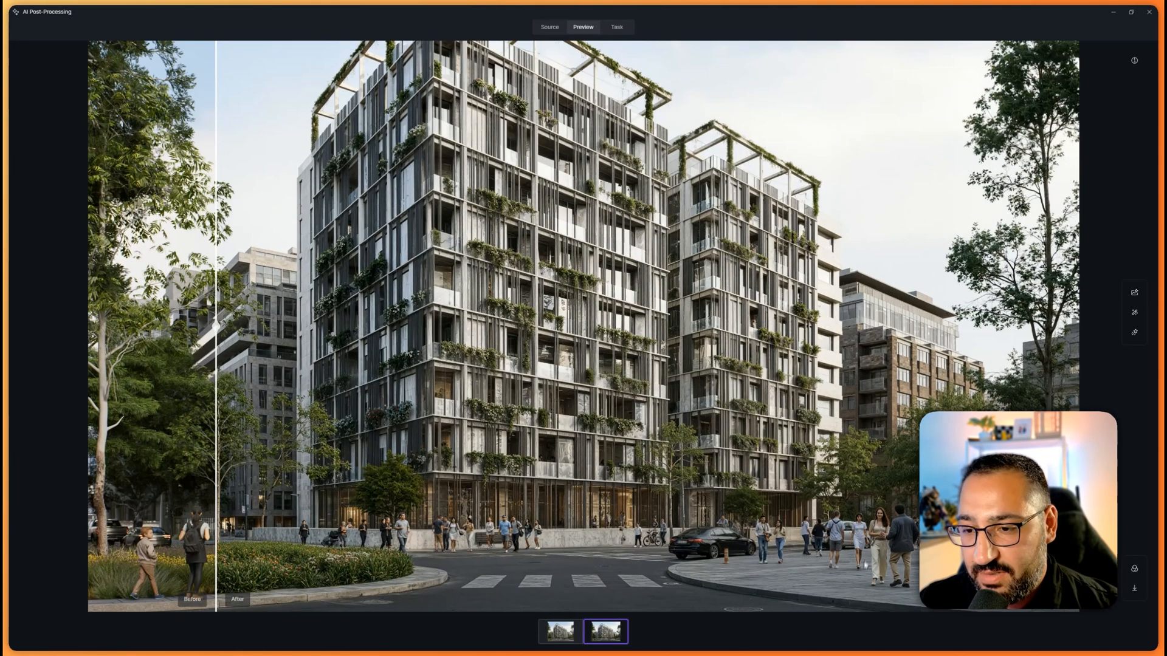
drag(216, 328, 461, 328)
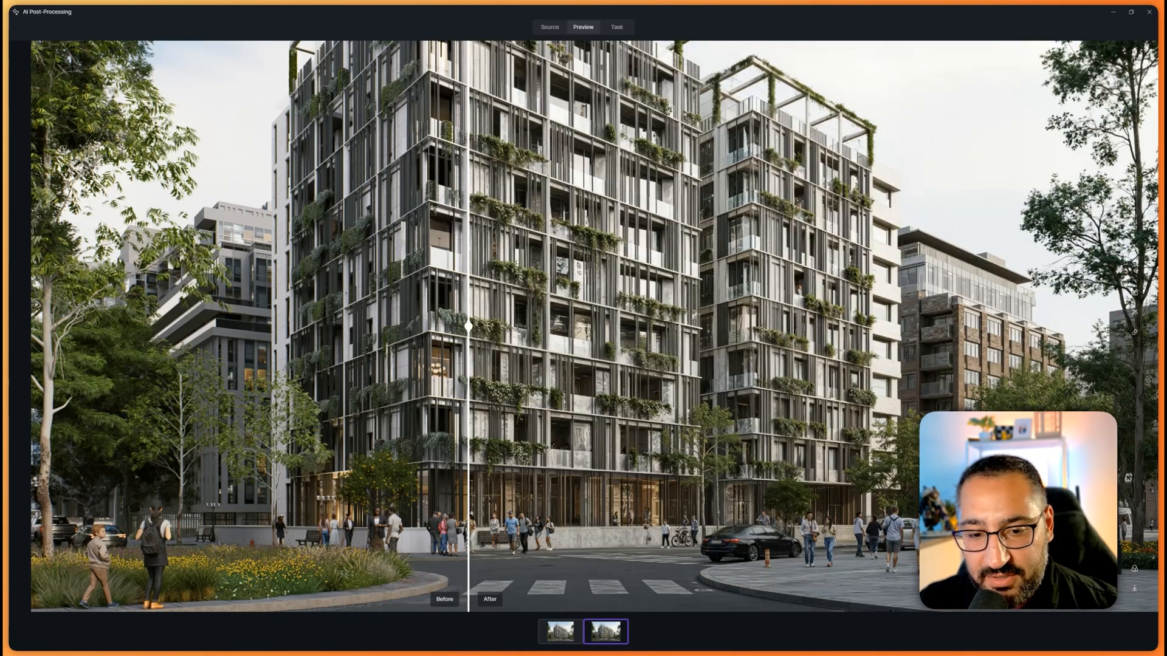
drag(466, 328, 368, 328)
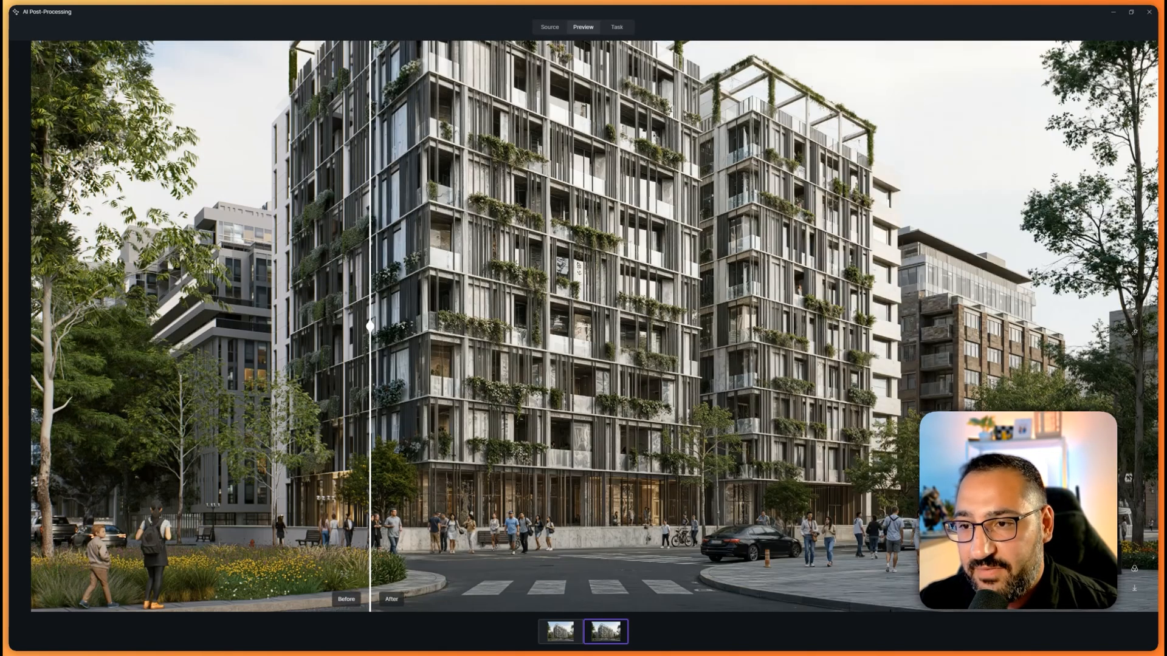
drag(368, 326, 184, 326)
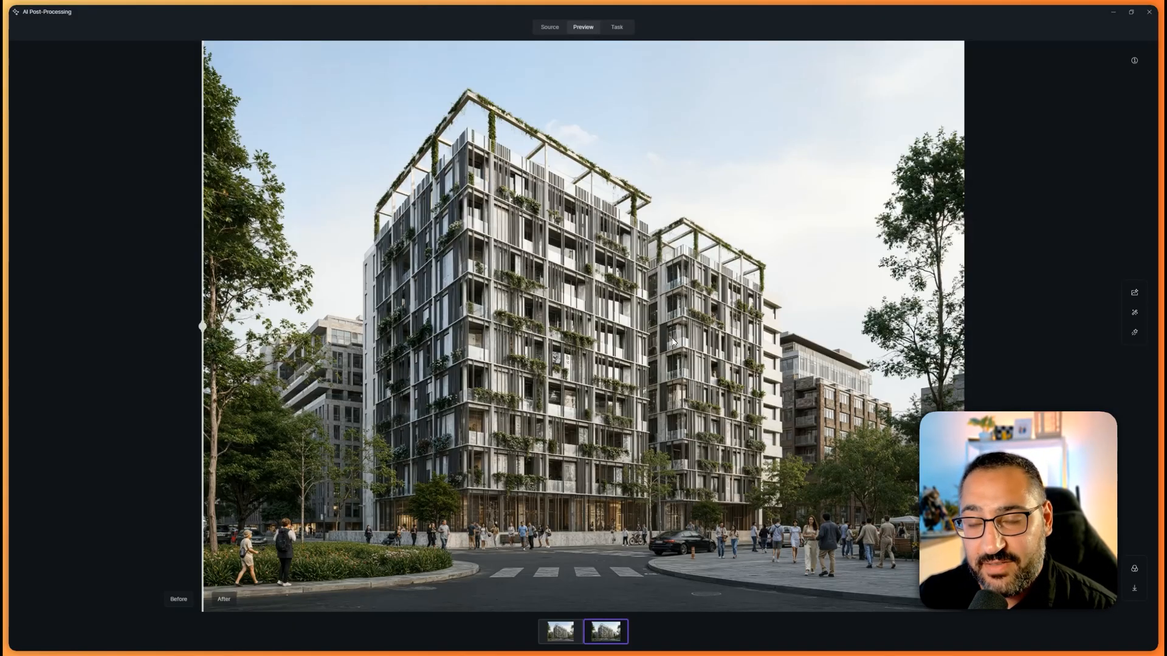
mouse_move(442, 399)
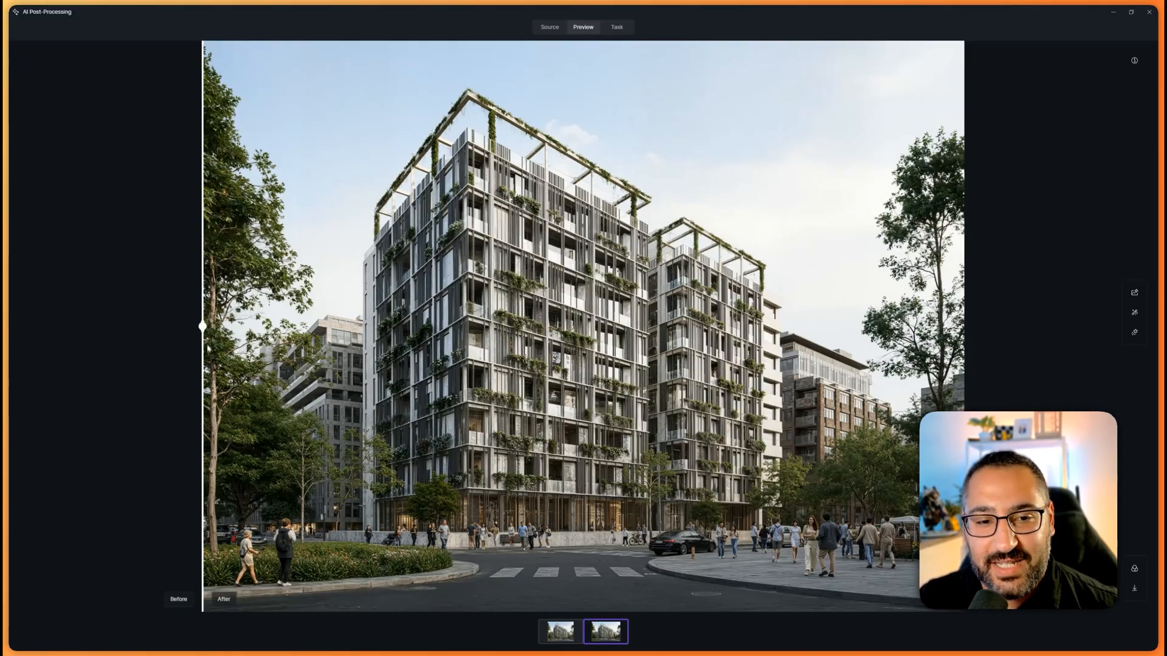
drag(201, 326, 964, 325)
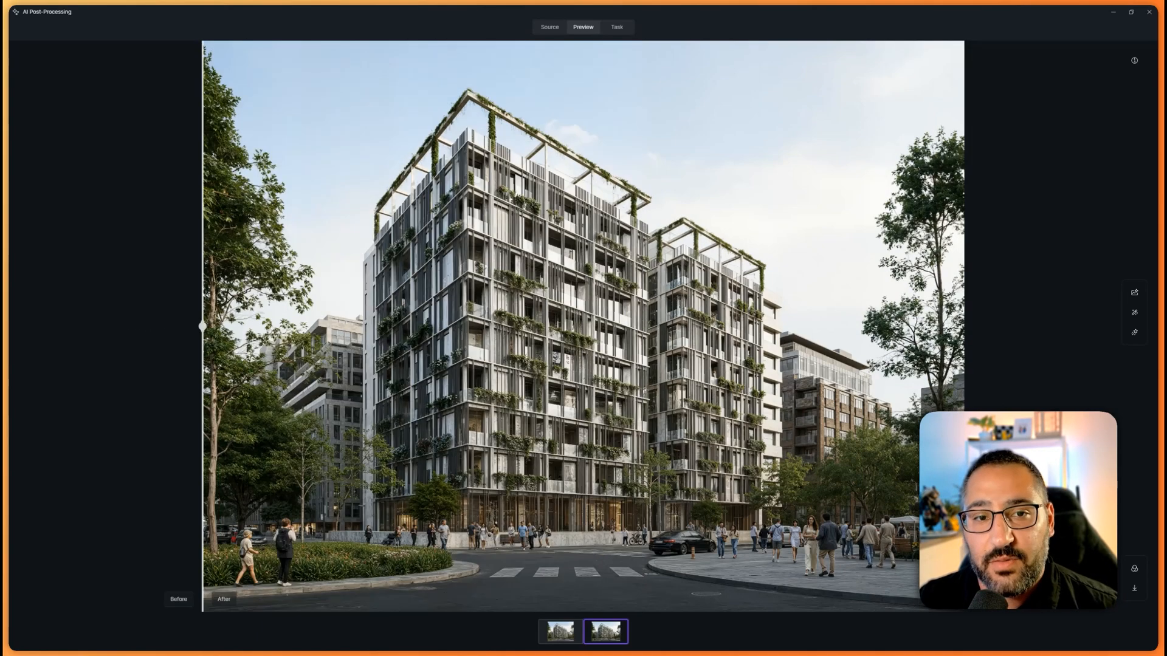
mouse_move(101, 312)
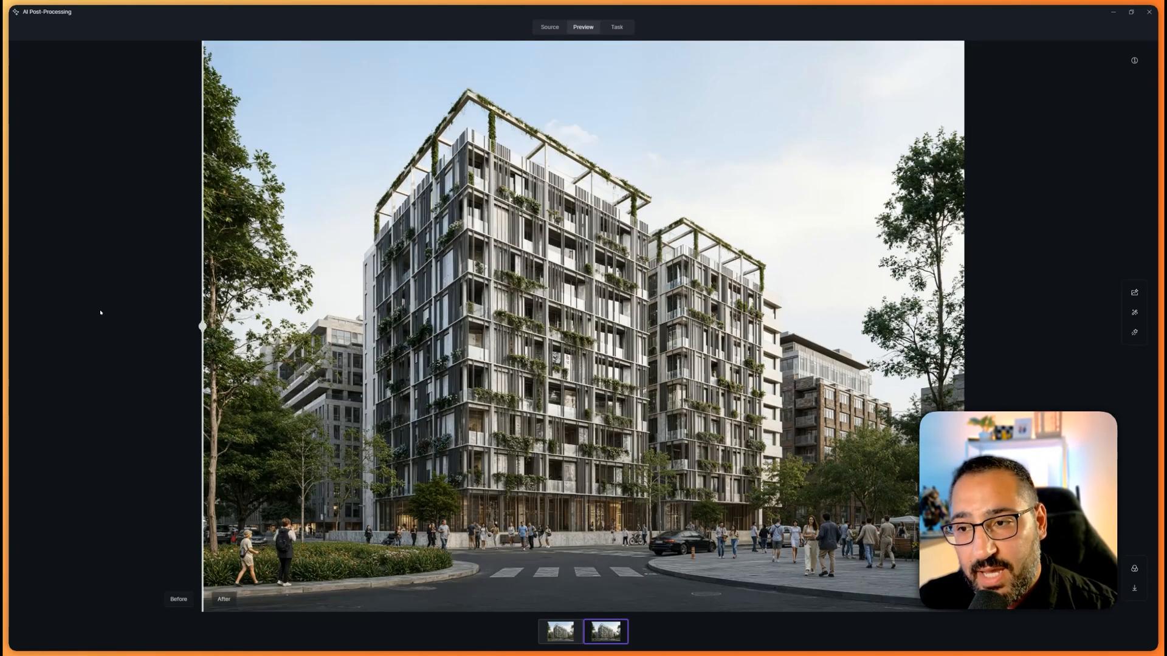
drag(201, 325, 417, 326)
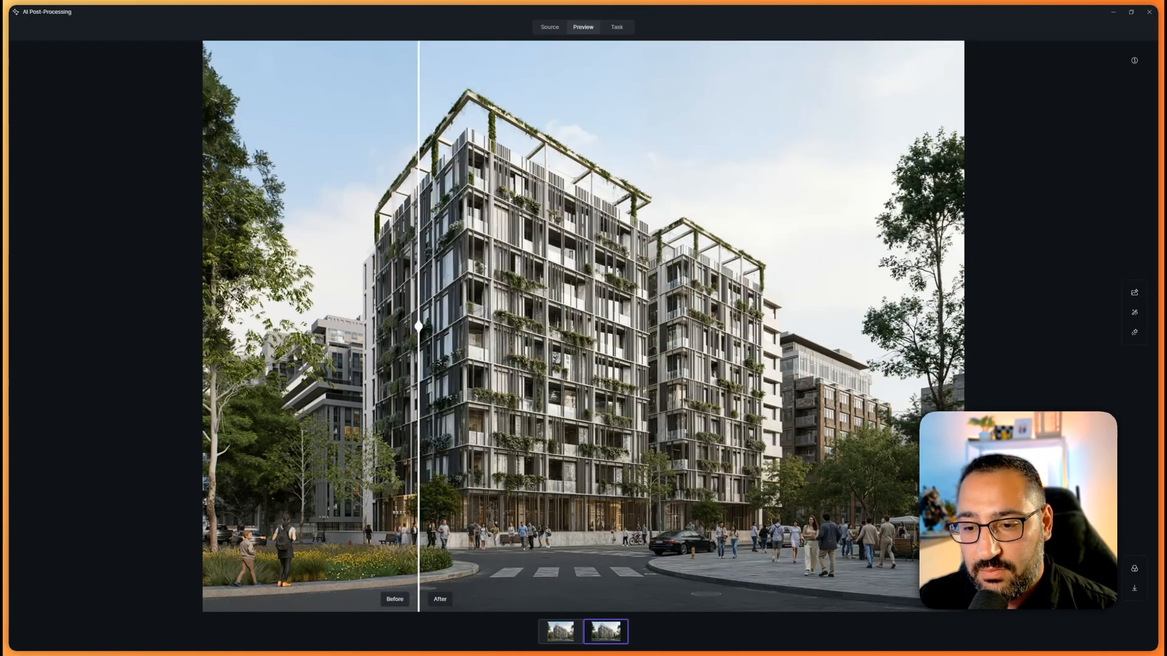
drag(417, 325, 202, 326)
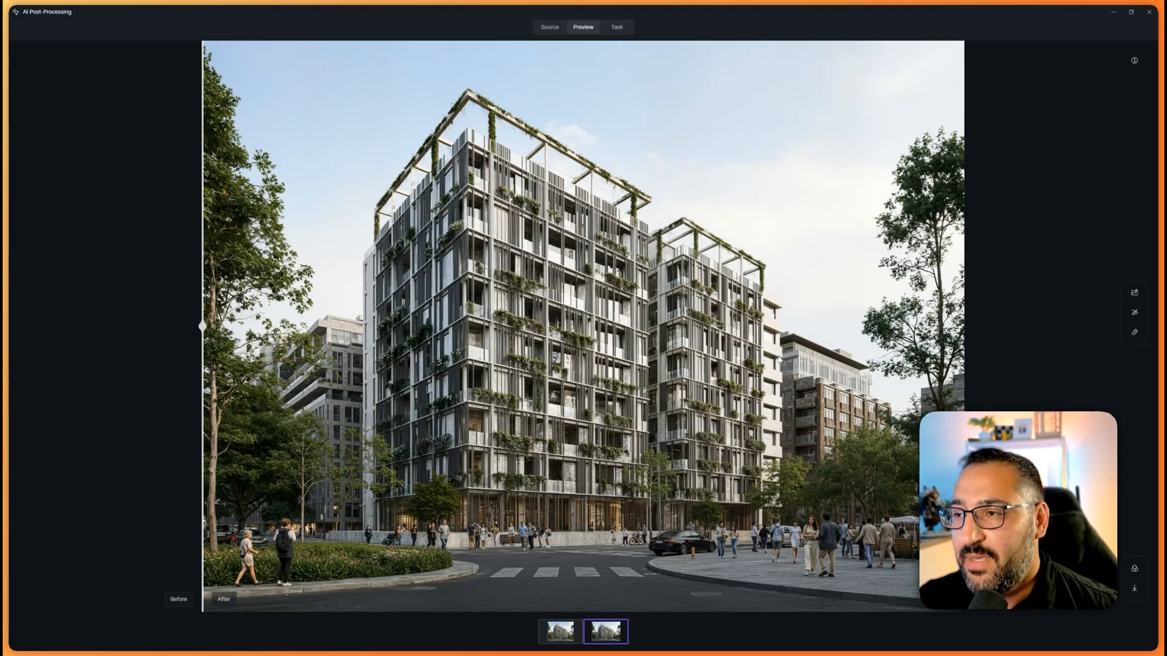
Return to the Task tab and cancel batch selection mode
click(617, 27)
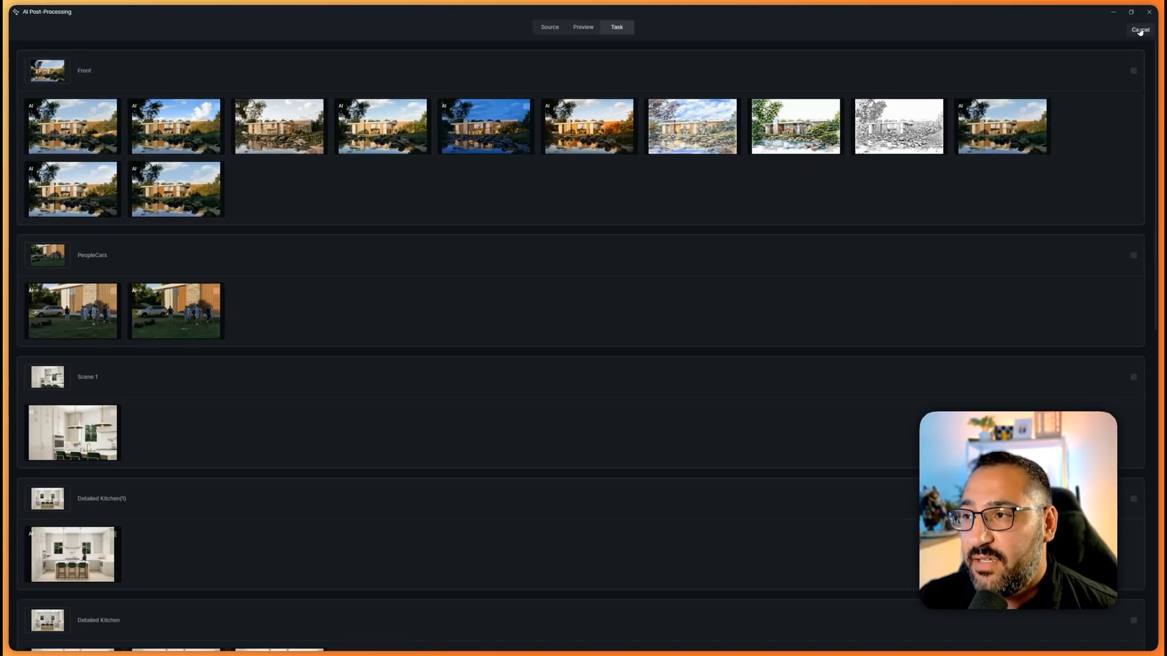
click(1135, 71)
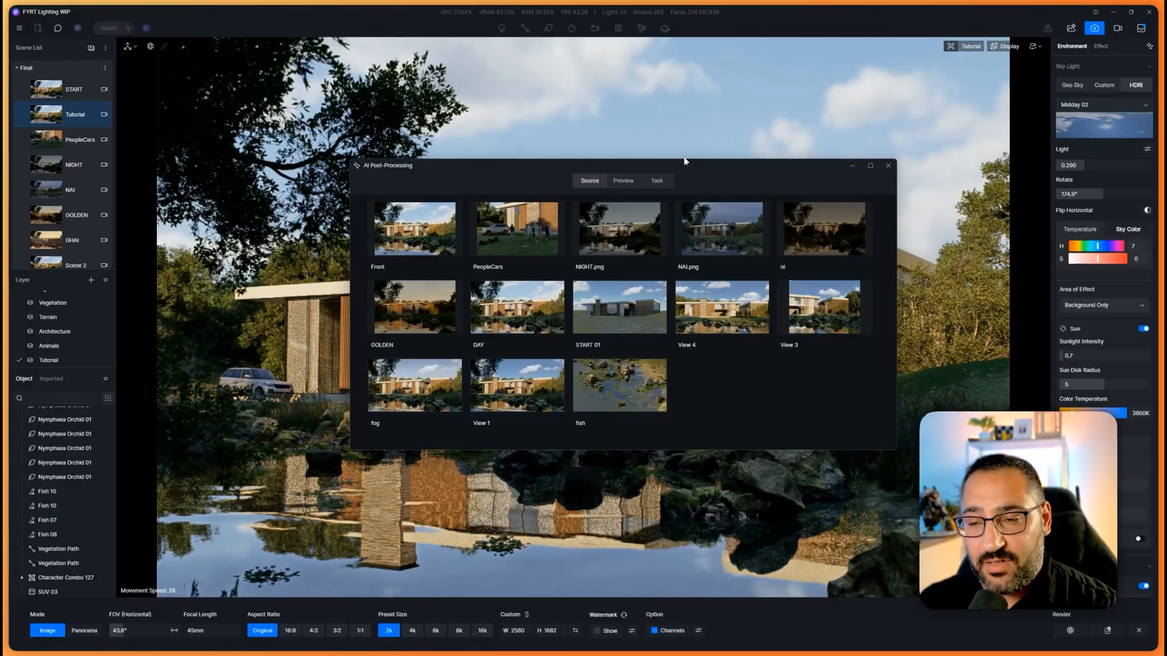
mouse_move(691, 176)
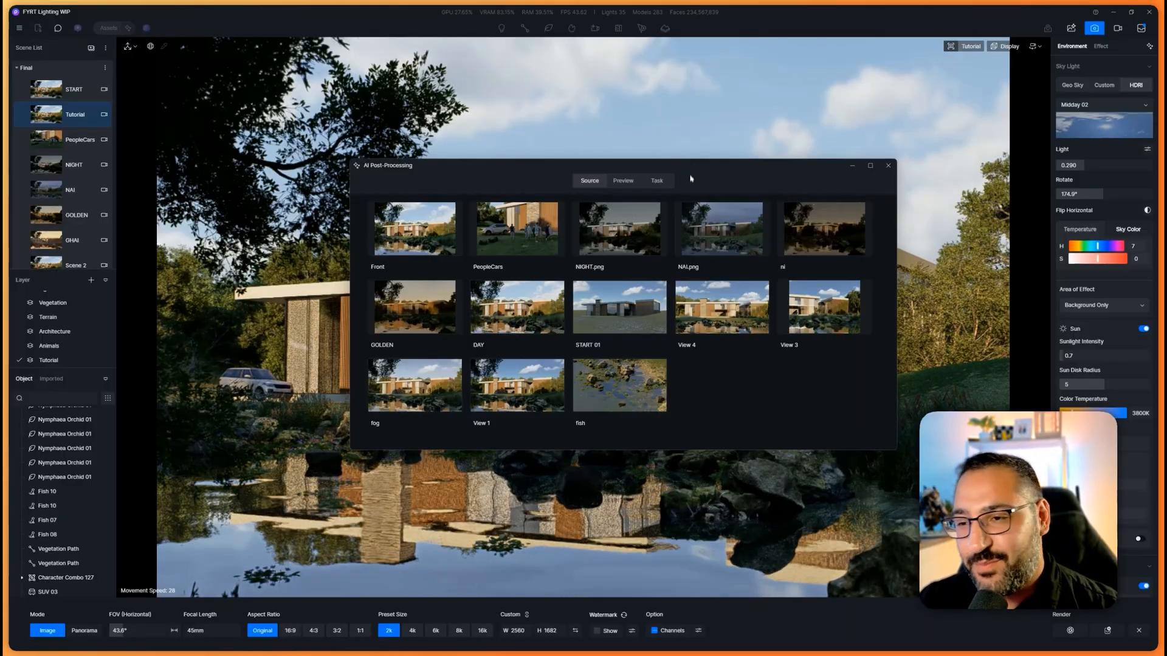